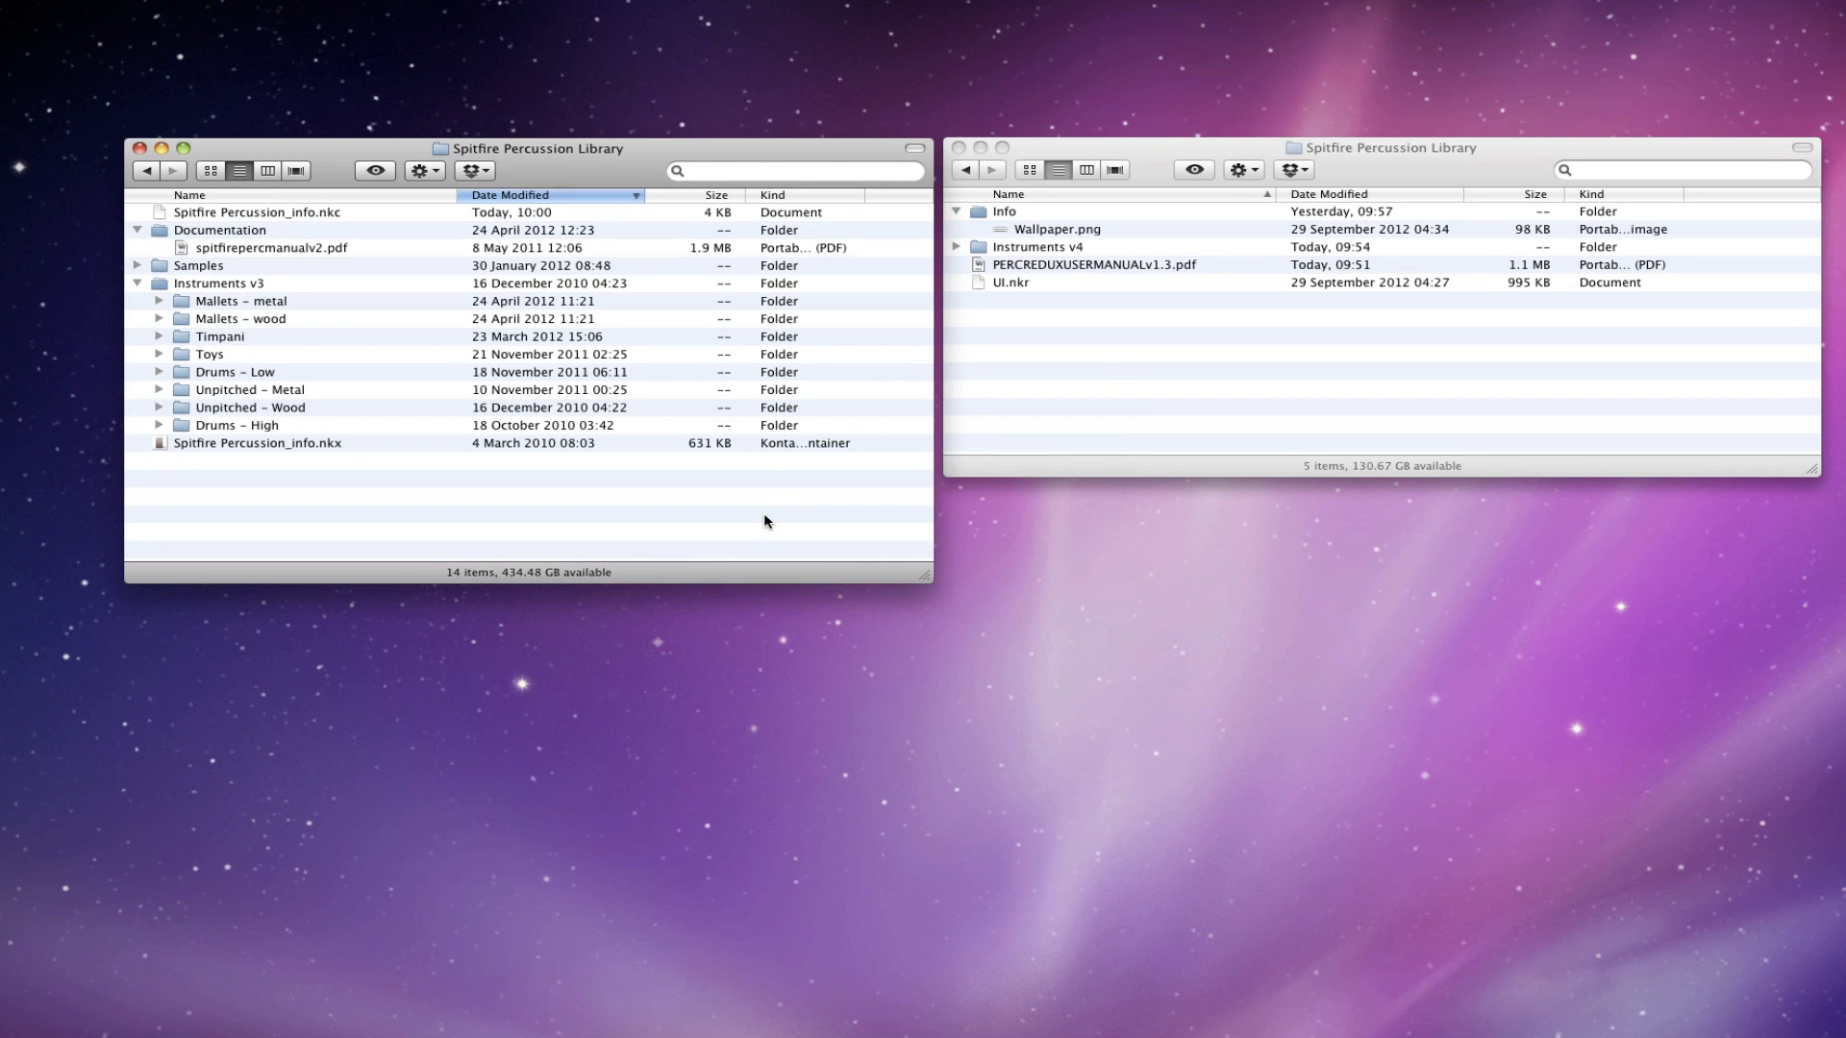
mouse_move(1028, 447)
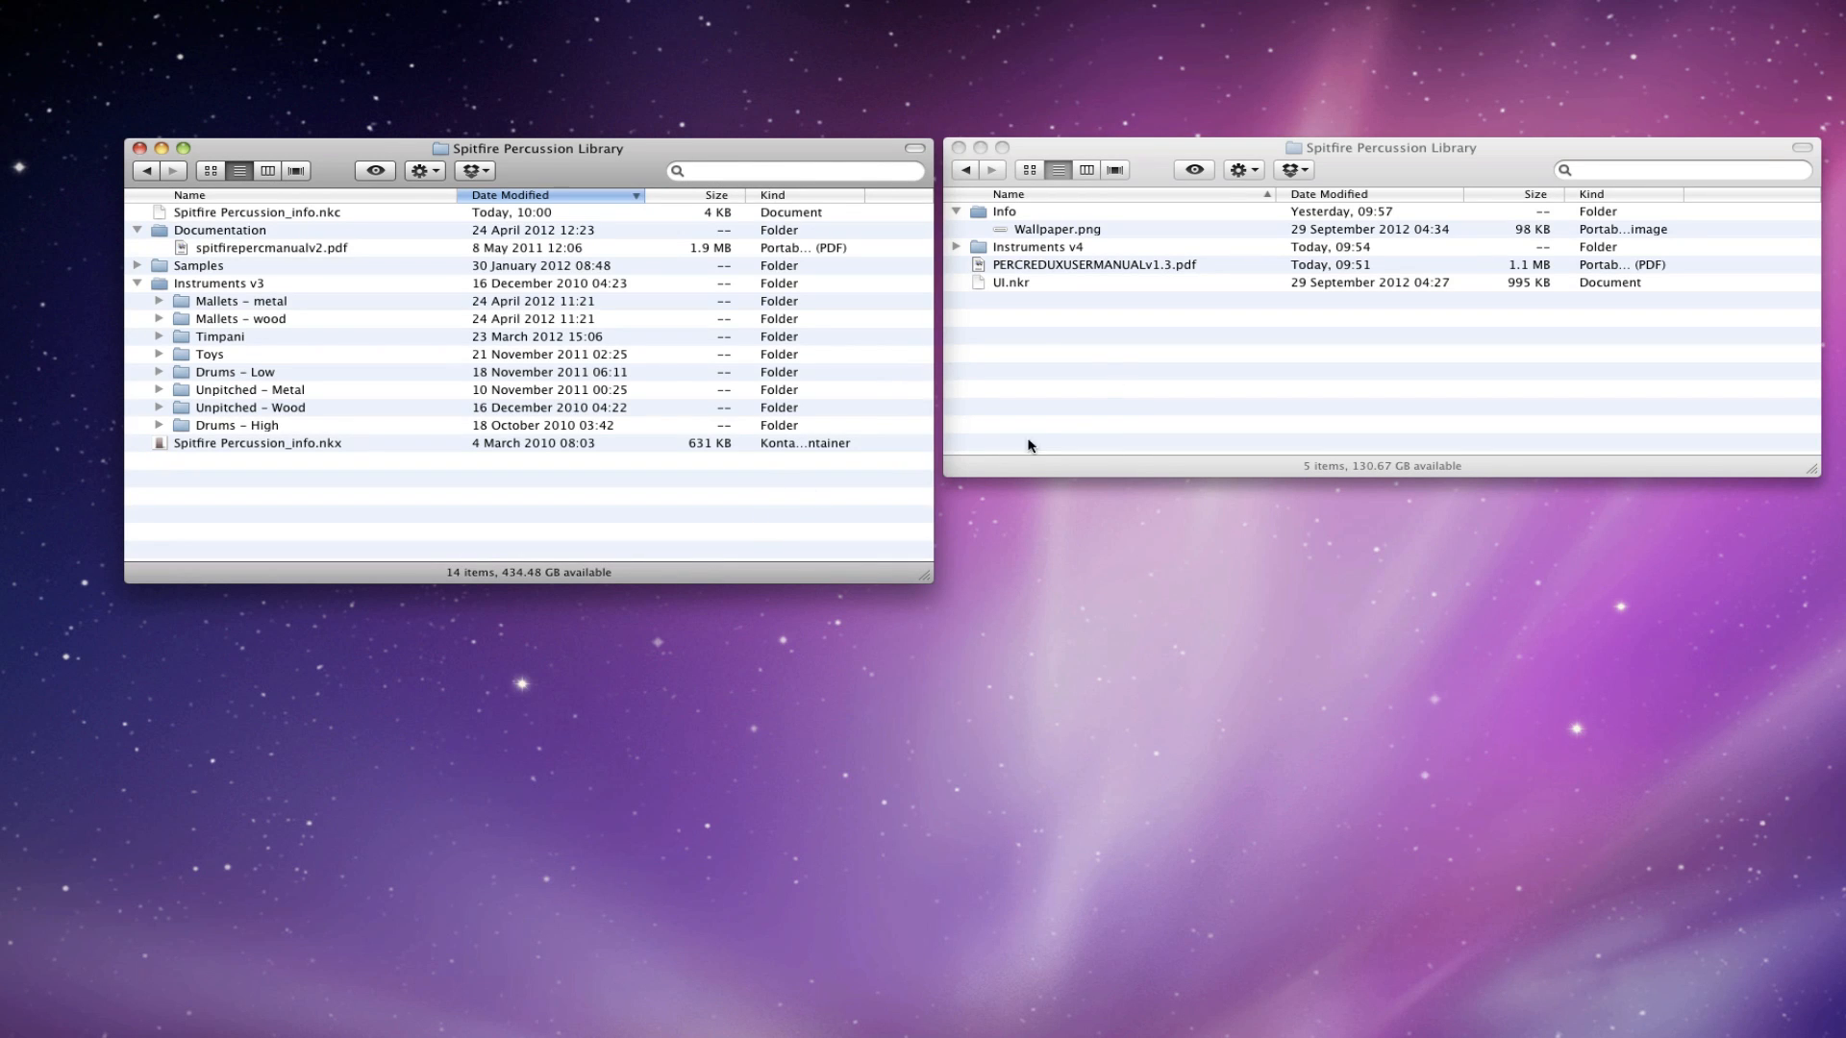
mouse_move(857, 466)
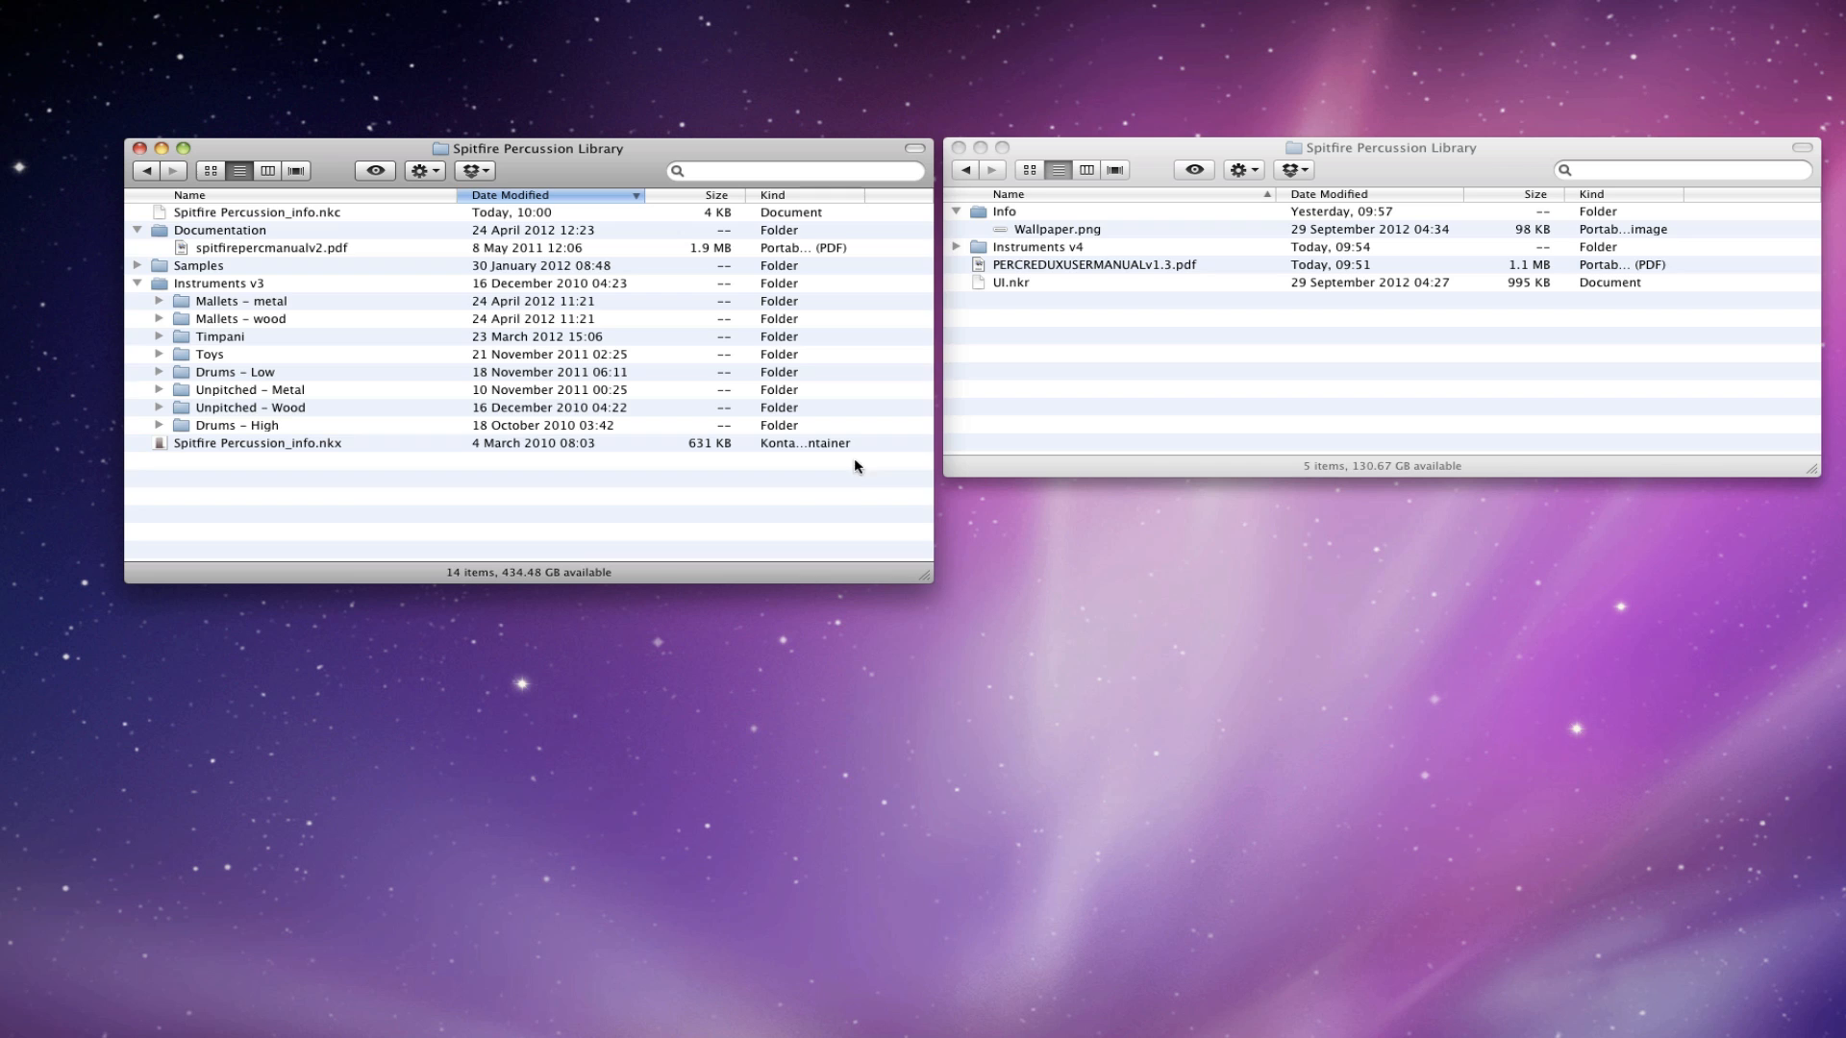
mouse_move(1081, 487)
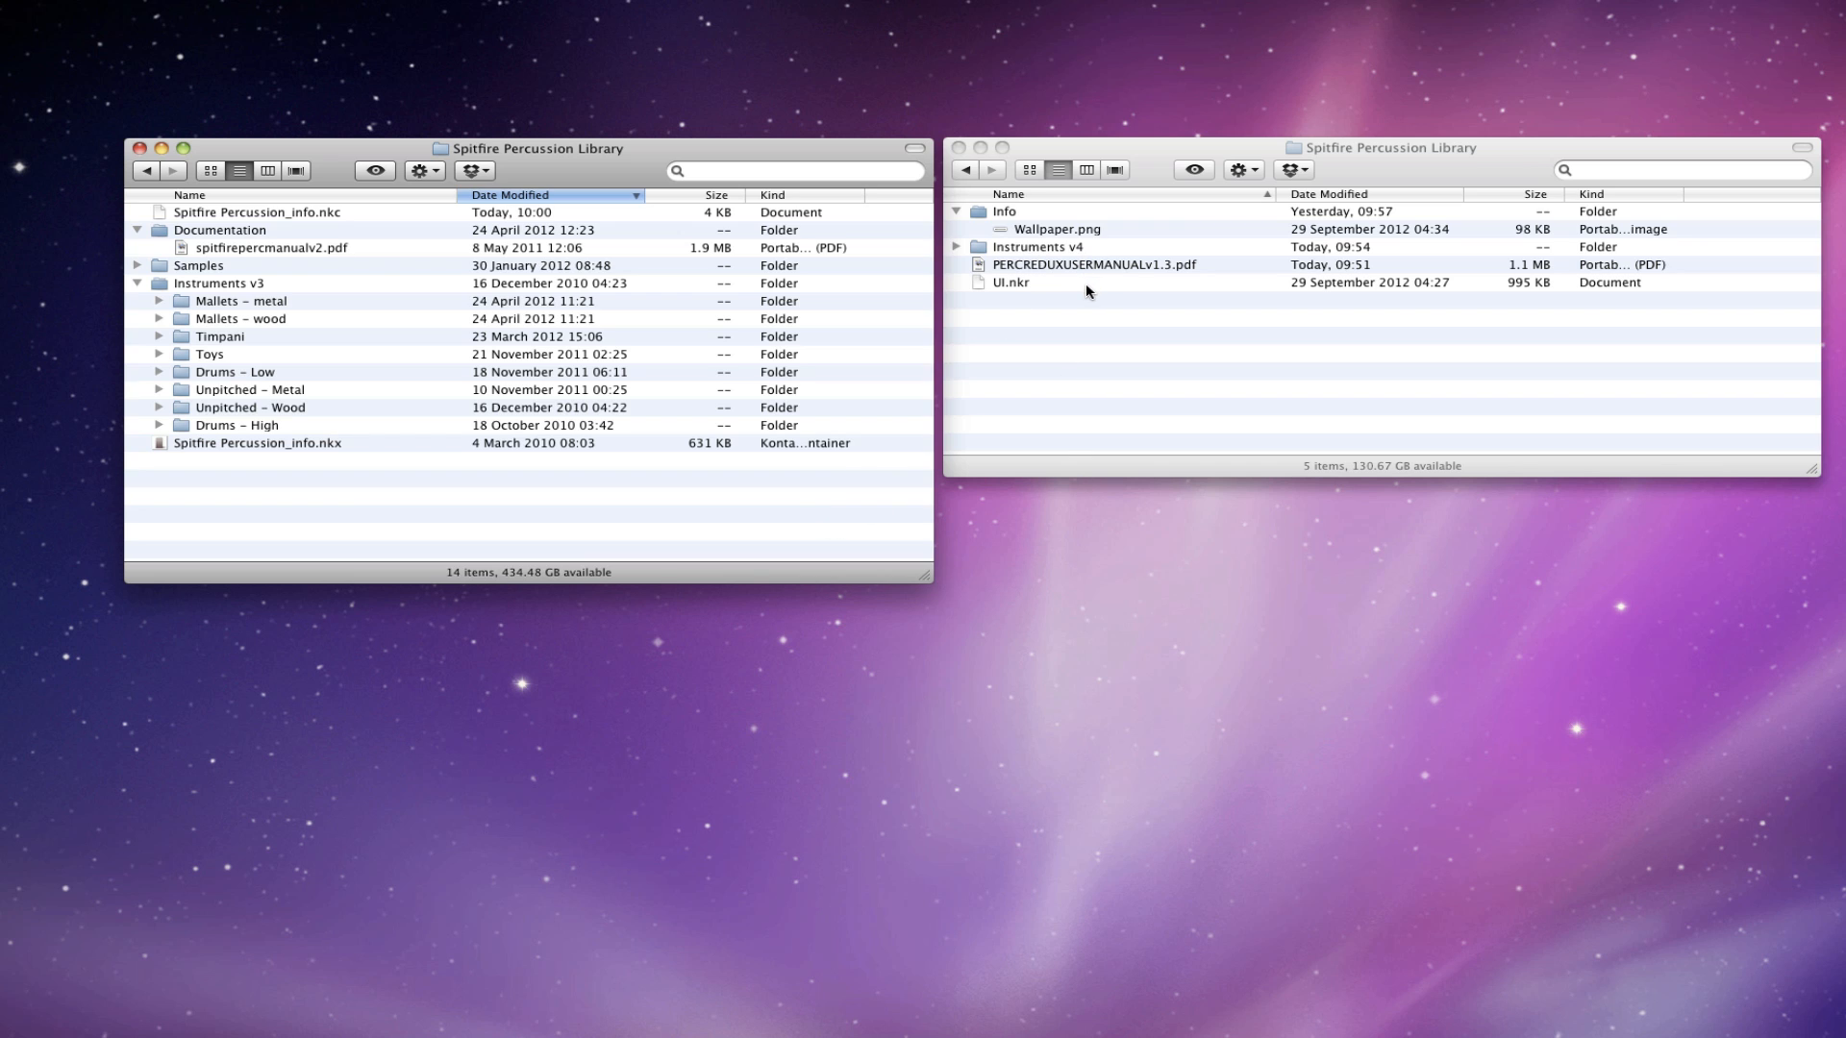
mouse_move(1175, 282)
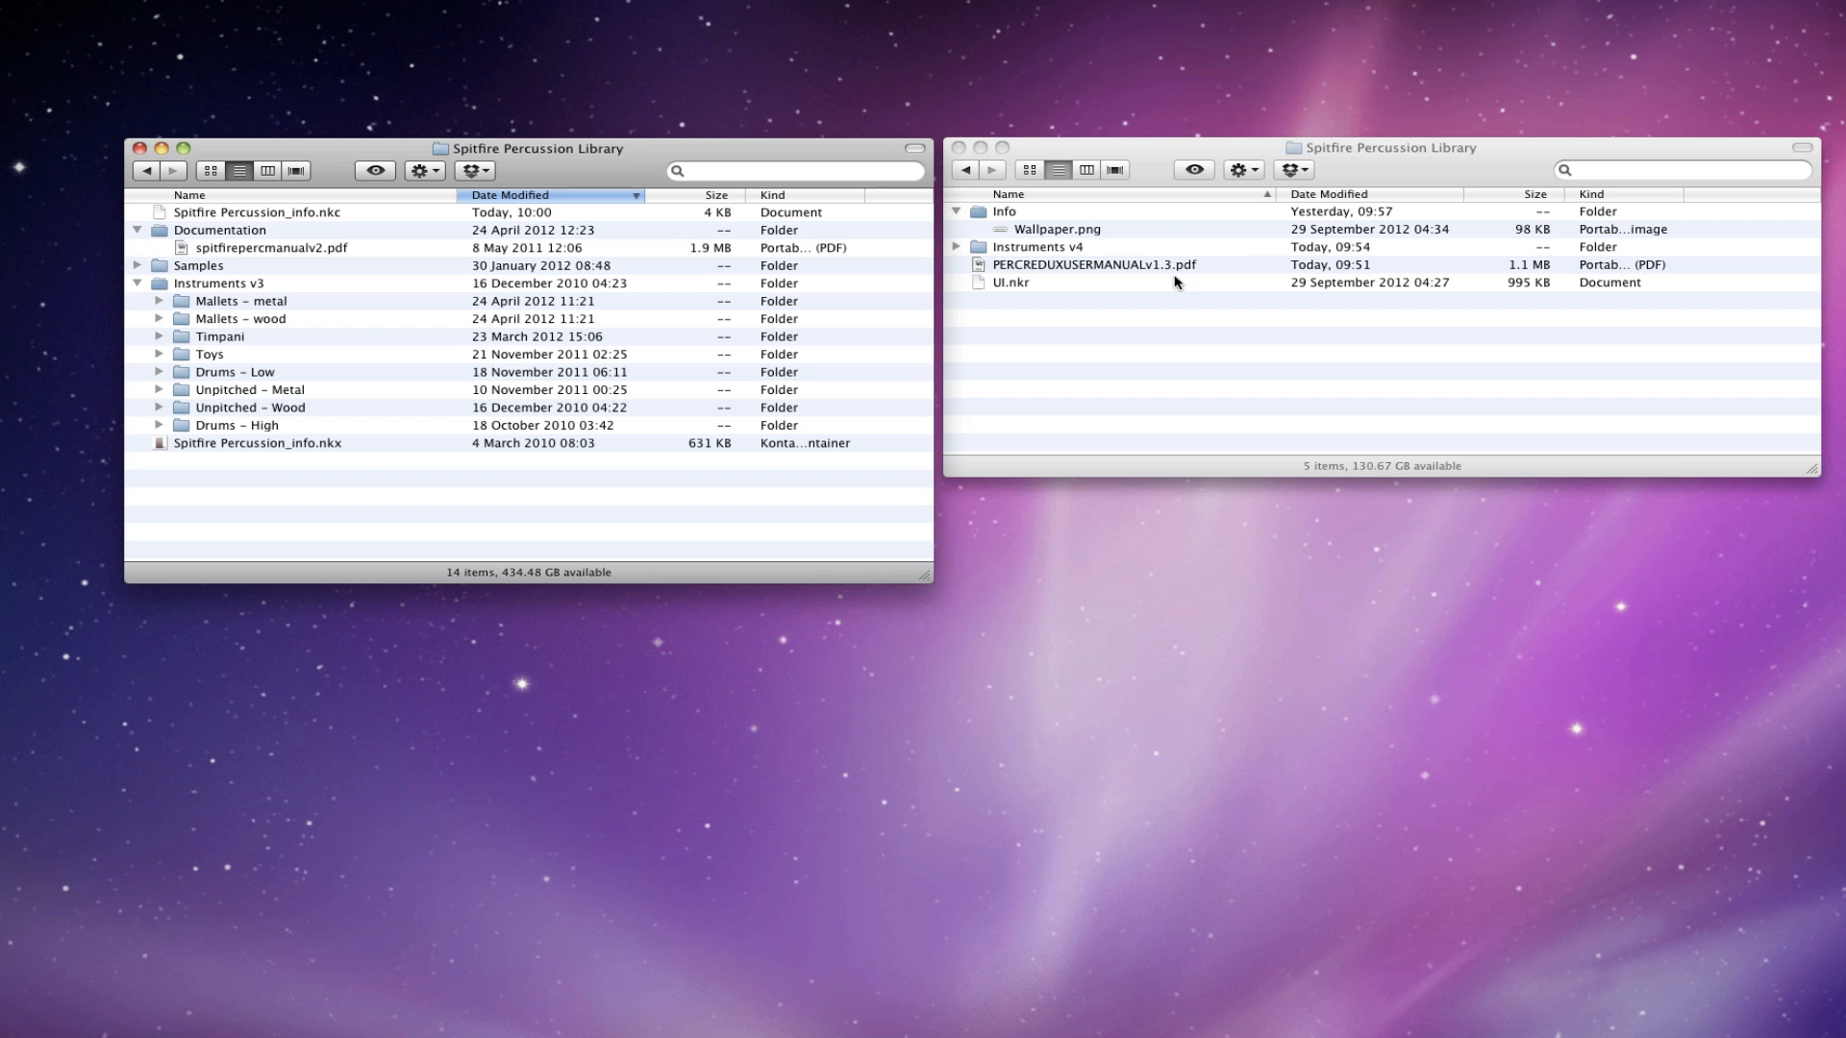
mouse_move(1442, 173)
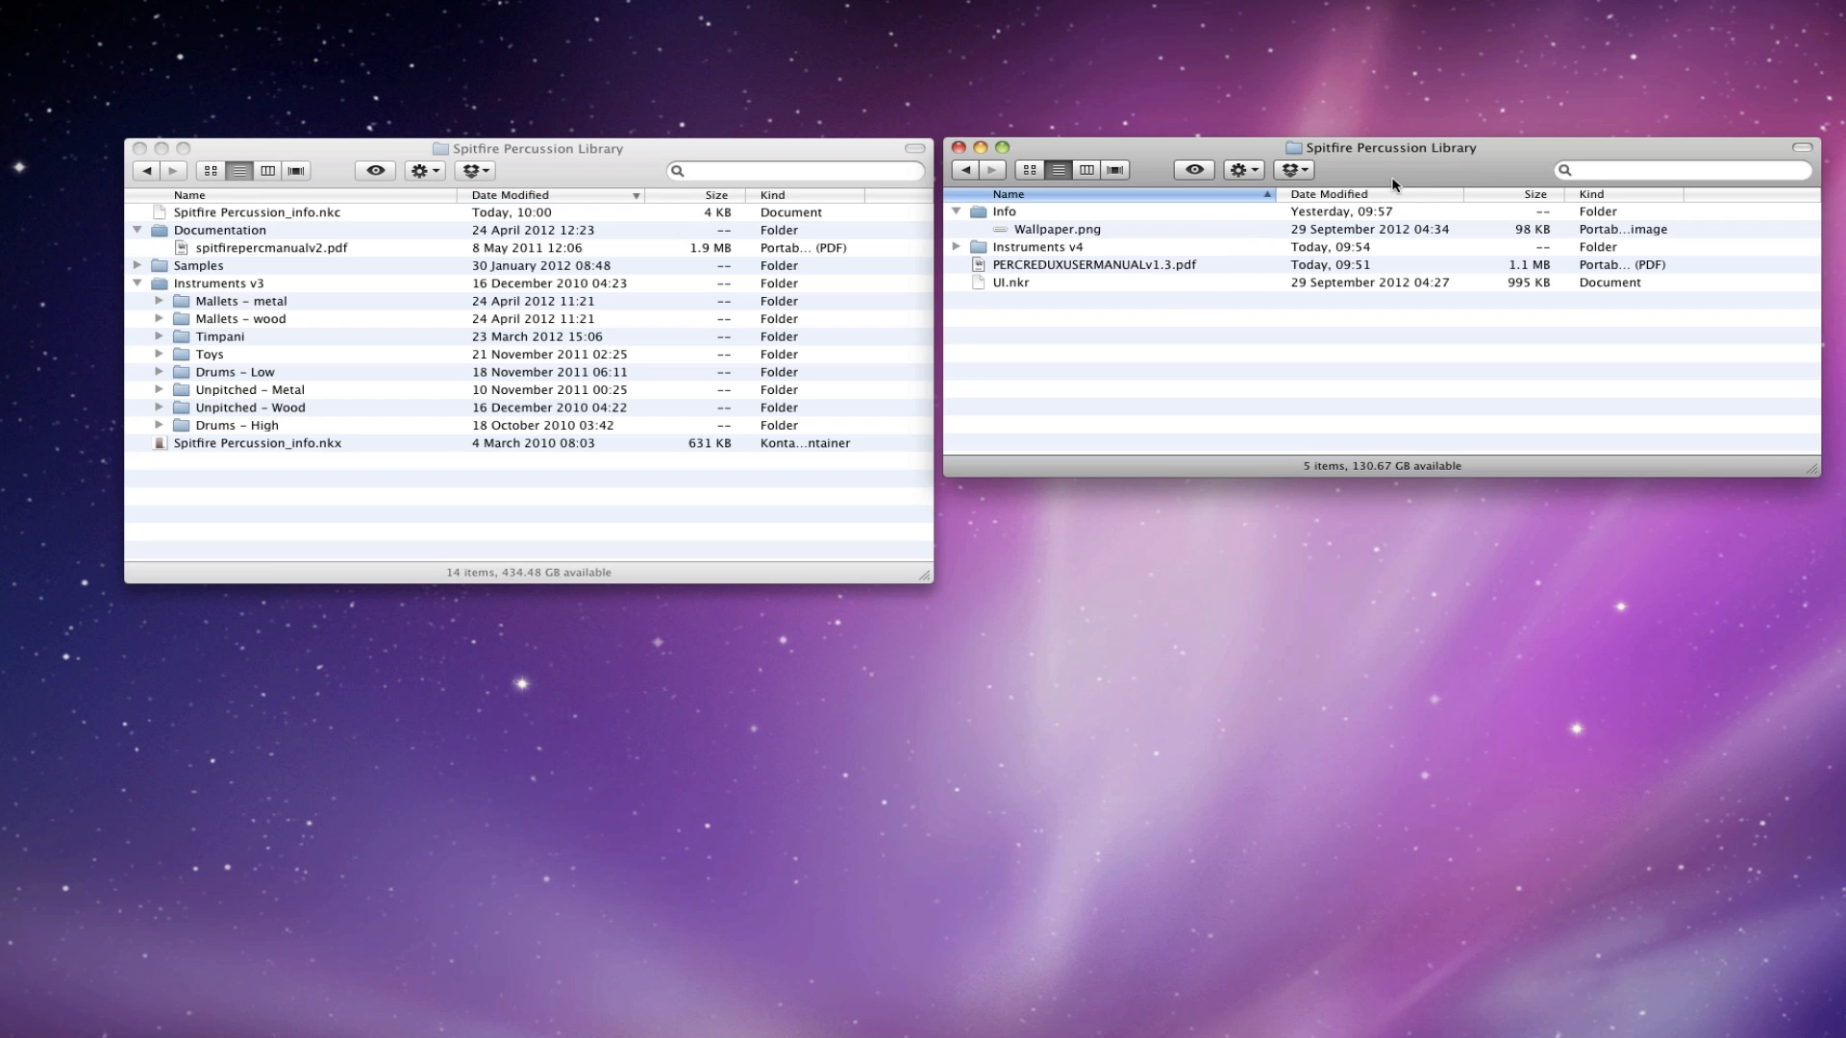
mouse_move(1039, 230)
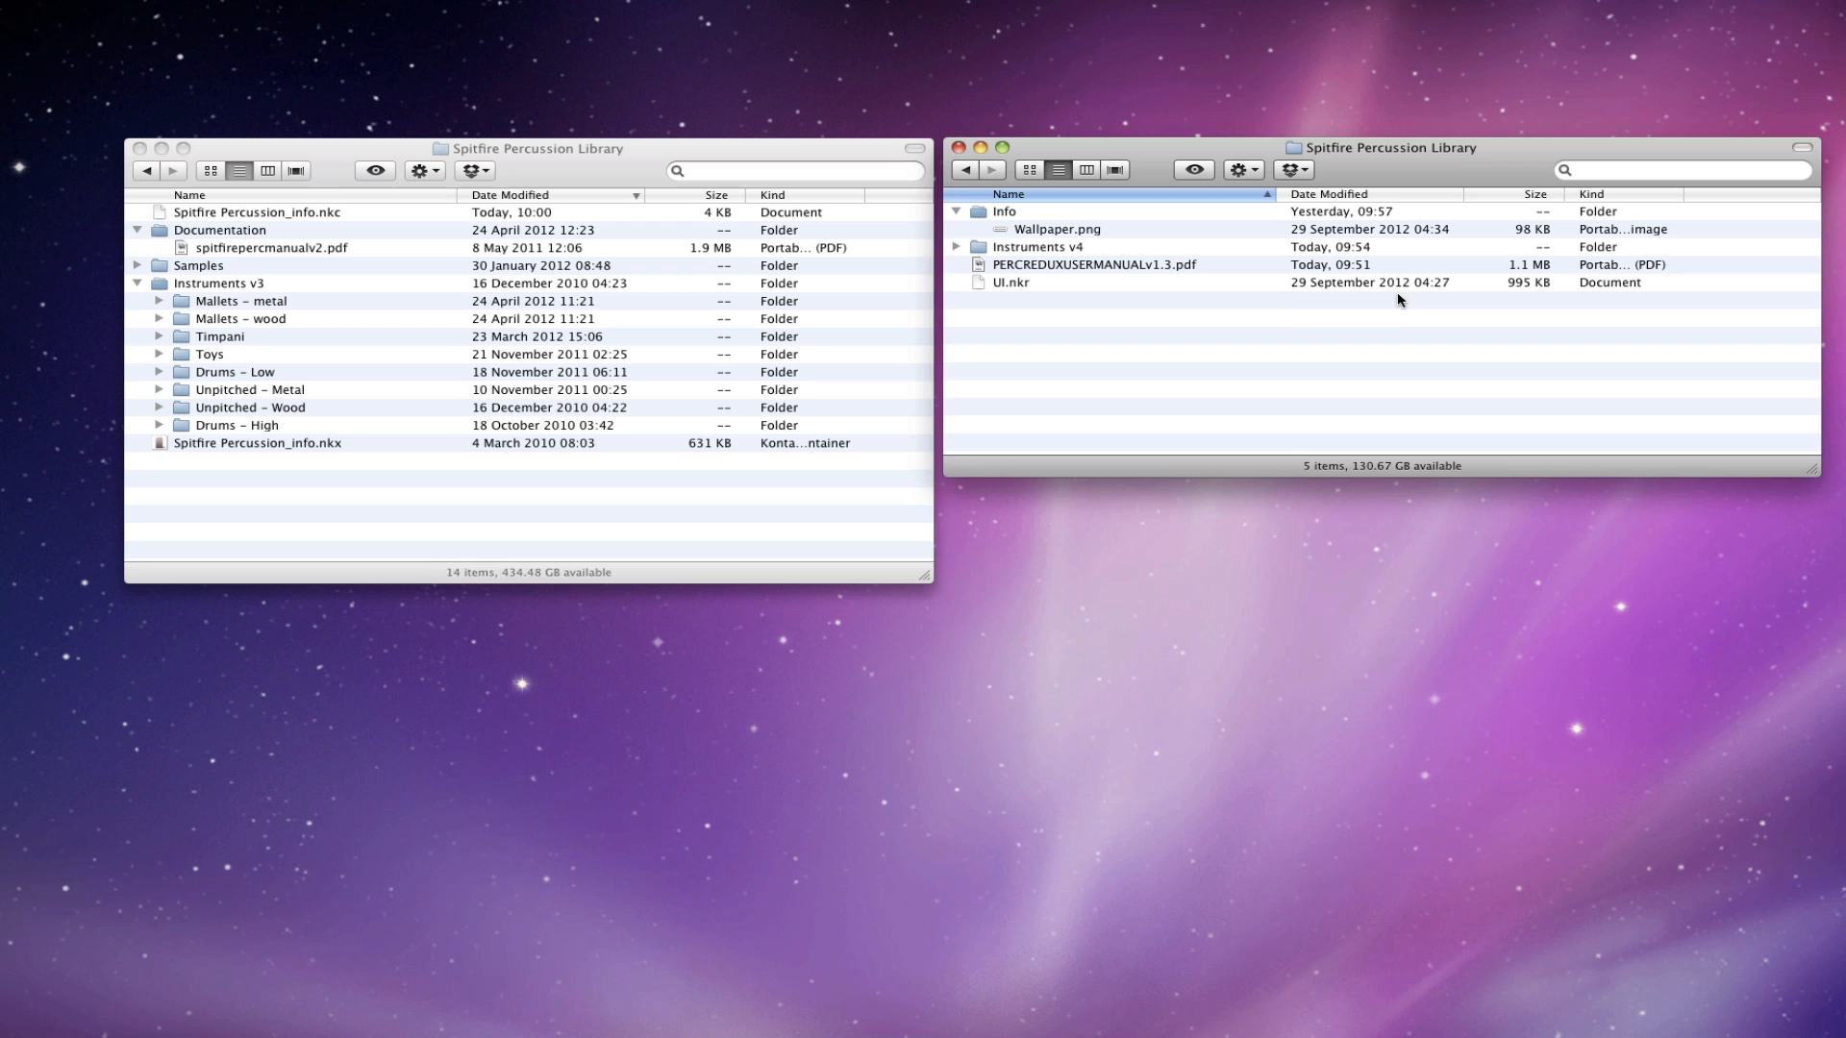
mouse_move(1304, 307)
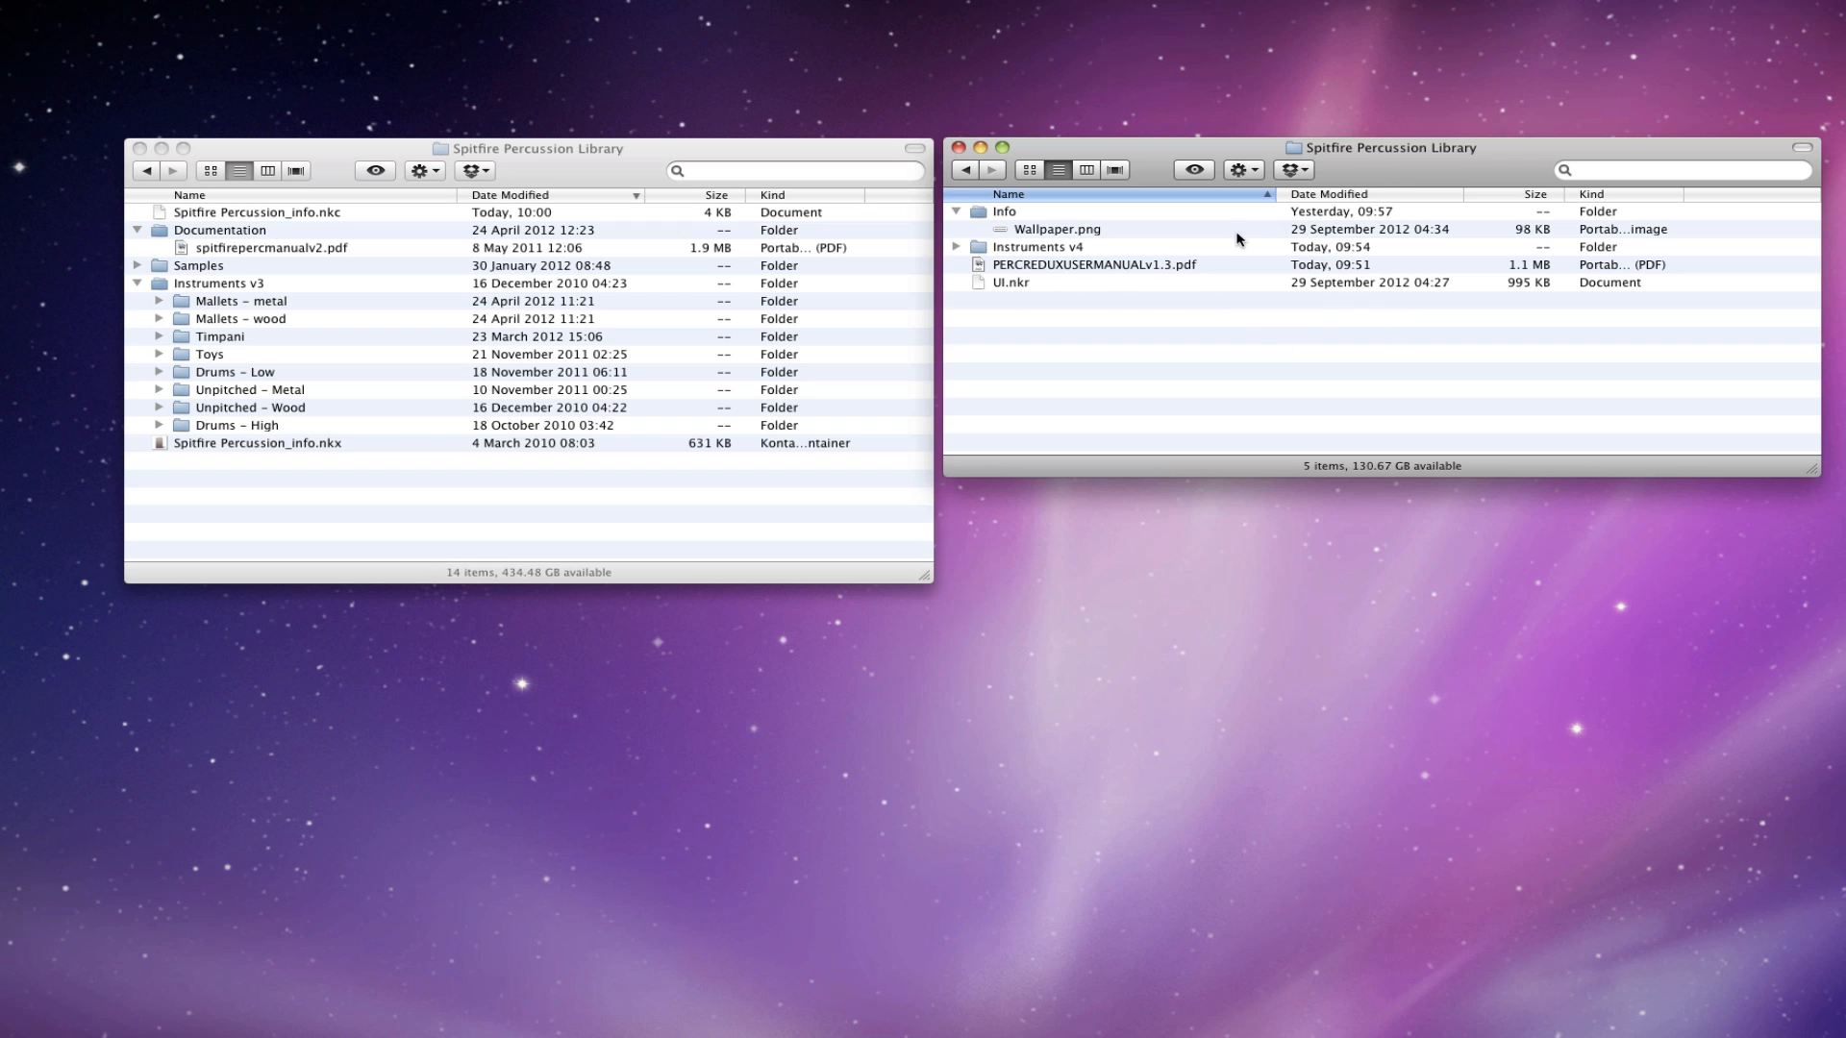
mouse_move(1198, 219)
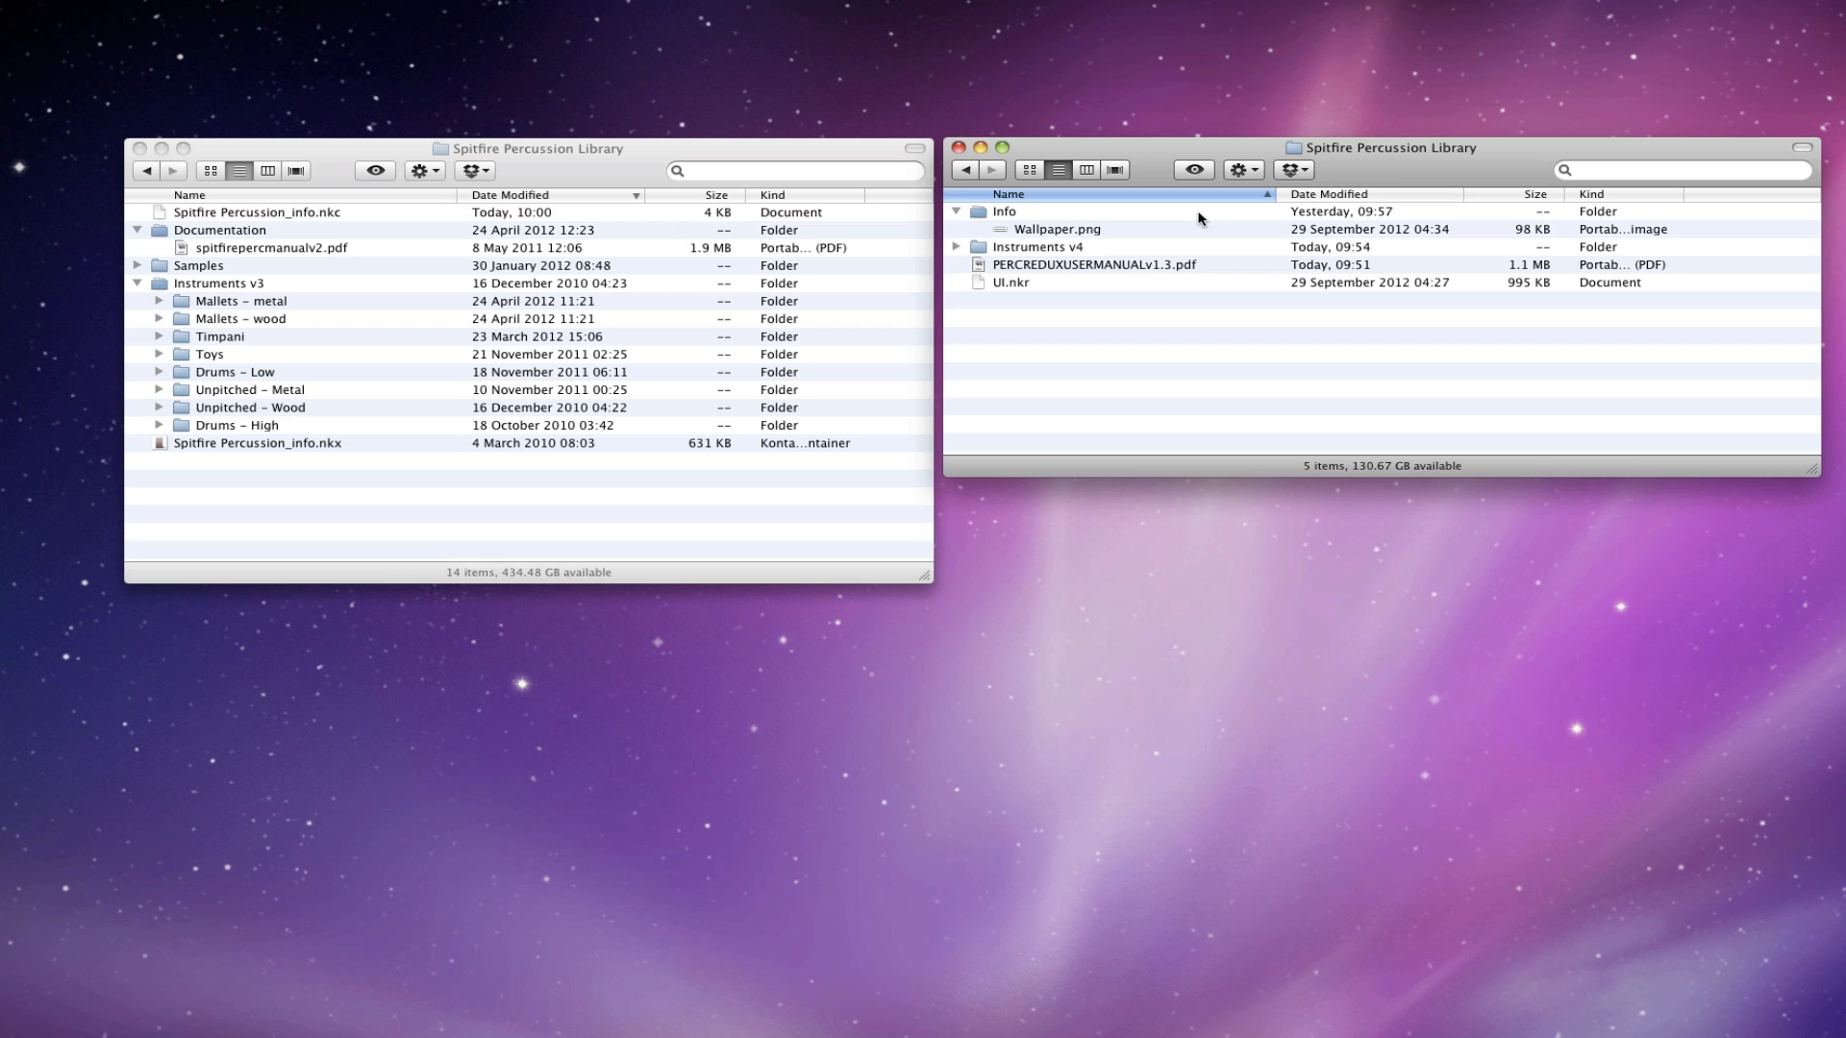
mouse_move(1295, 166)
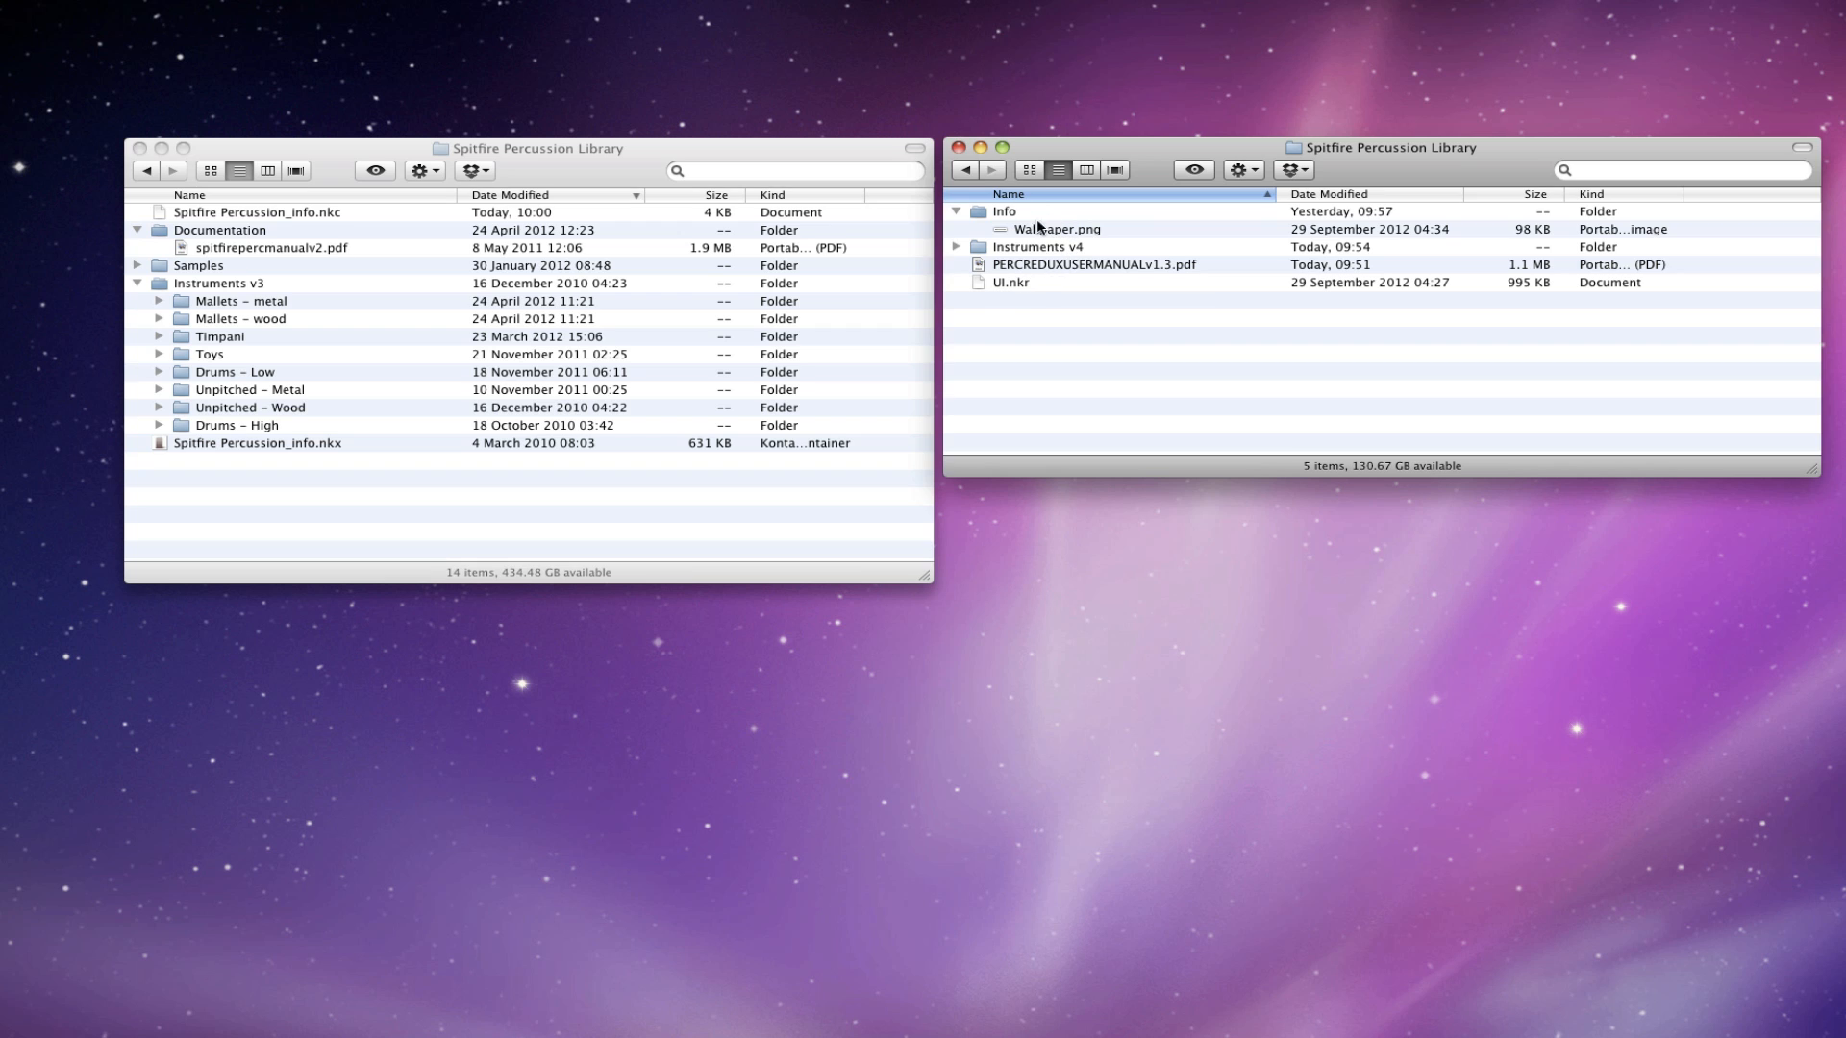
mouse_move(1385, 163)
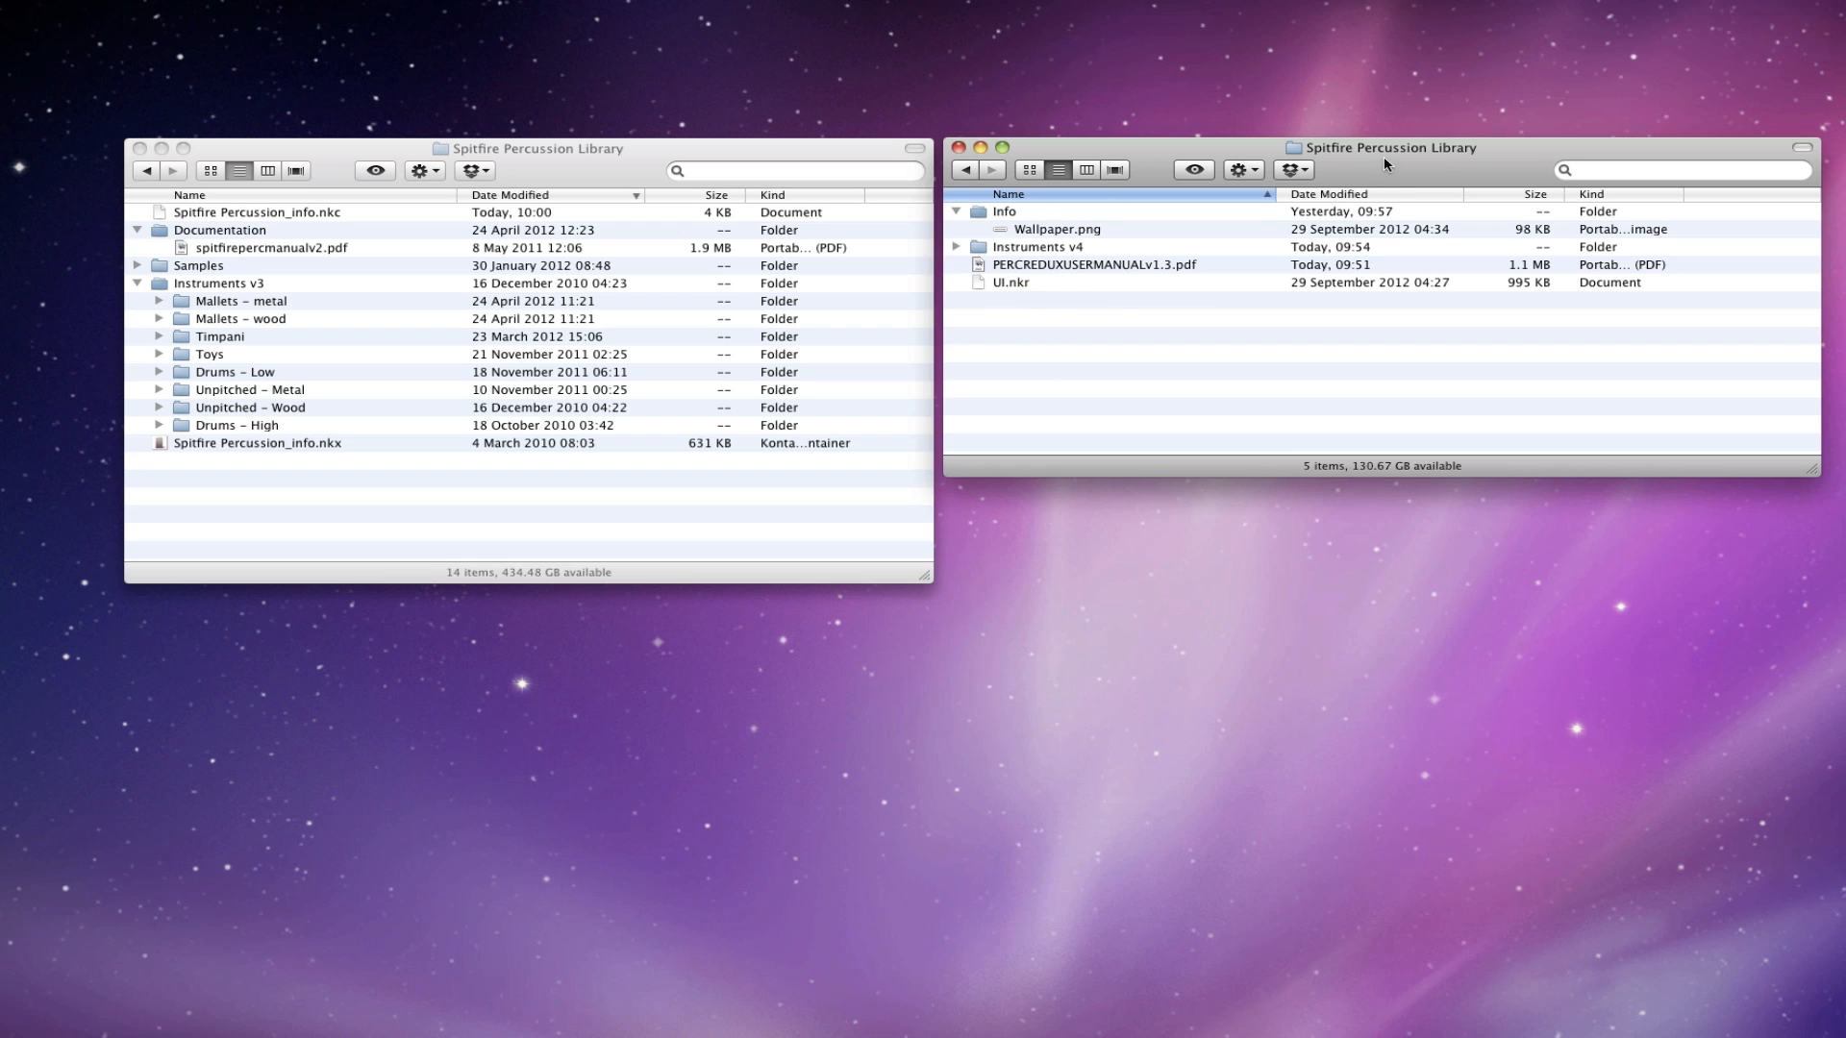
mouse_move(1122, 352)
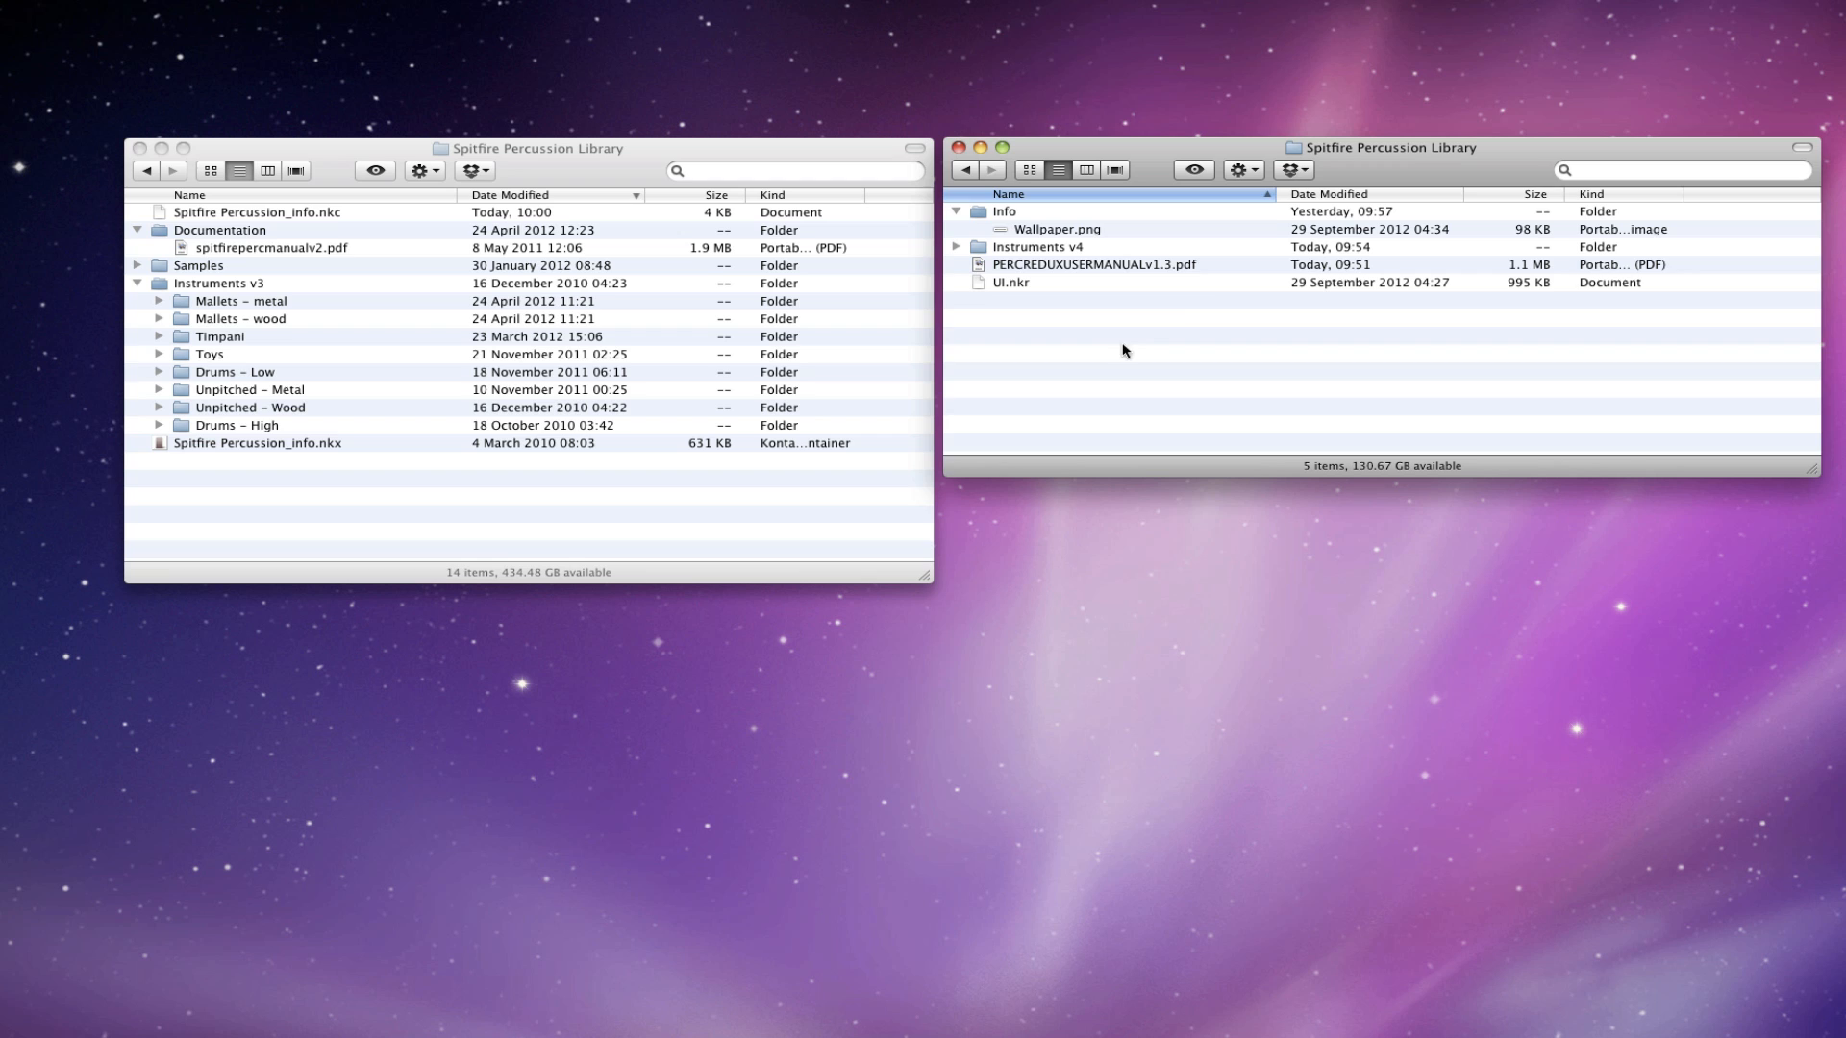
mouse_move(598, 167)
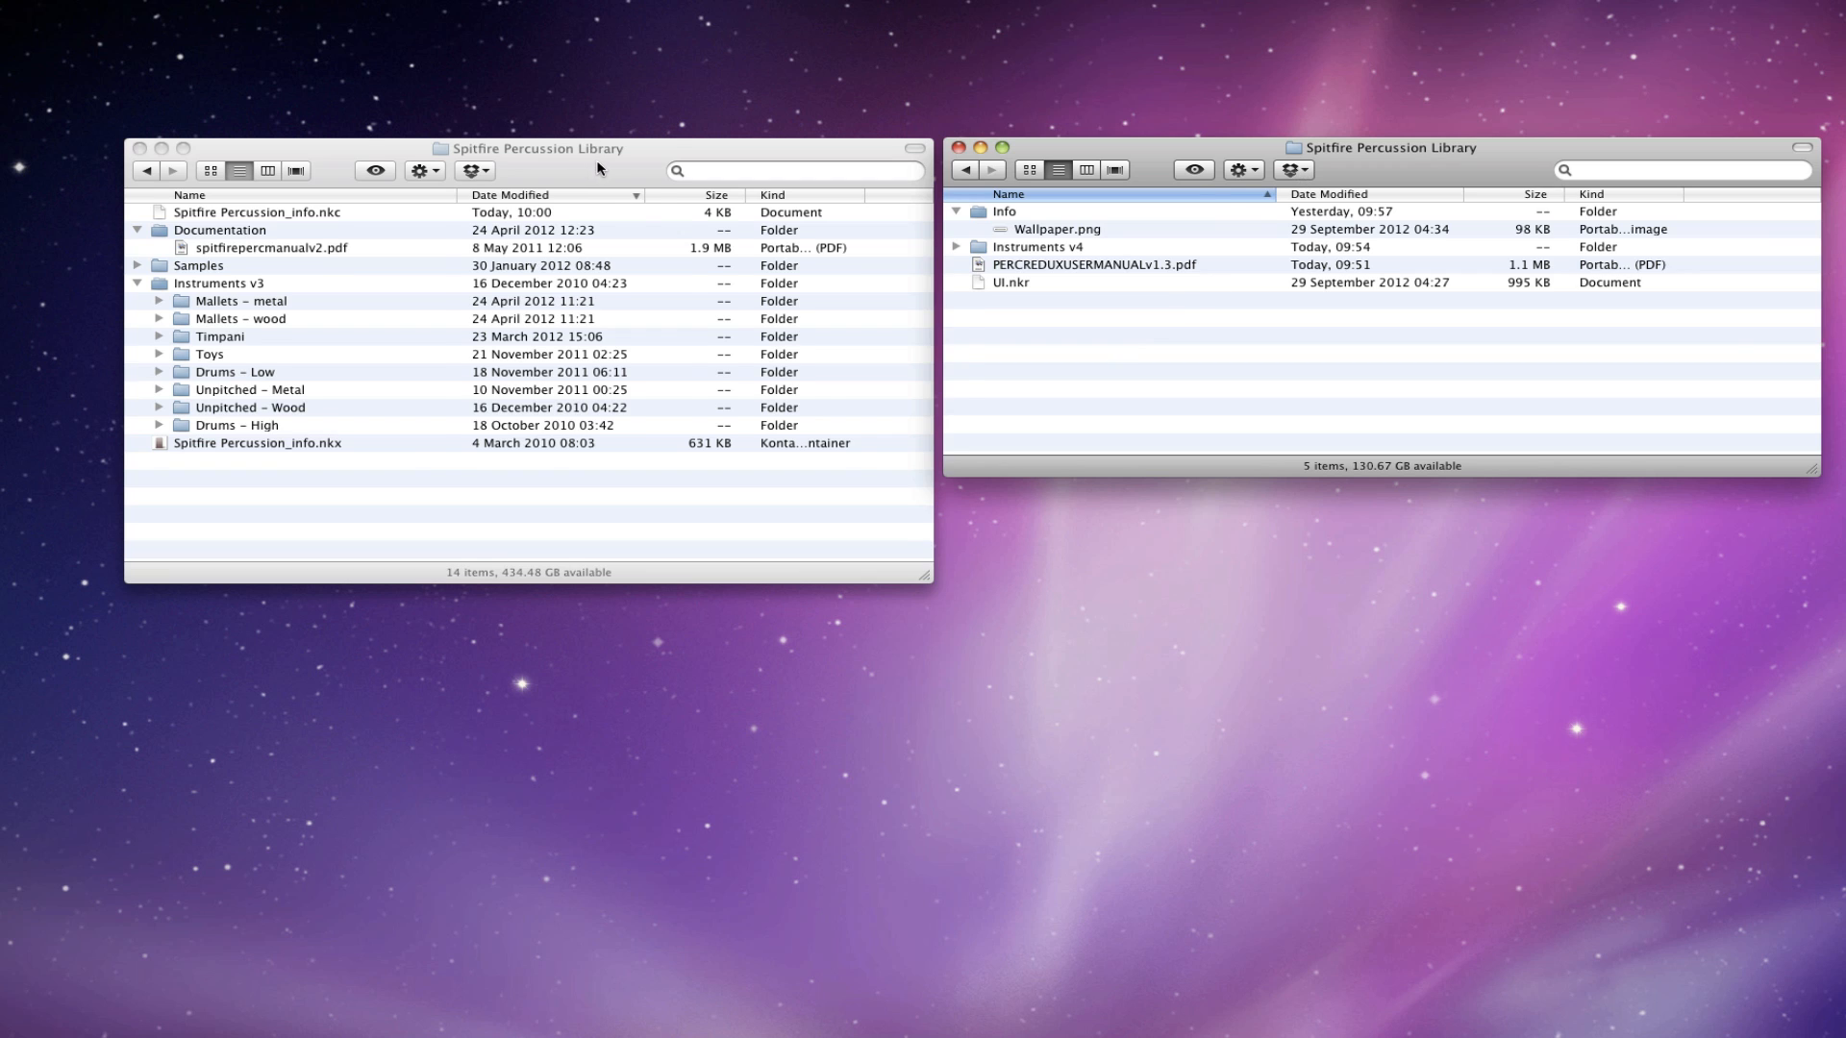
- Bring the older Spitfire Percussion Library window (with Instruments v3) into focus
left_click(510, 194)
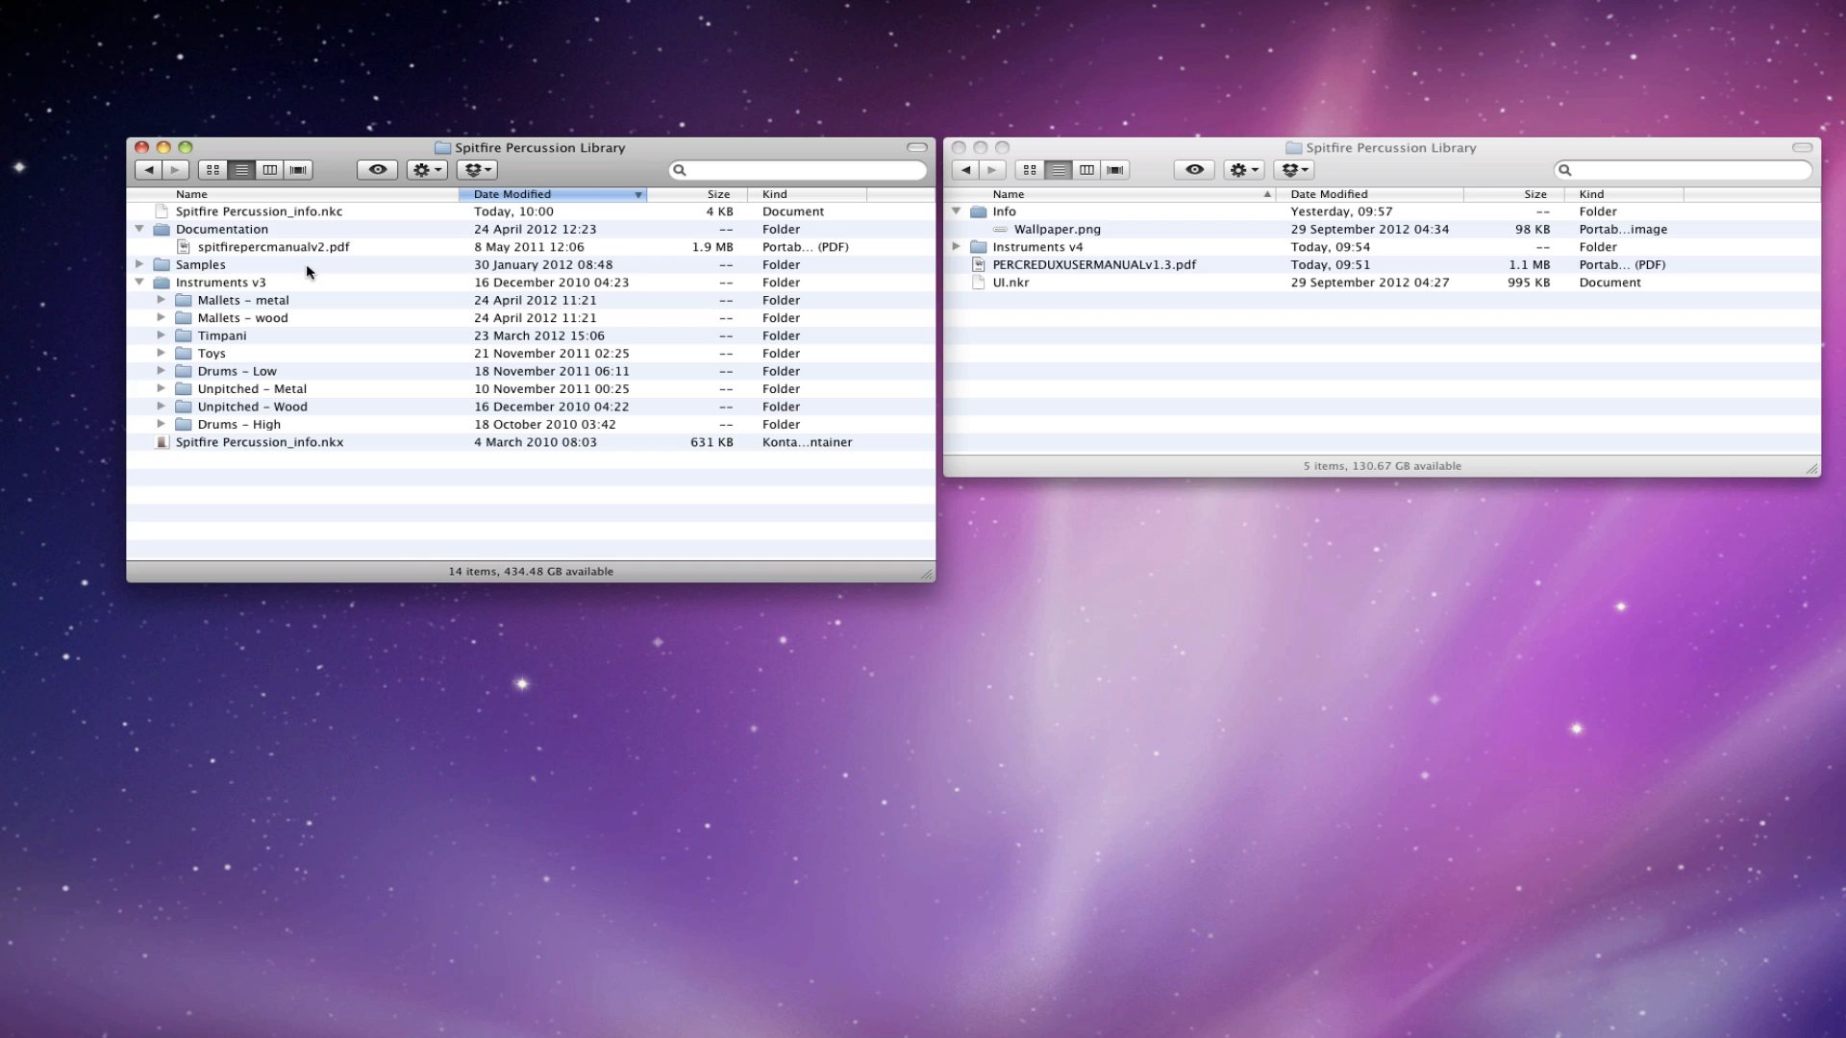
mouse_move(327, 277)
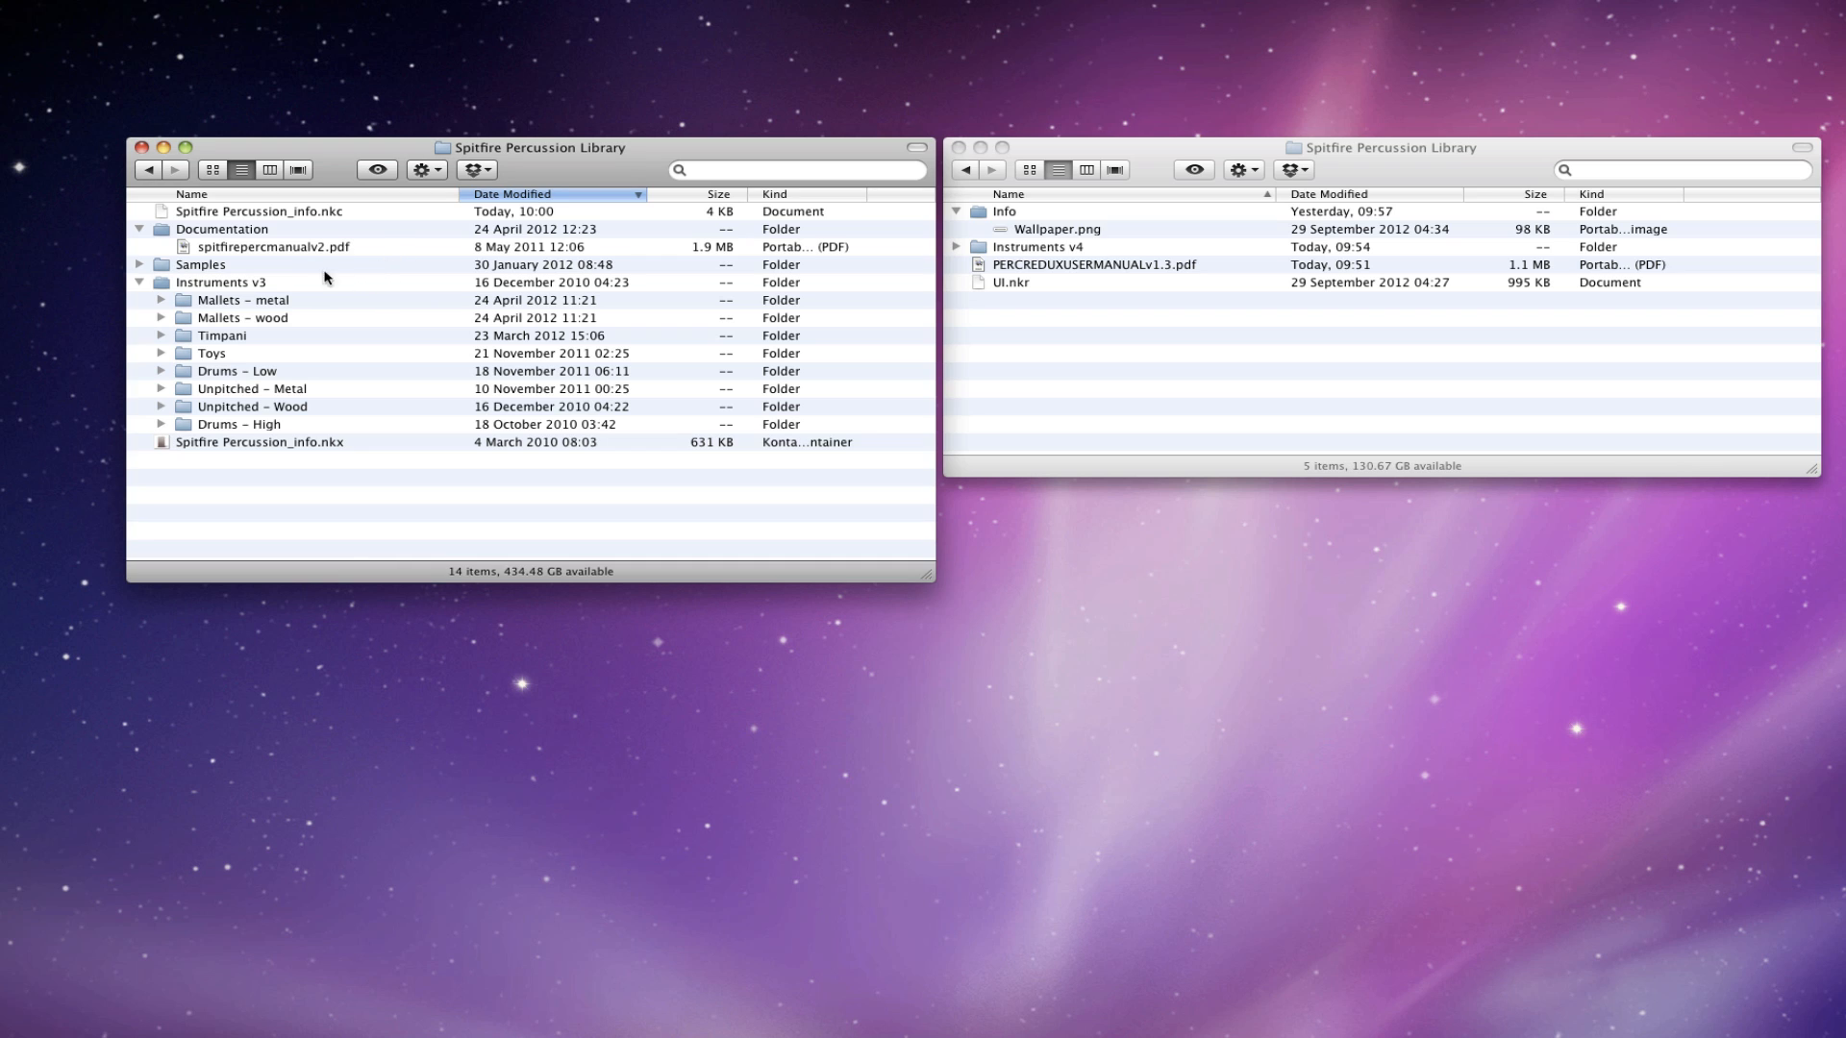
mouse_move(221, 271)
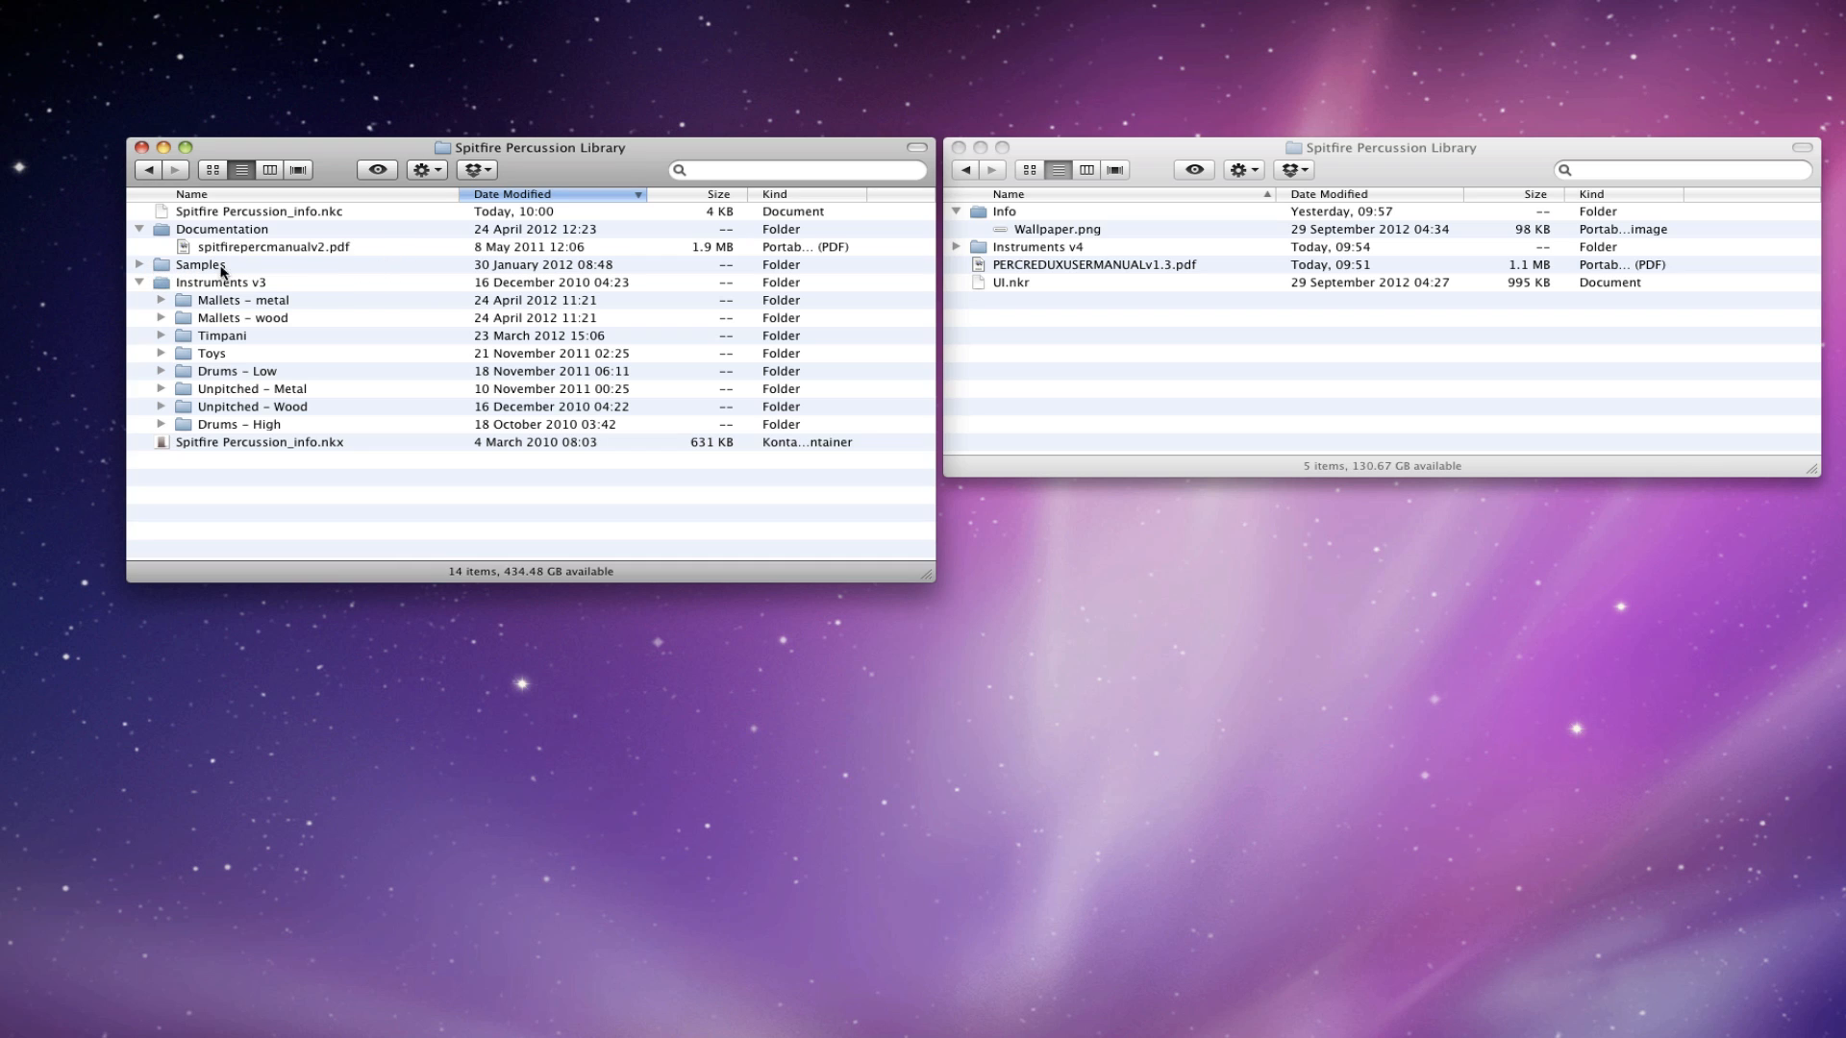
mouse_move(209, 386)
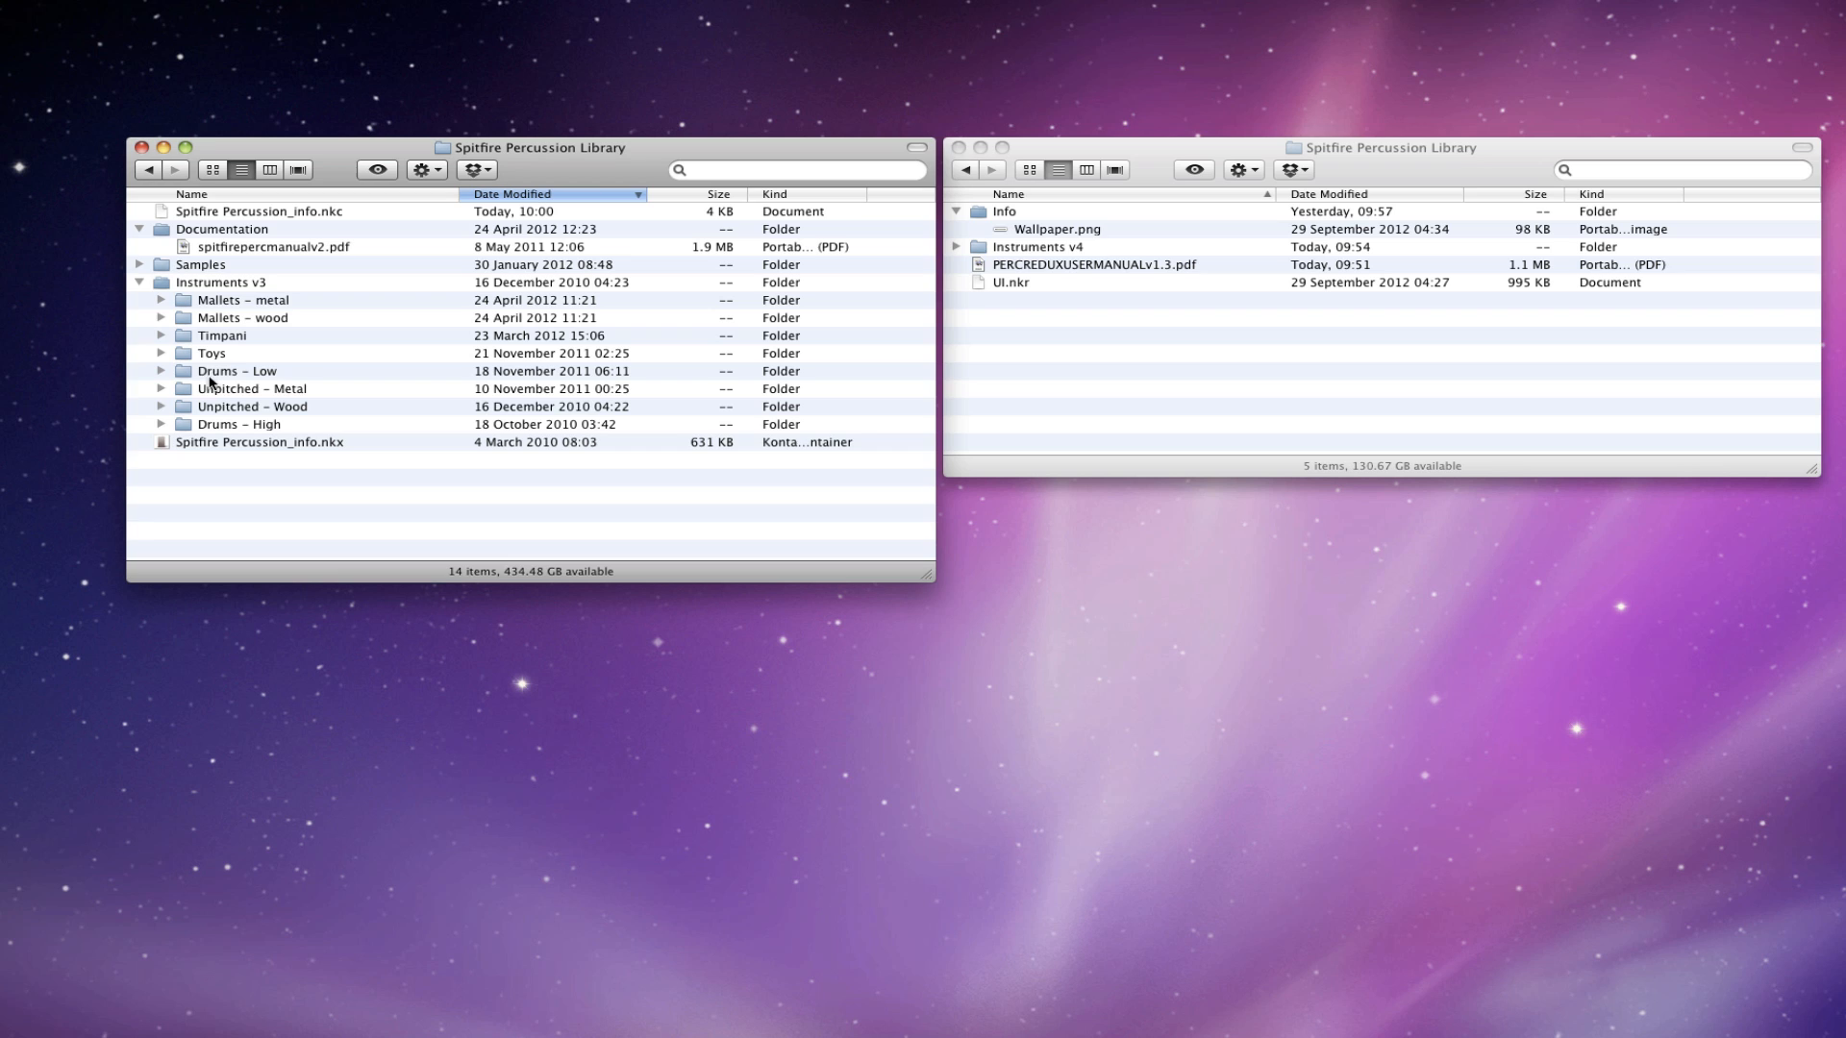
mouse_move(1073, 227)
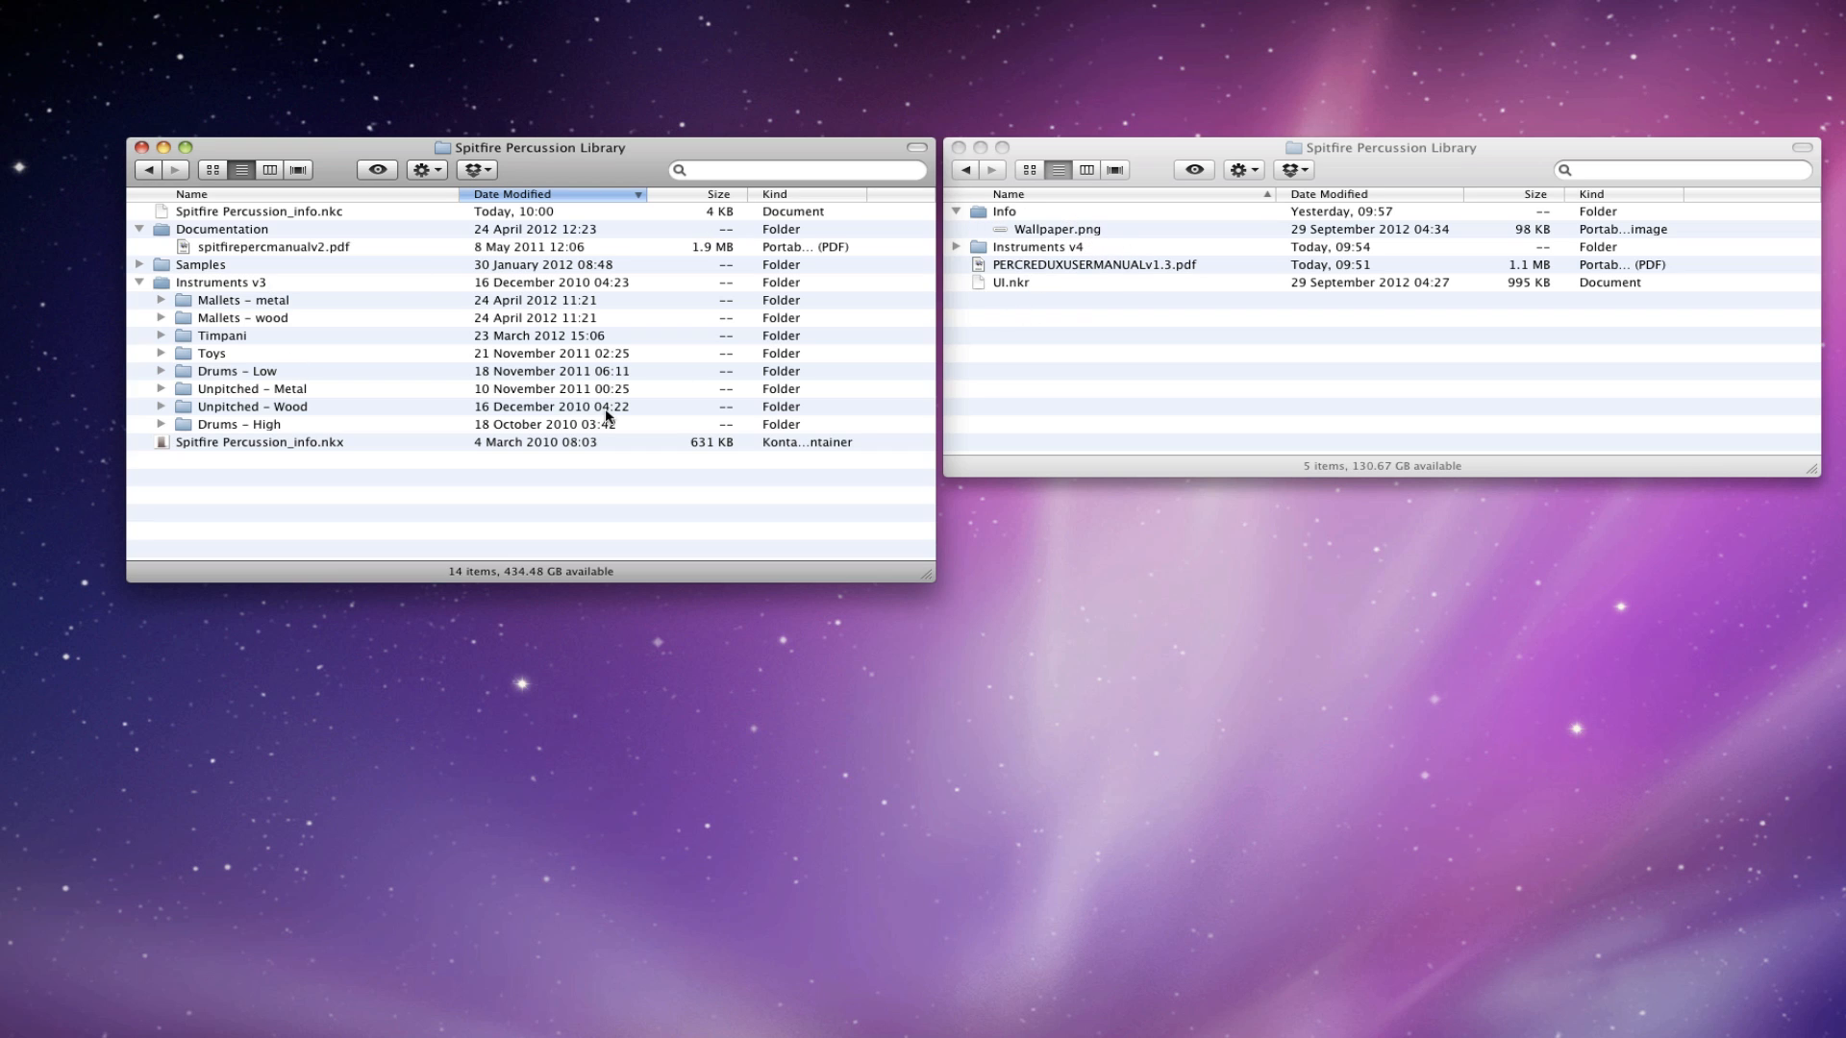
mouse_move(257, 389)
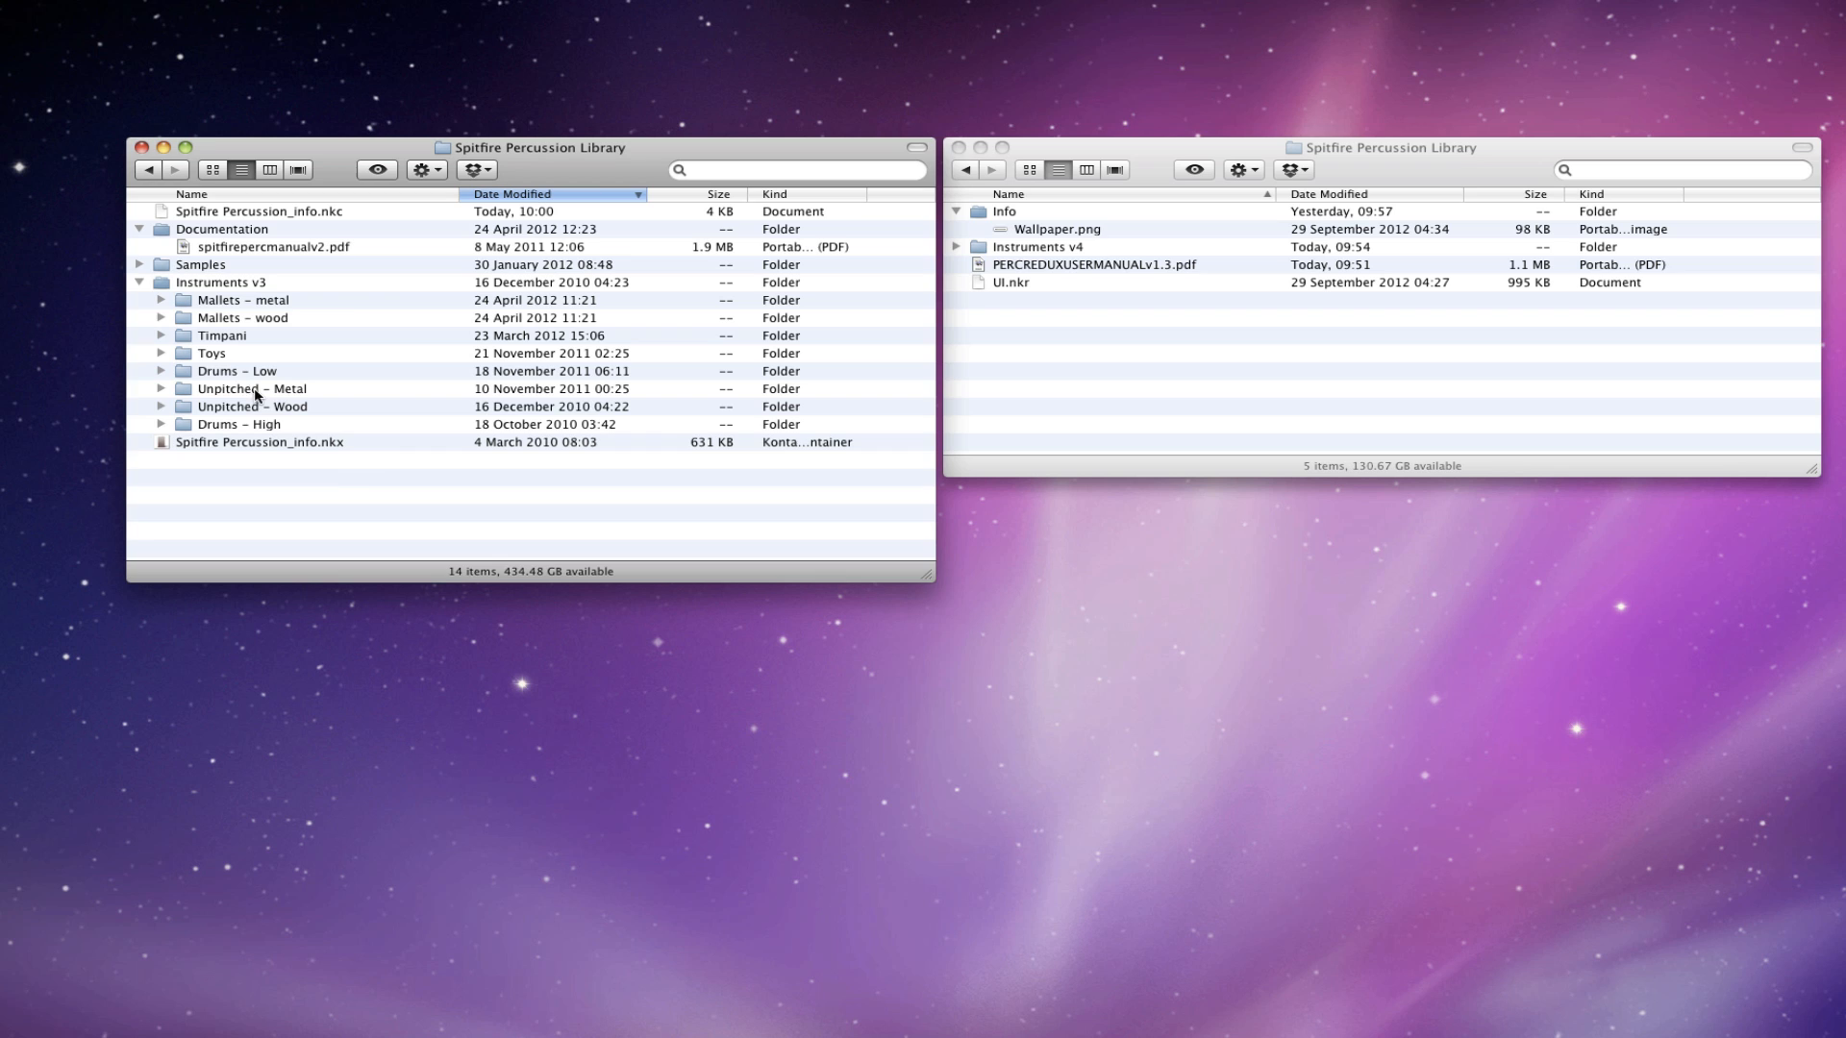
mouse_move(1018, 206)
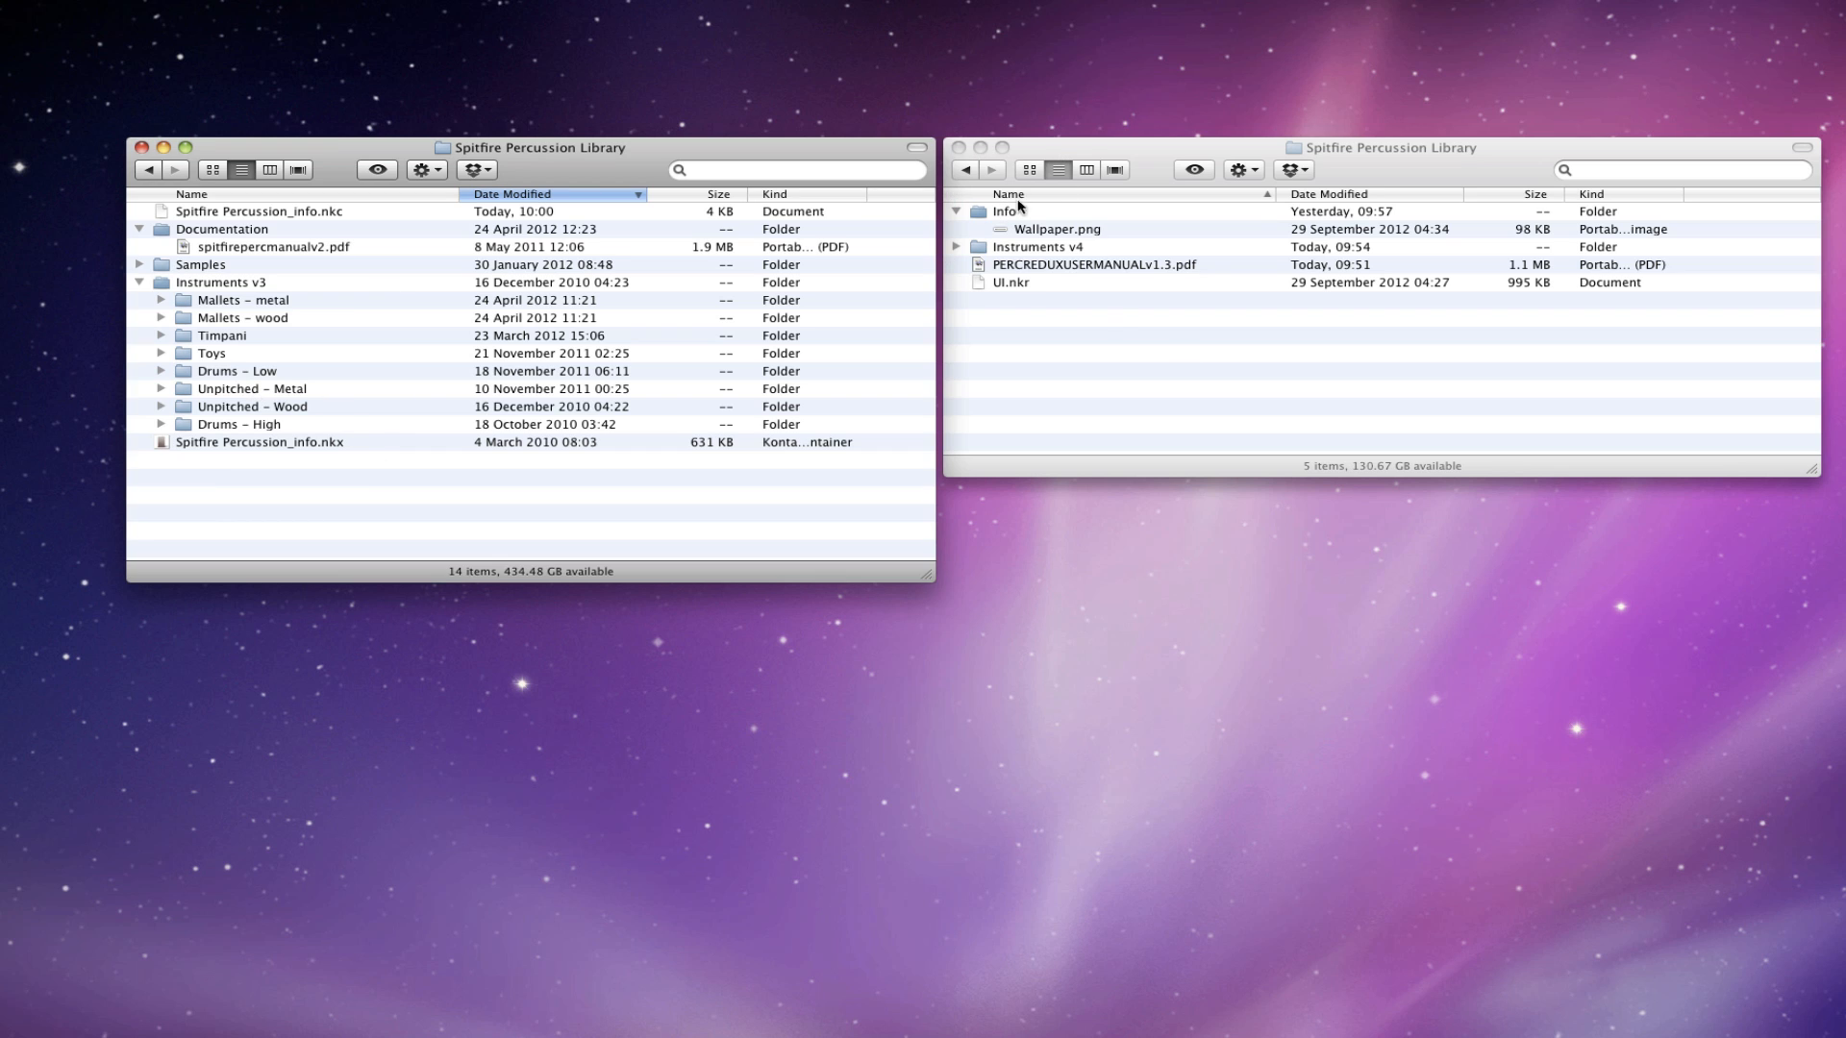
mouse_move(1168, 282)
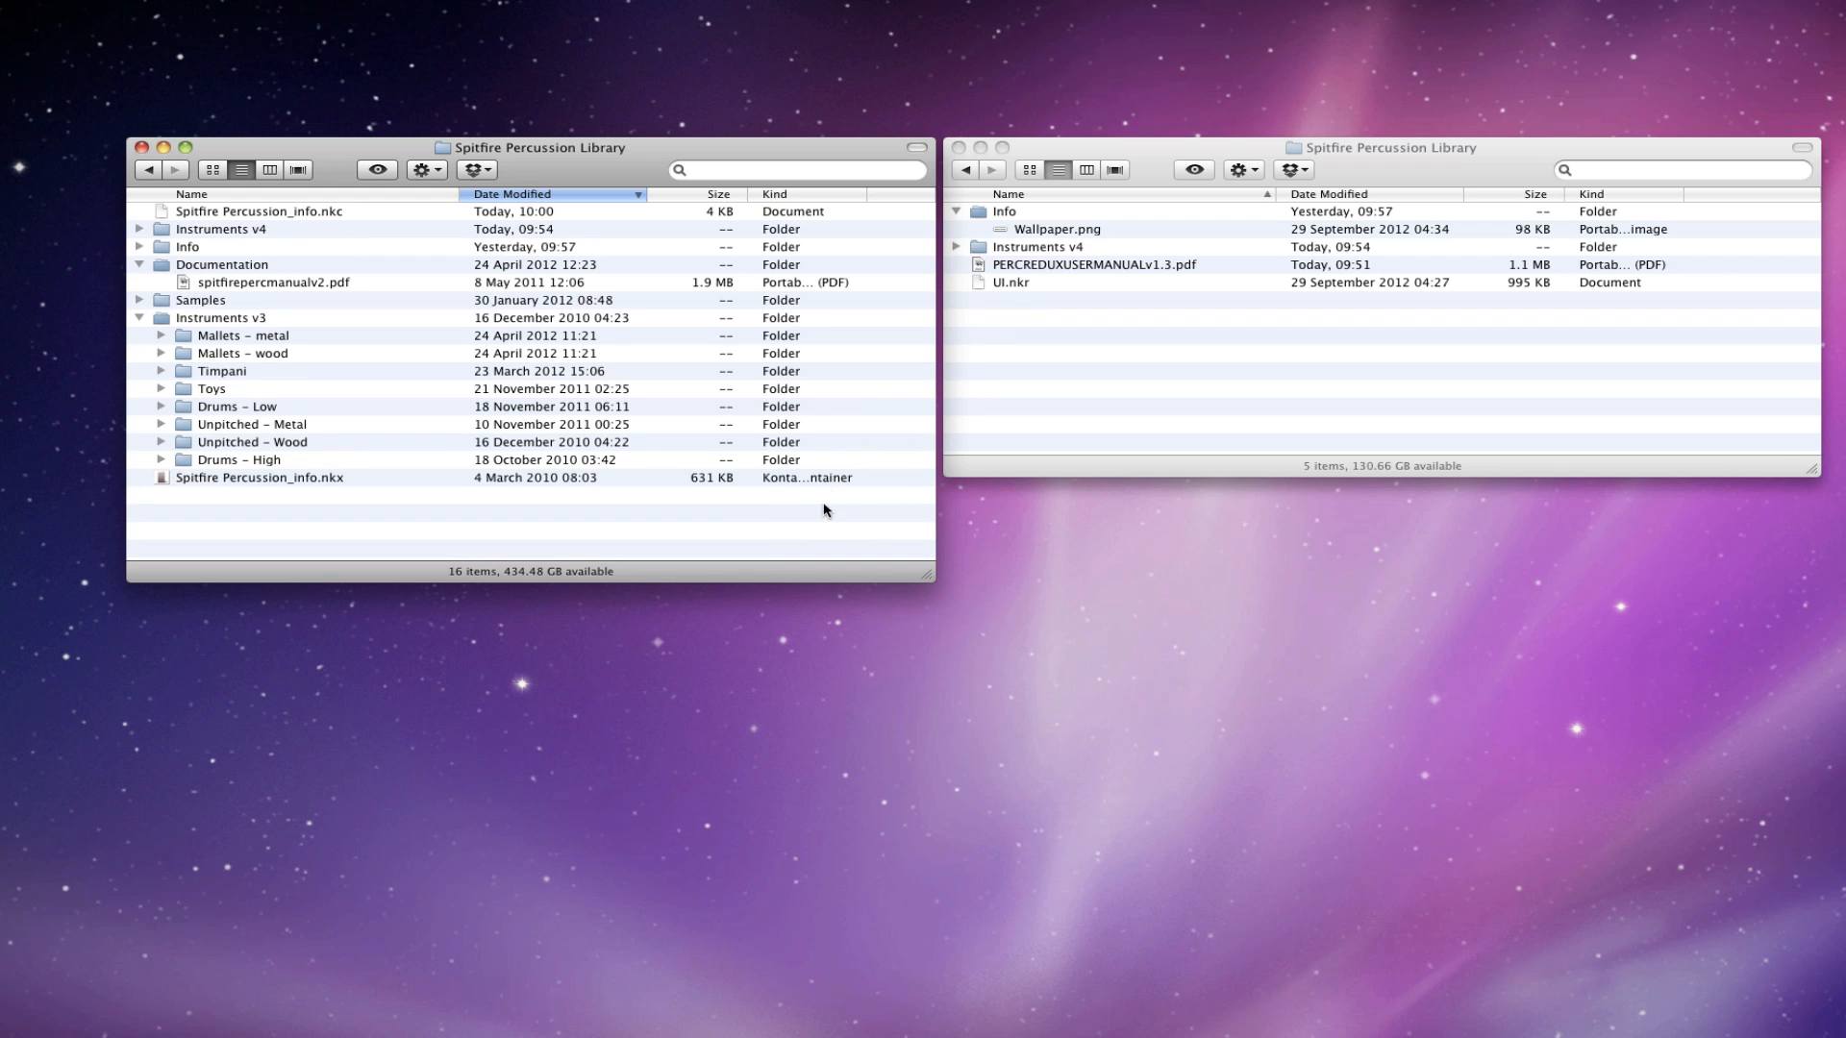
mouse_move(267, 326)
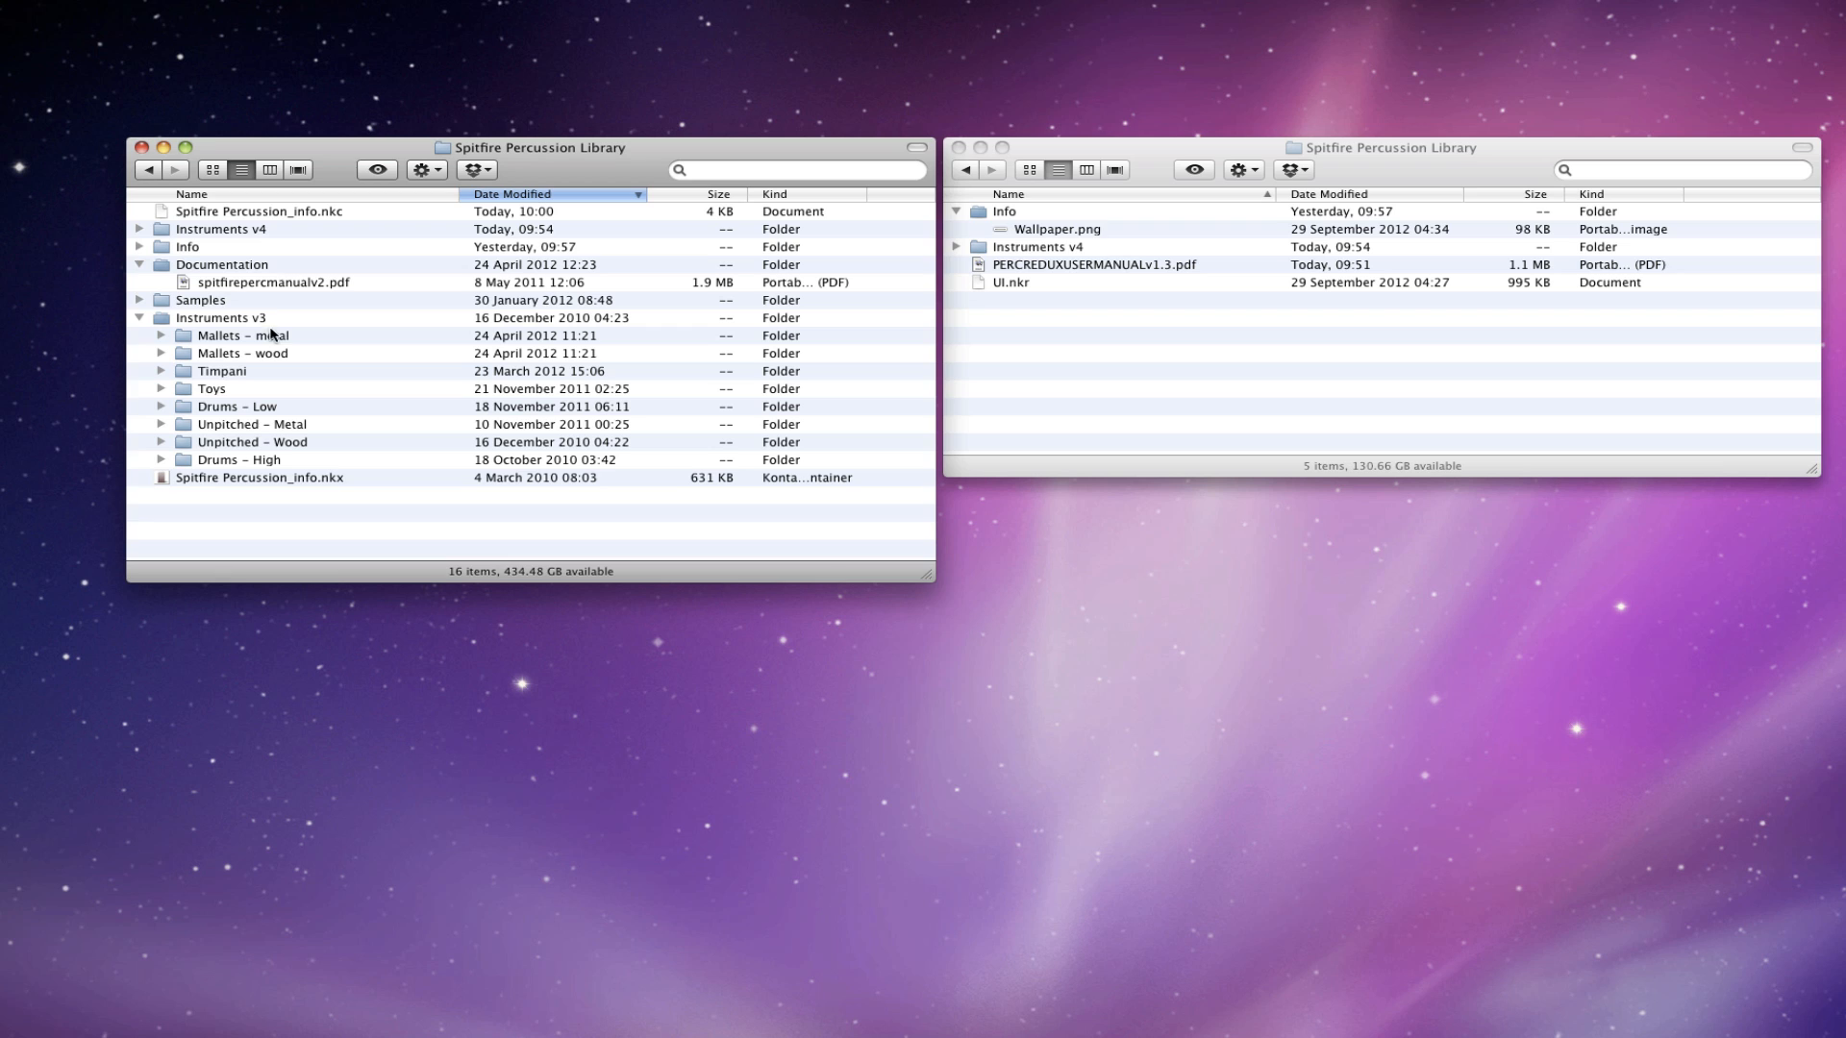
mouse_move(291, 336)
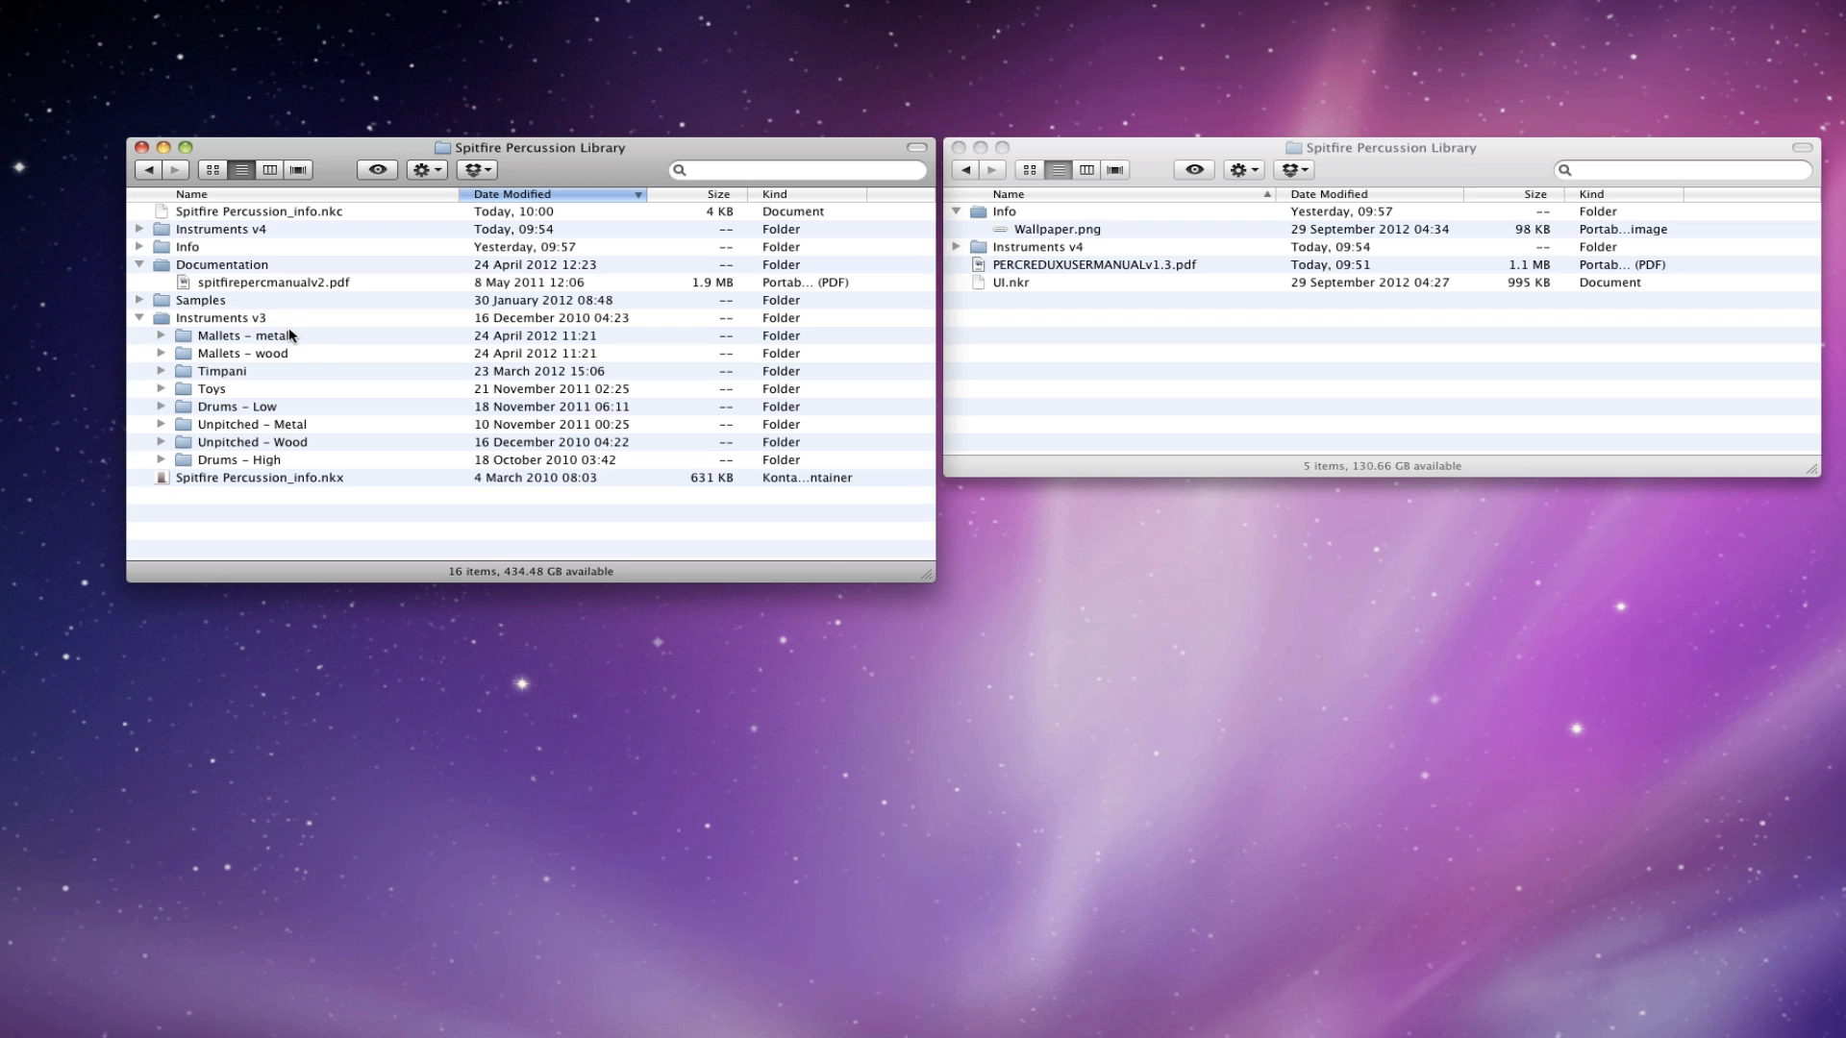
mouse_move(1141, 285)
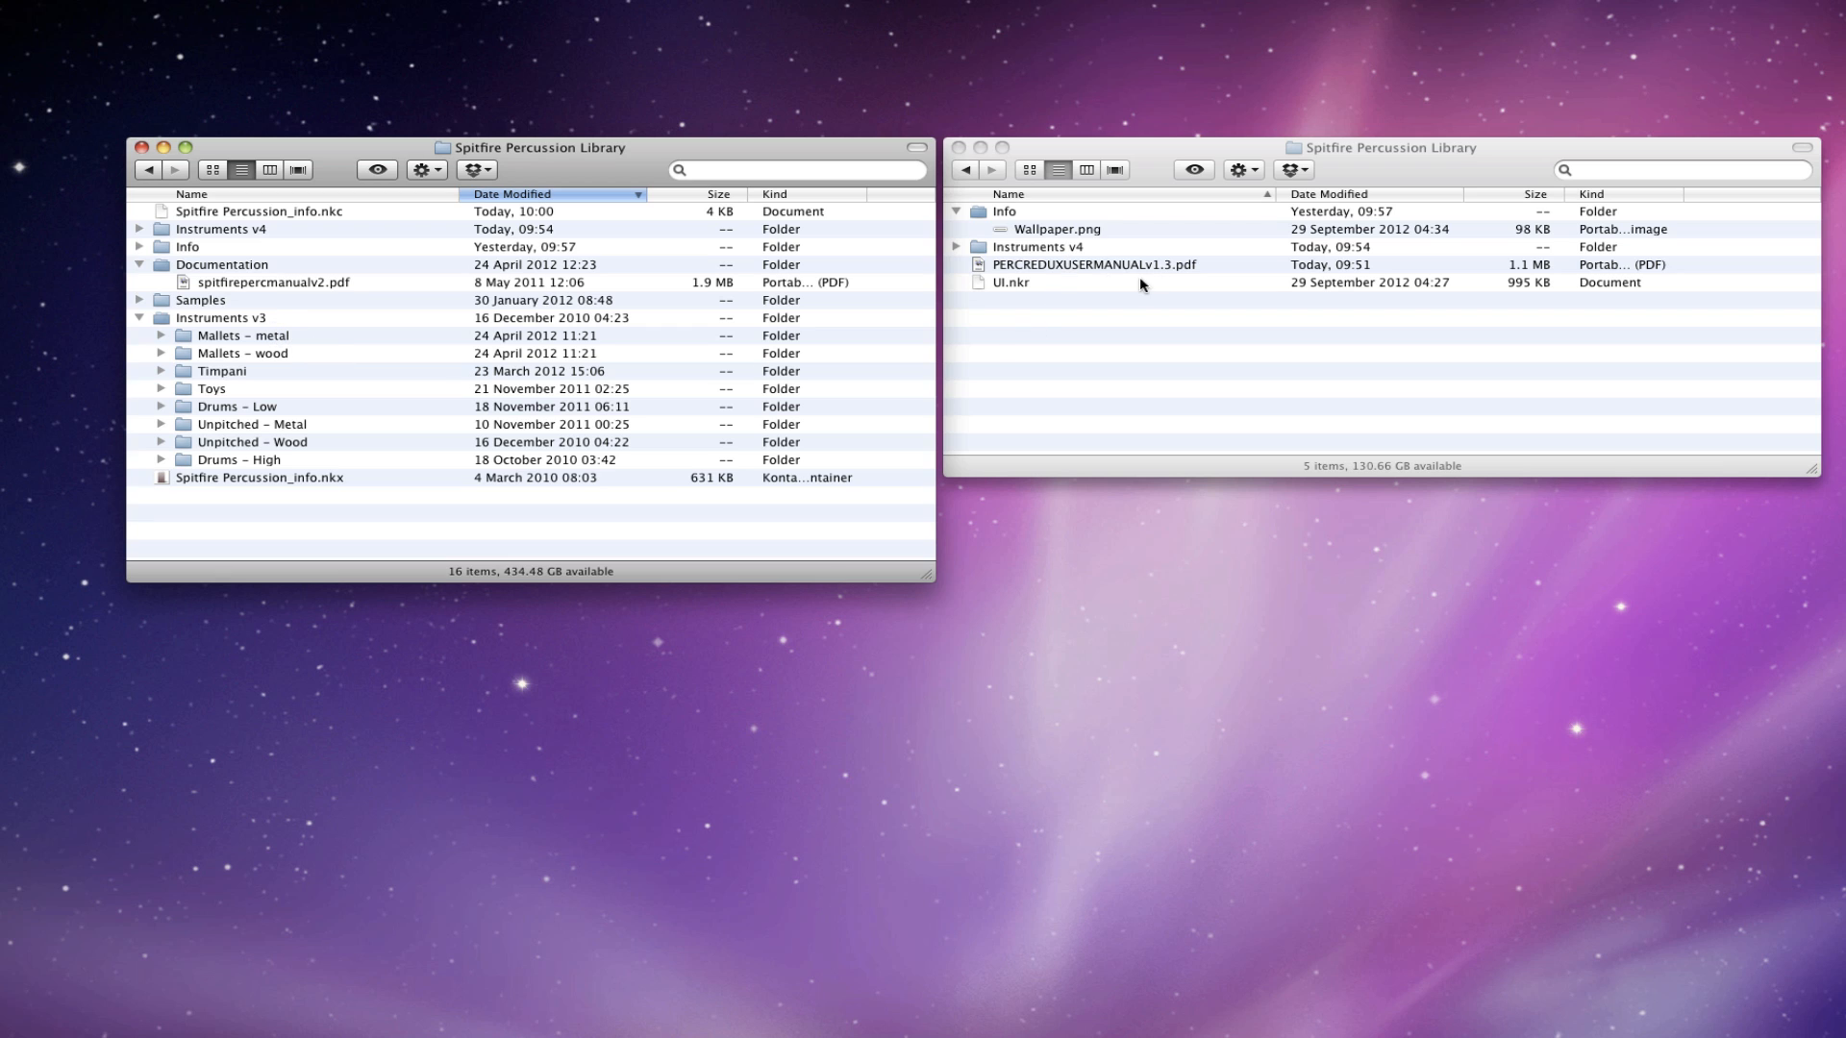
mouse_move(1043, 267)
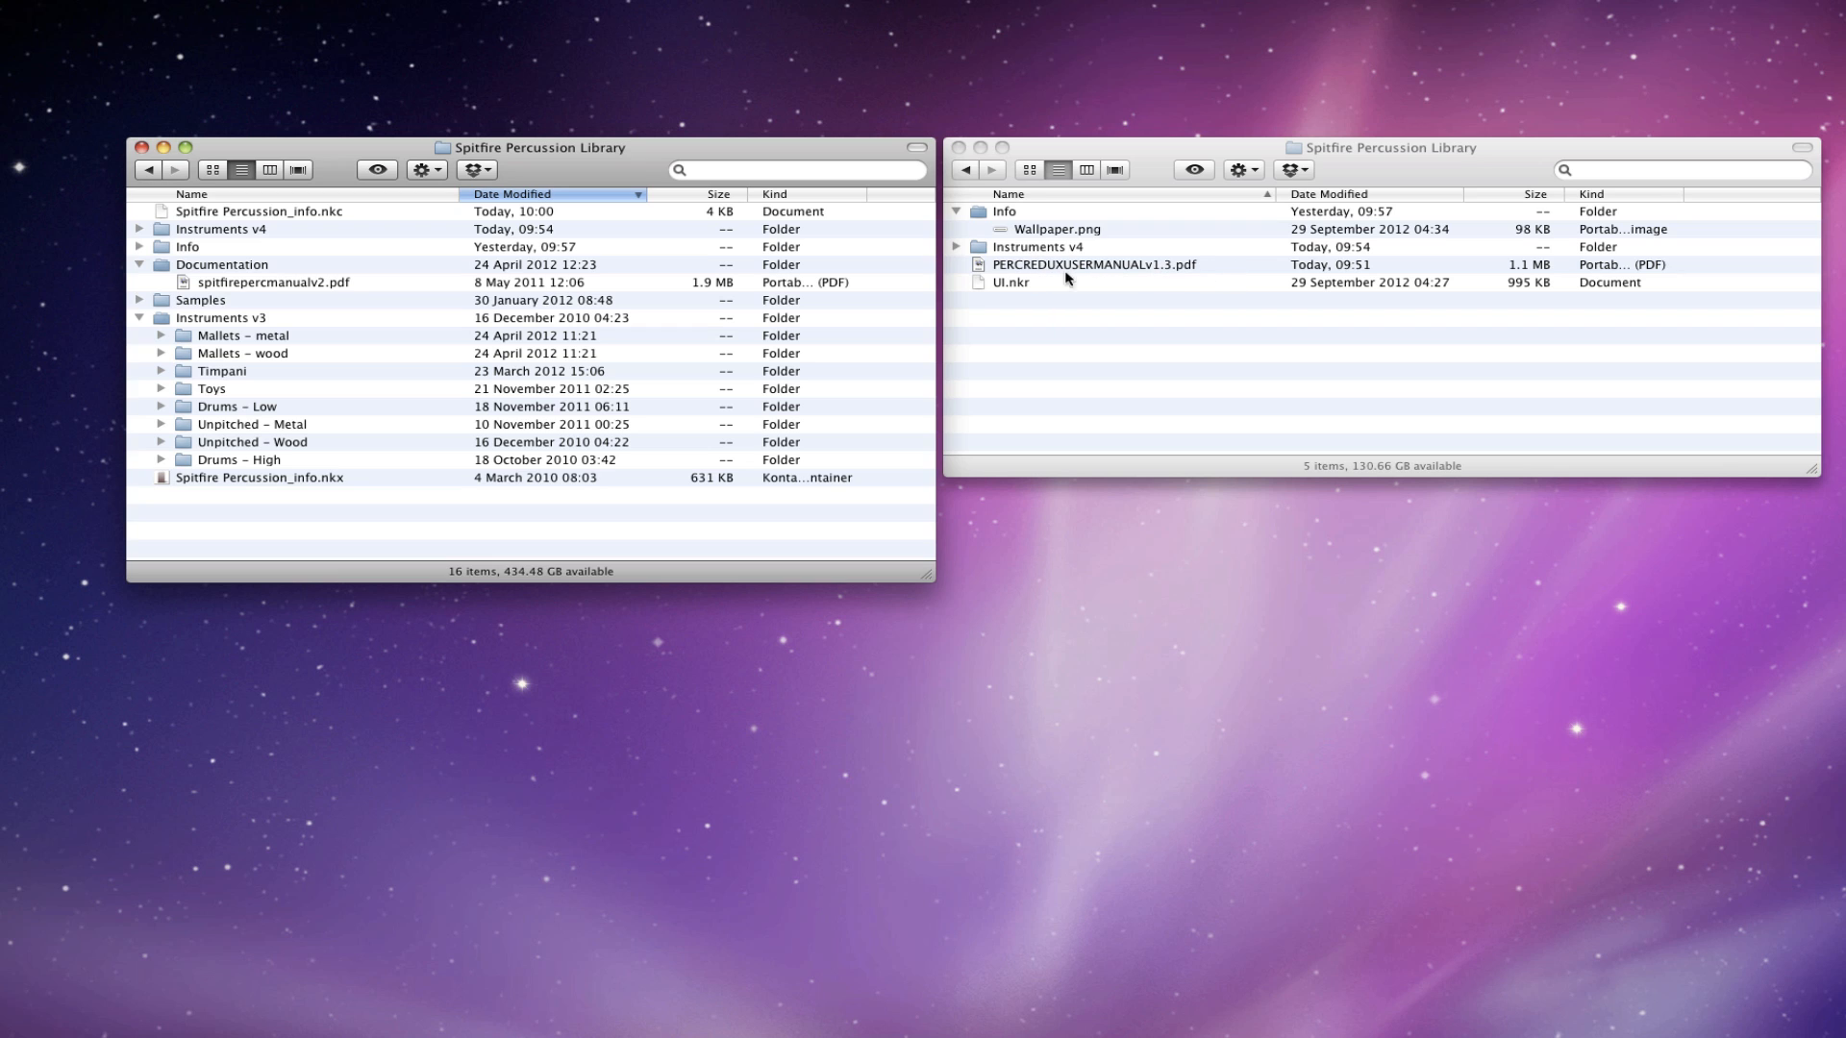
mouse_move(233, 327)
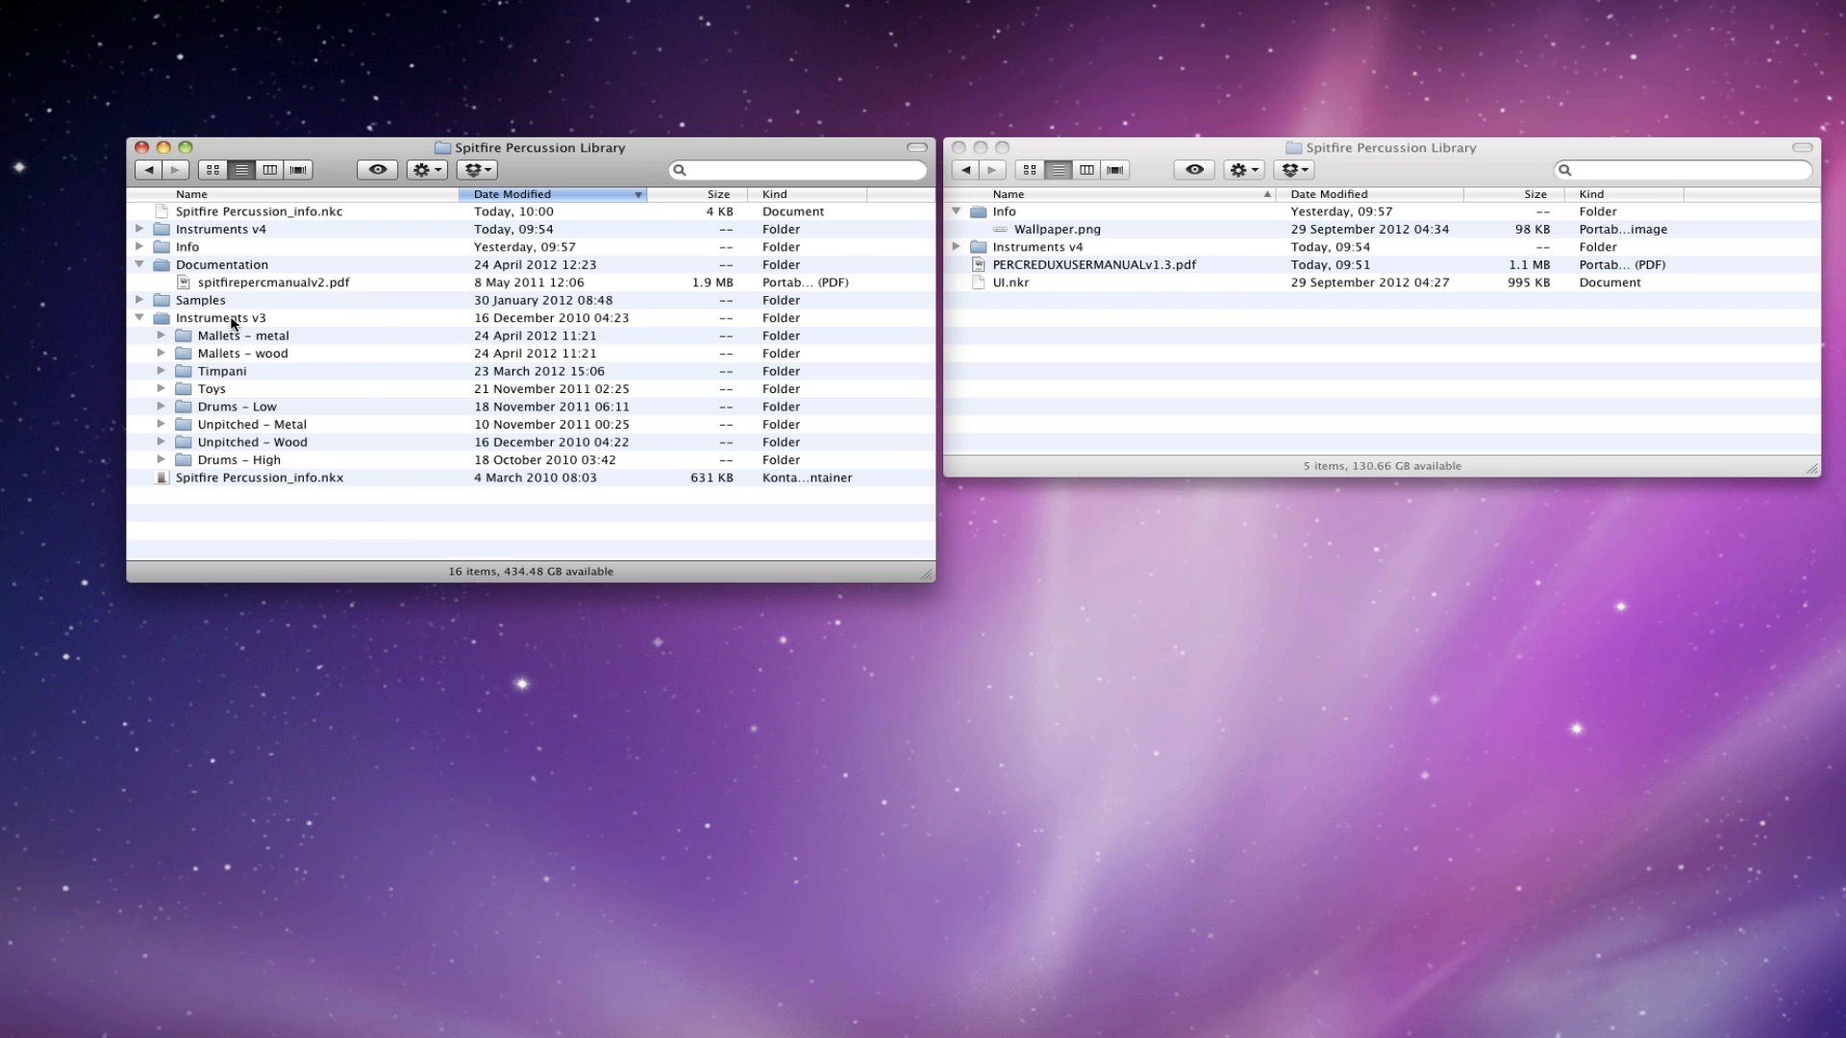
- Trash Instruments v3, copy UI.nkr into the library root, and collapse Documentation
right_click(220, 316)
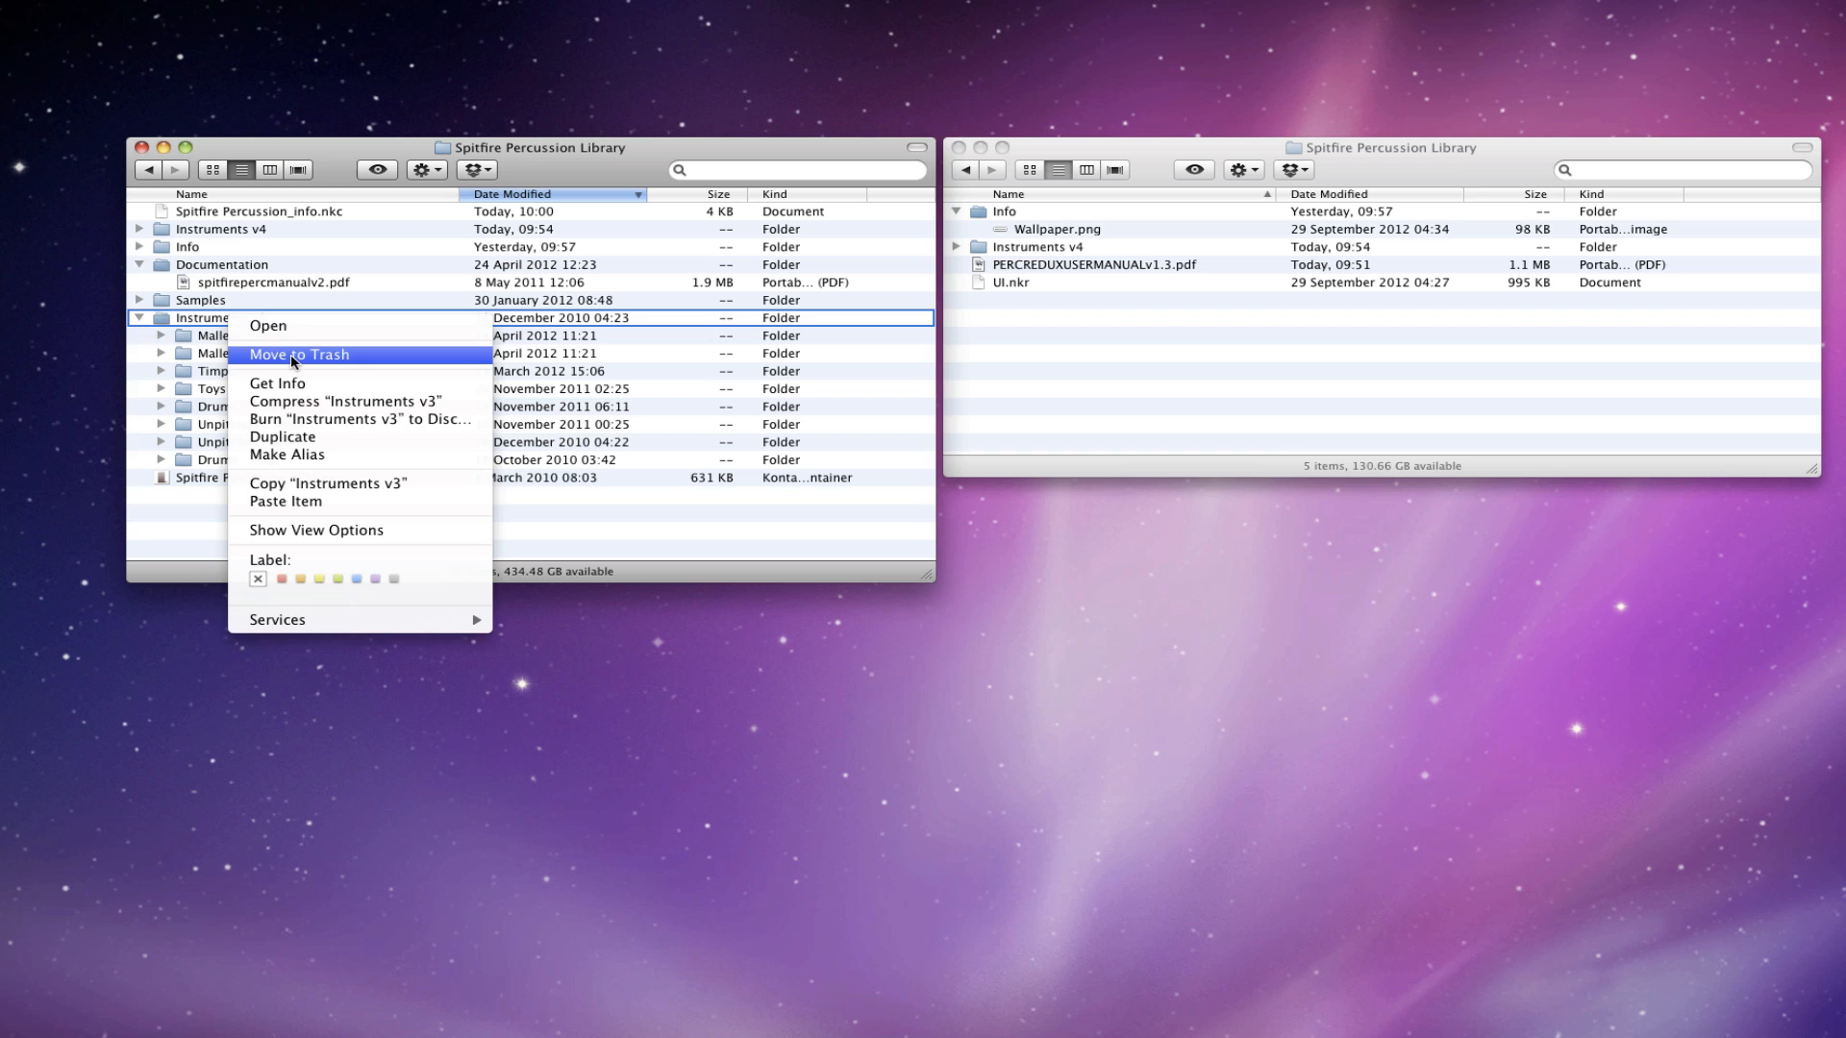
left_click(297, 355)
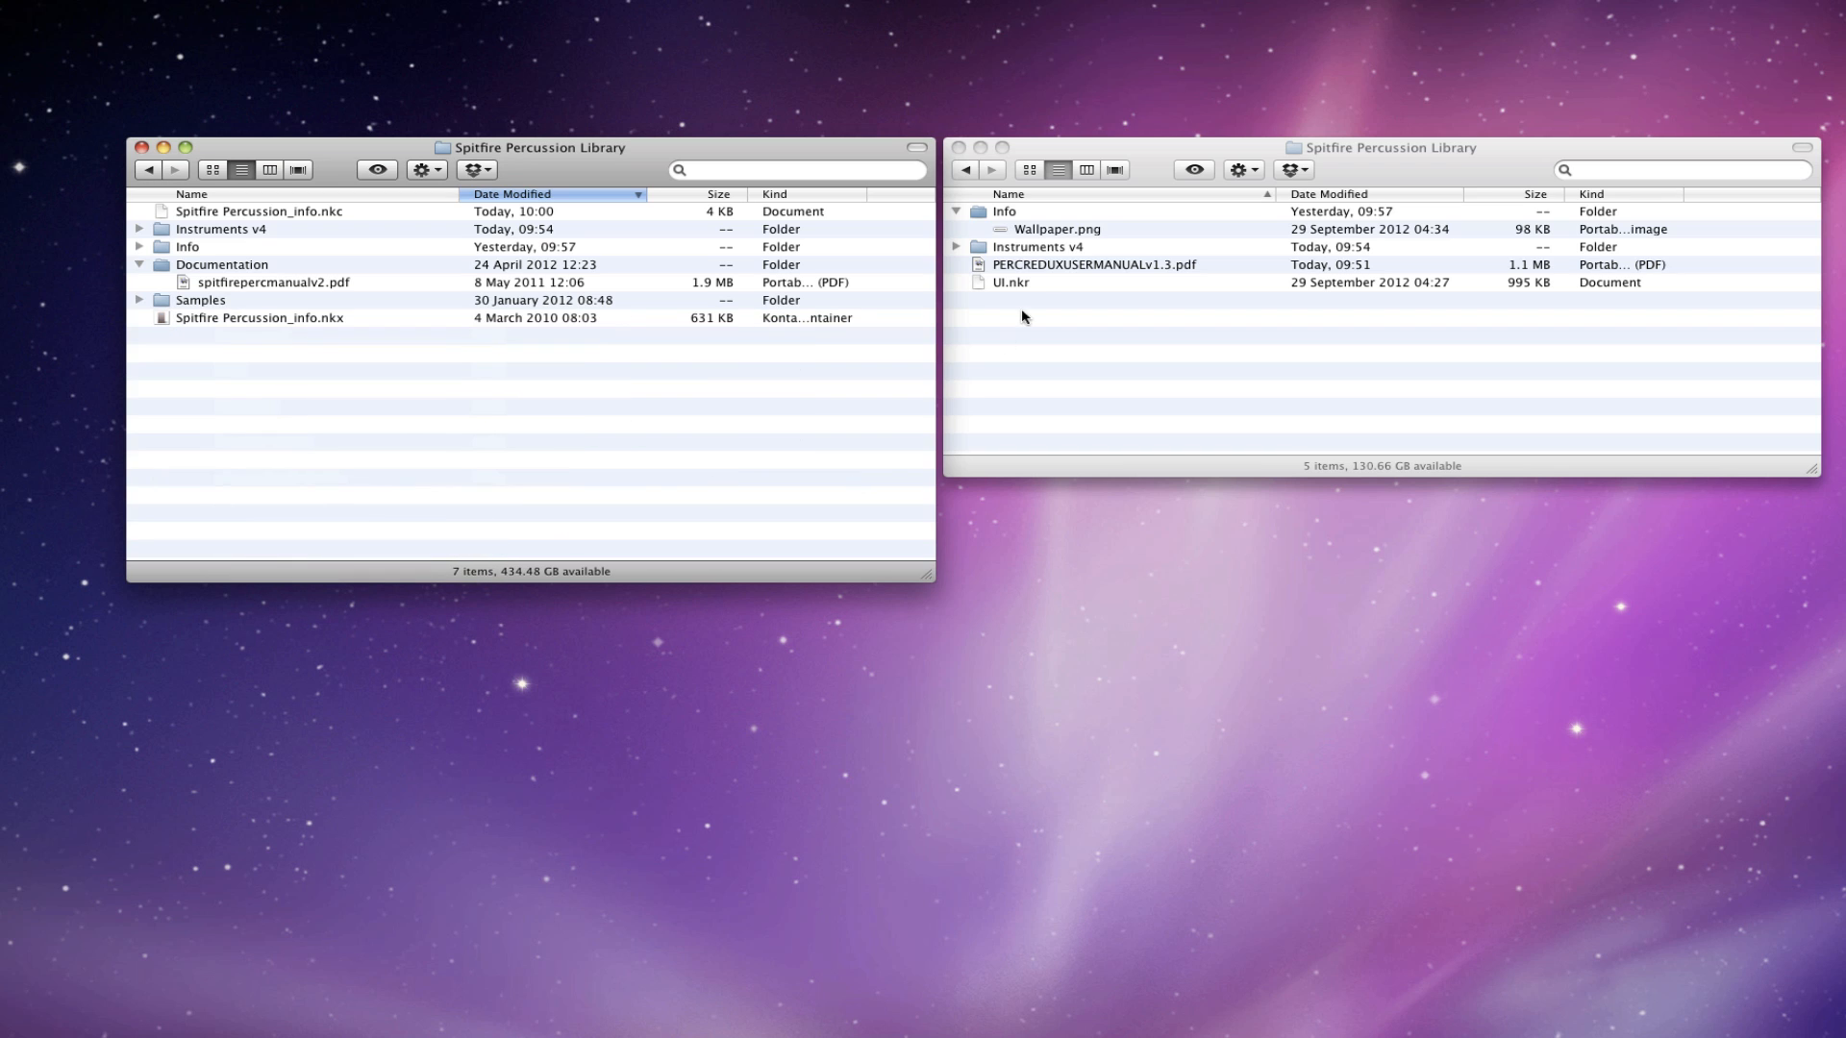
mouse_move(1039, 272)
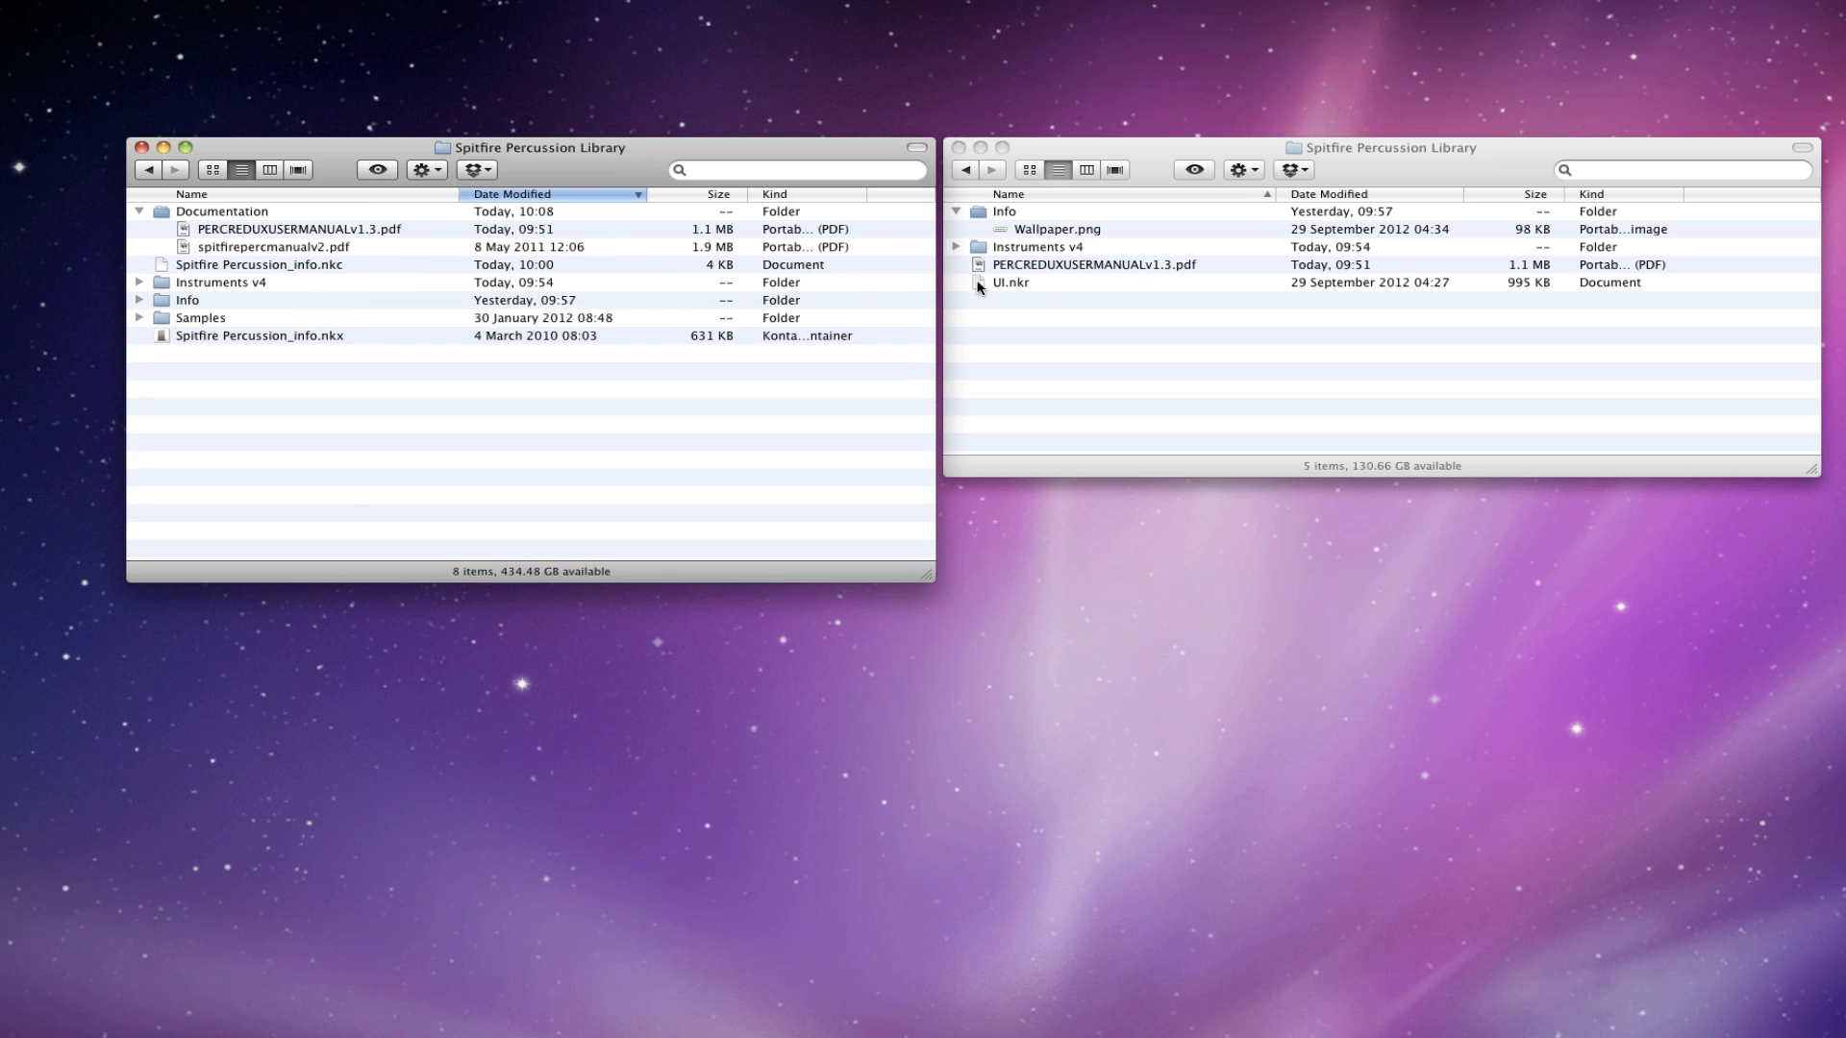
left_click_drag(1009, 283, 832, 409)
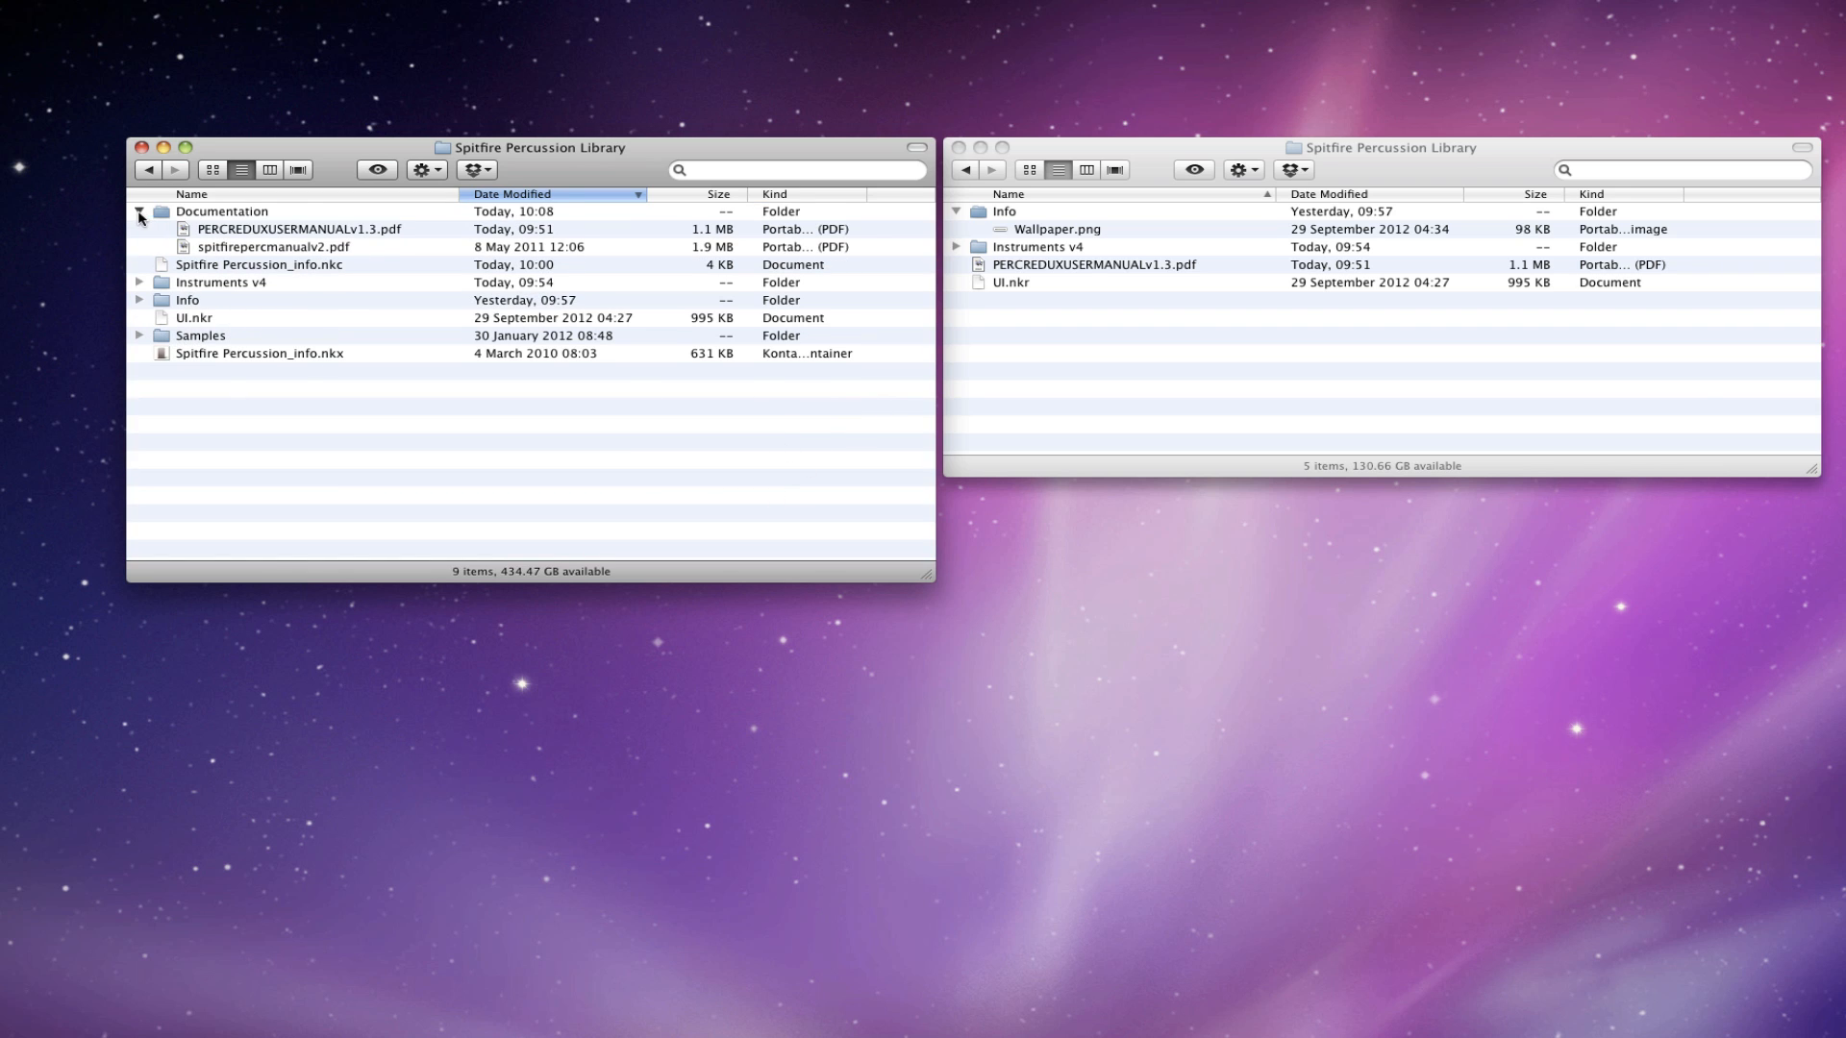
left_click(139, 216)
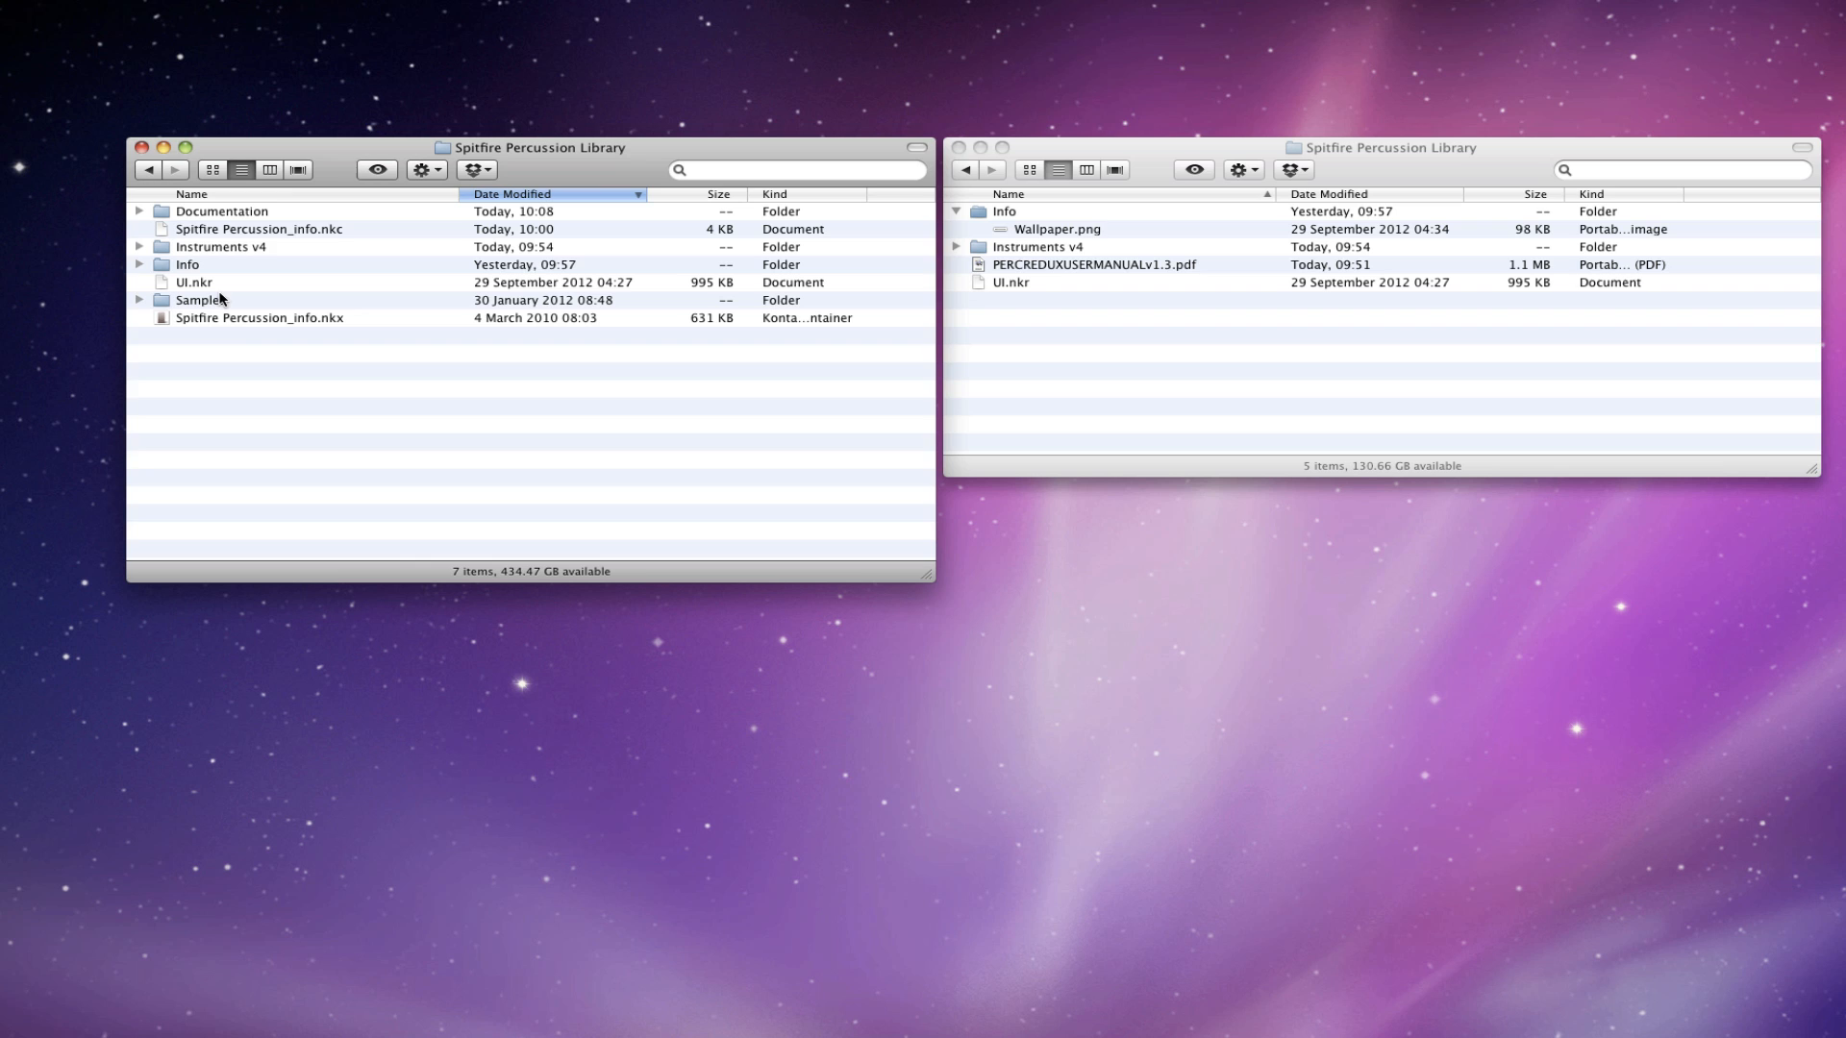
mouse_move(603, 156)
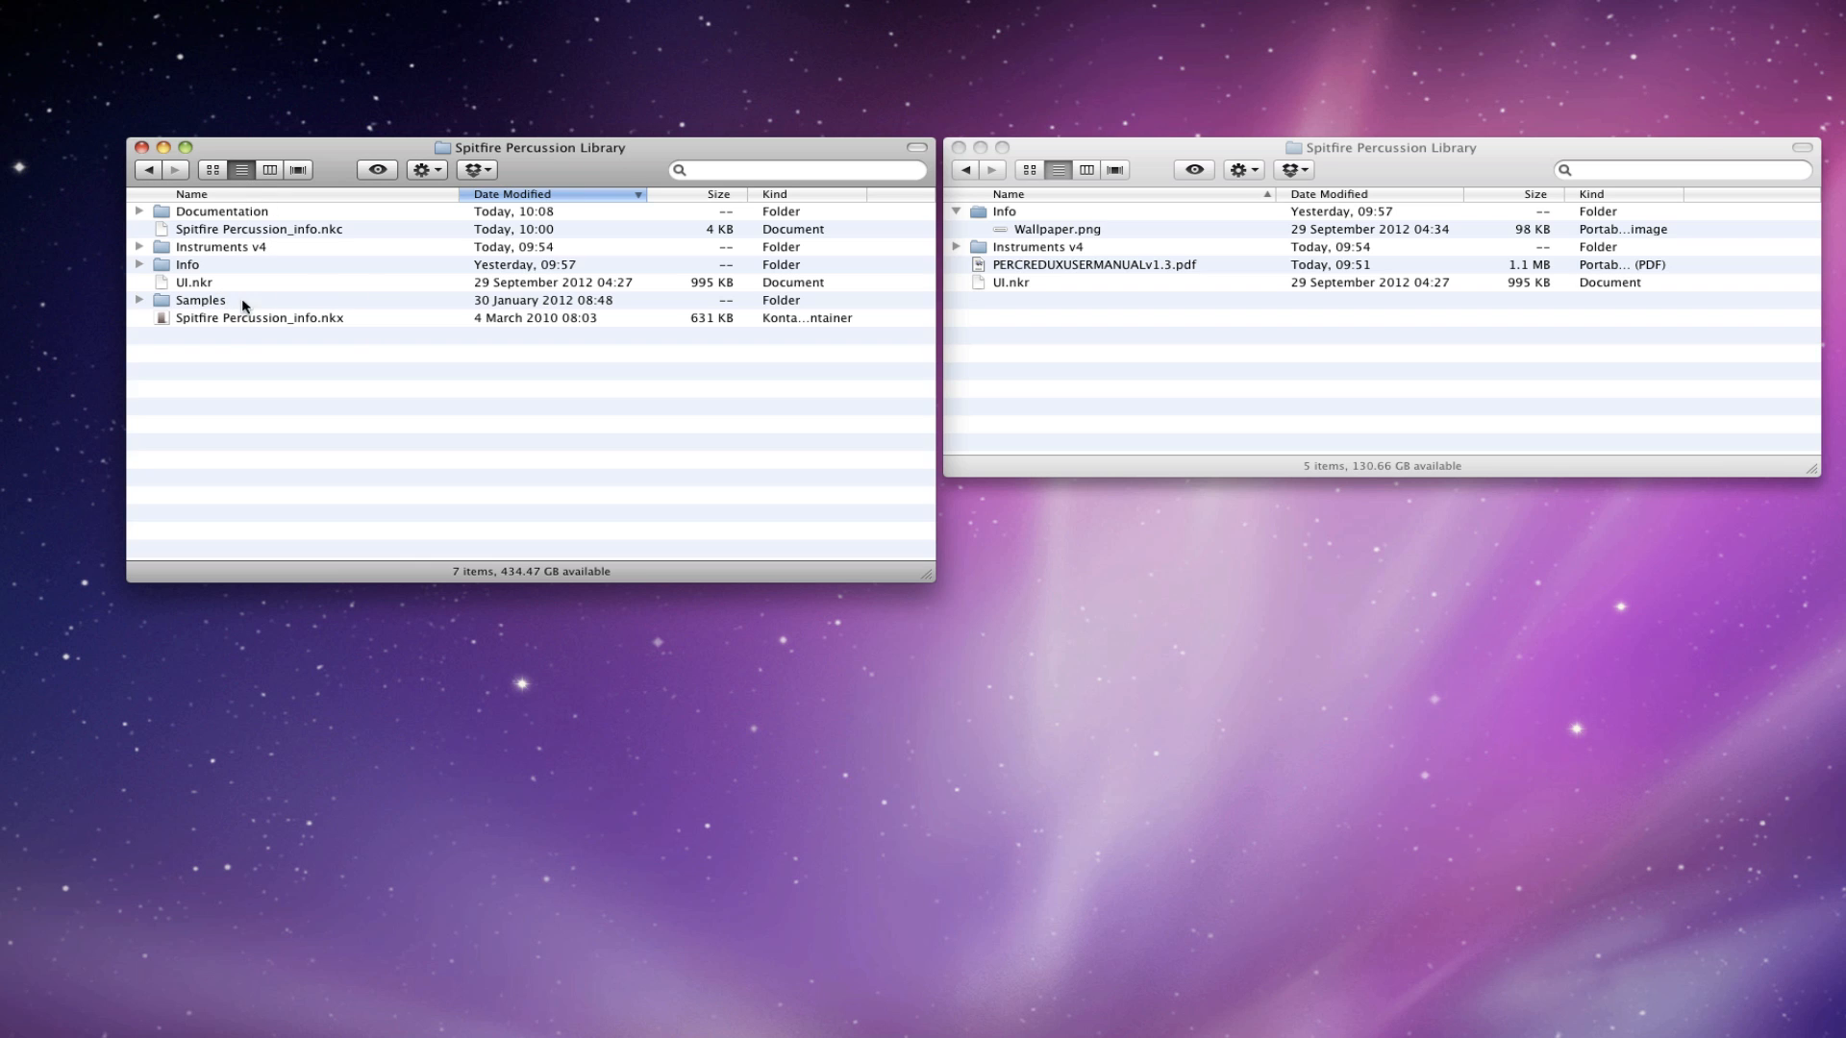
mouse_move(205, 325)
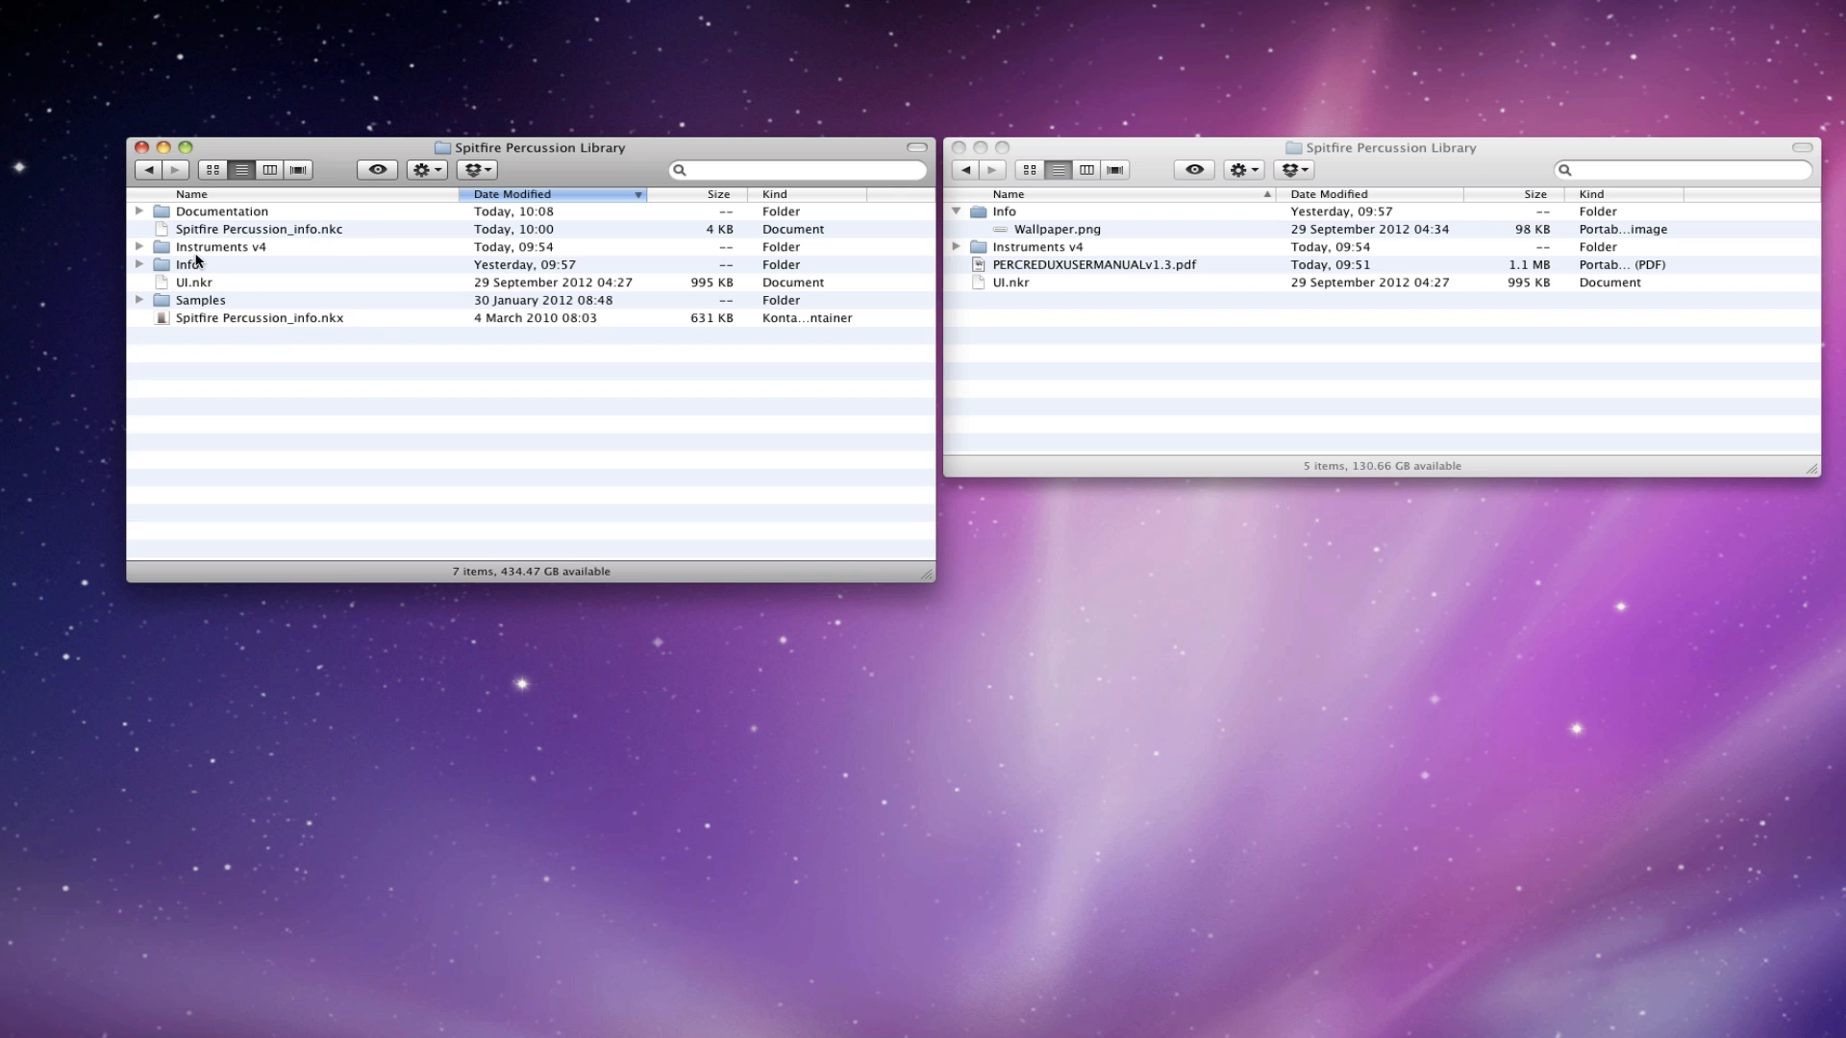
mouse_move(252, 254)
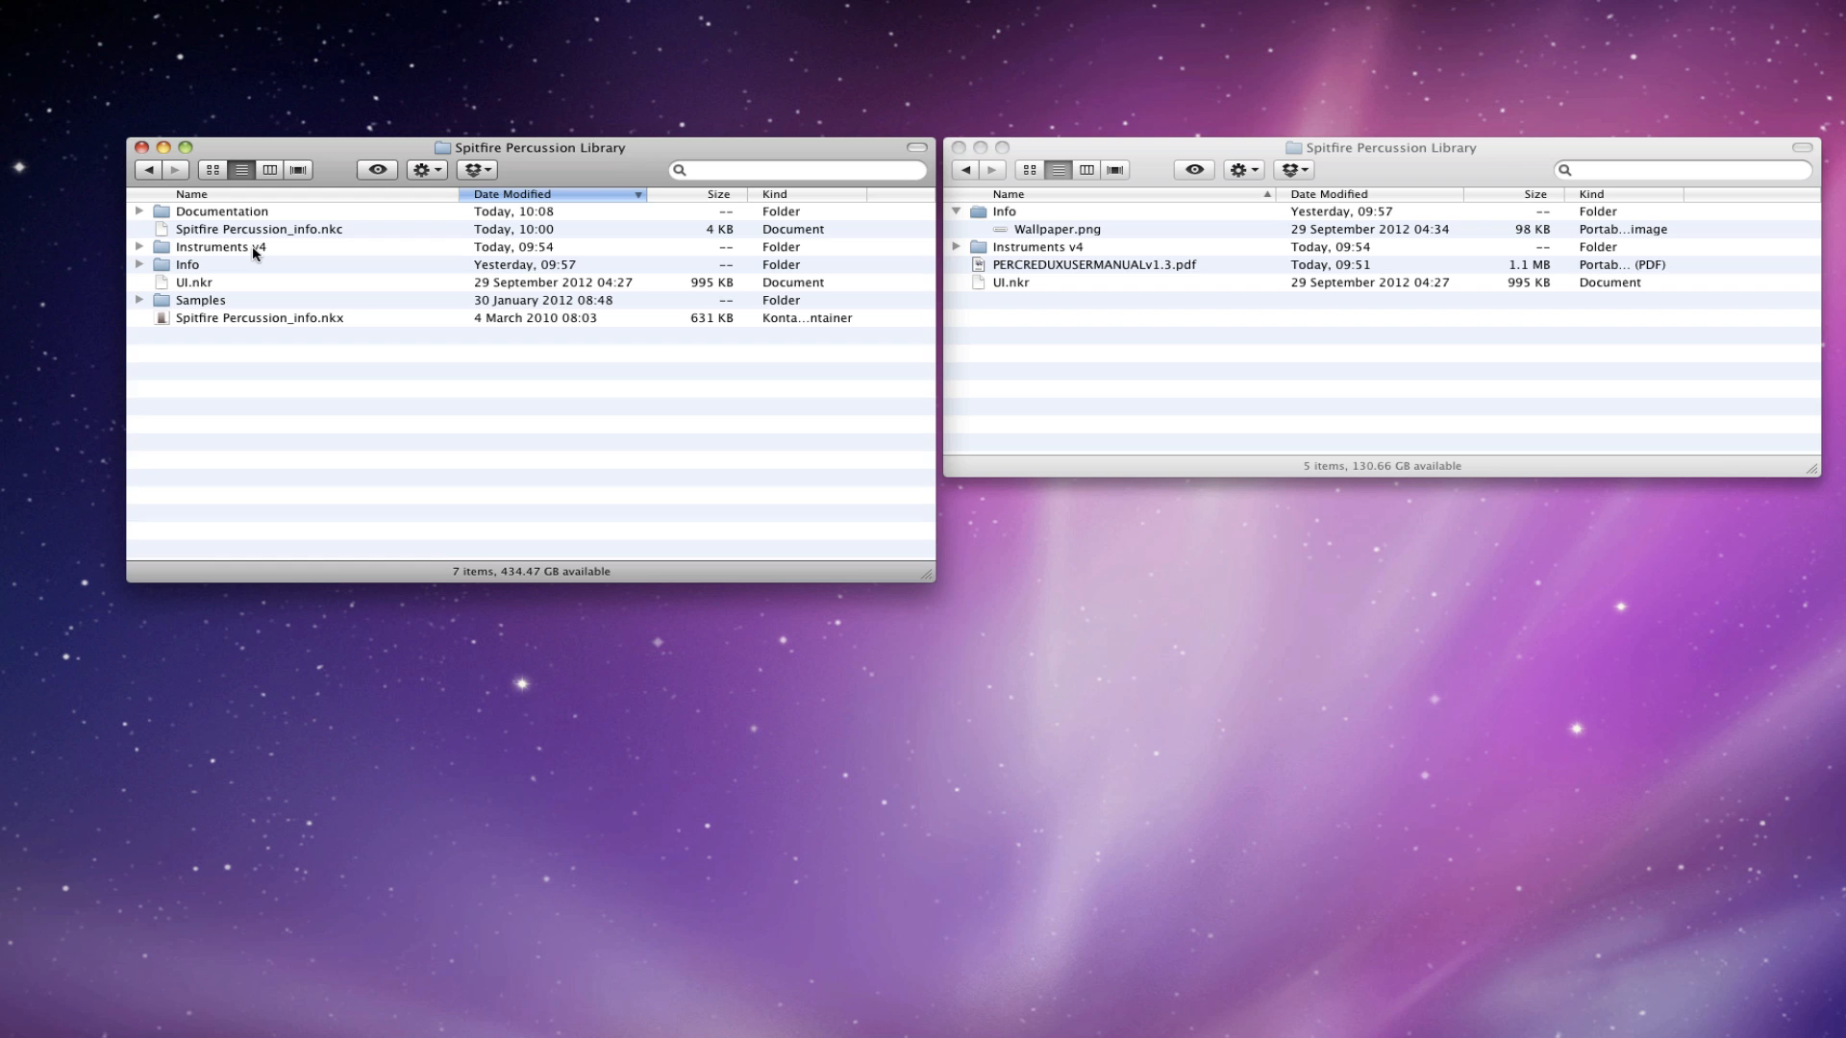
mouse_move(231, 262)
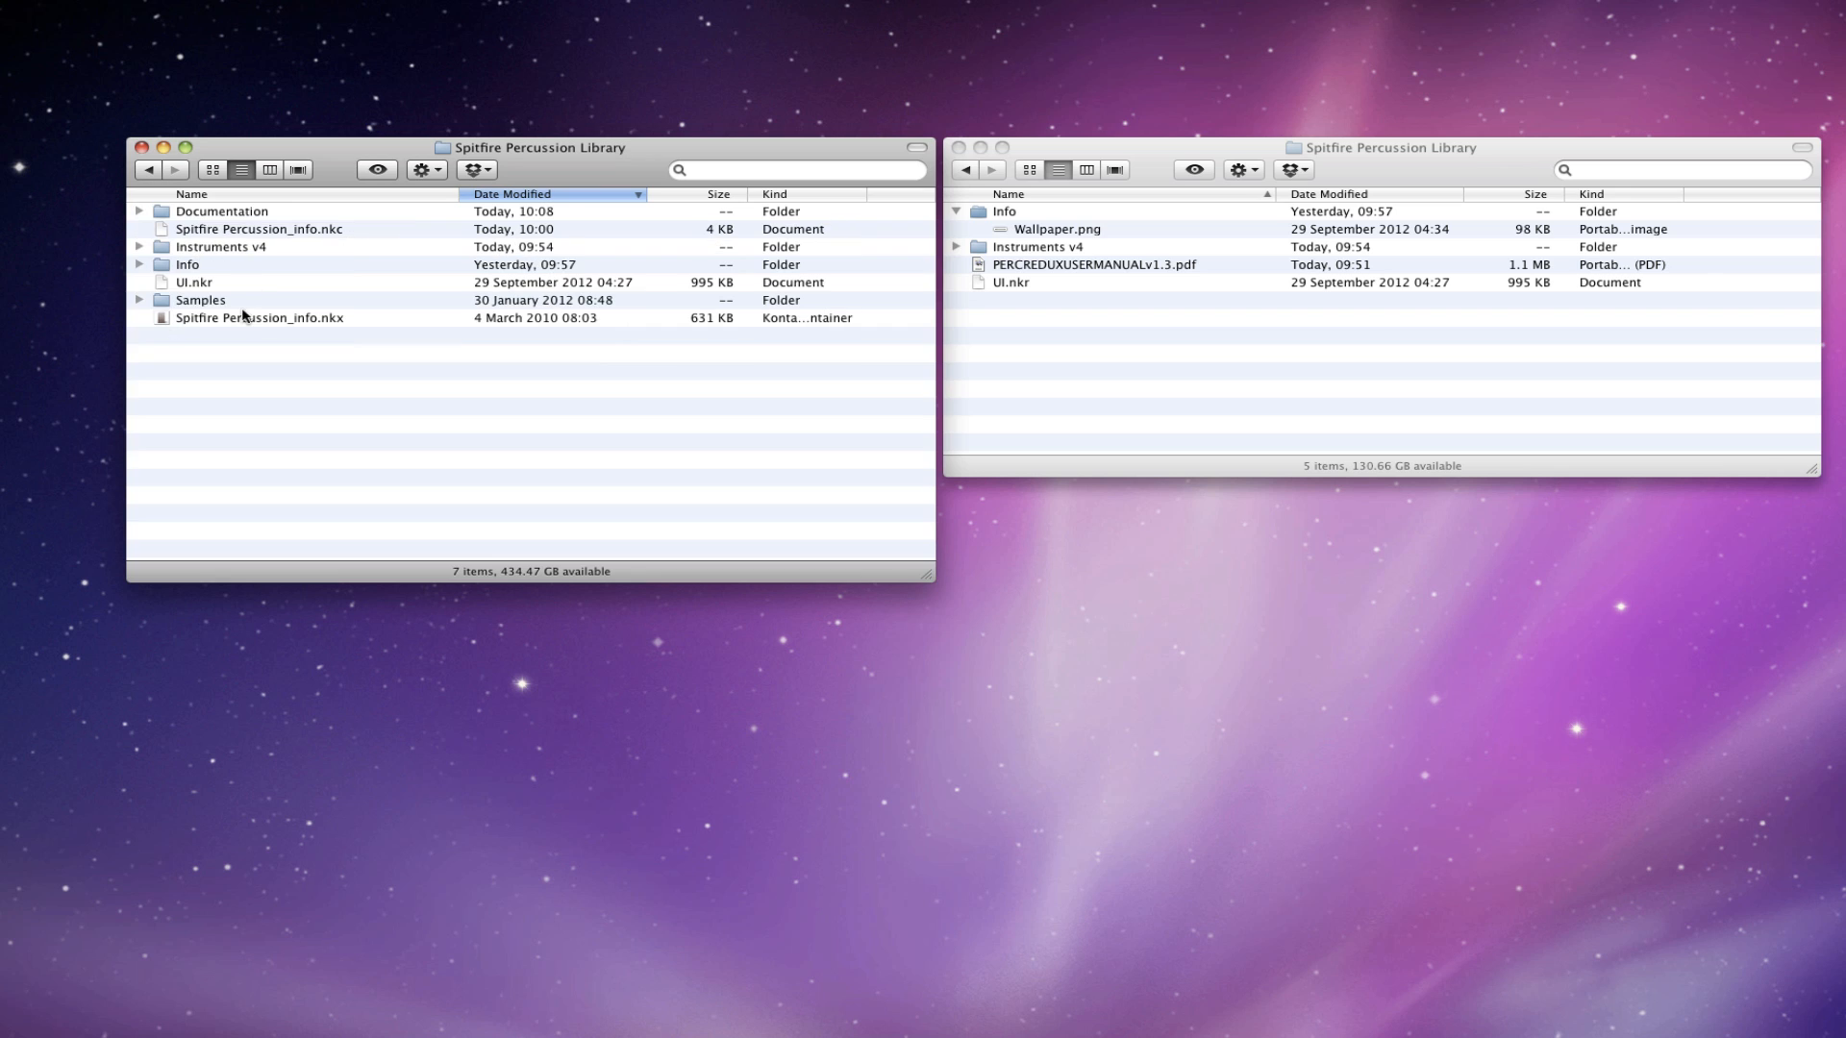
mouse_move(342, 211)
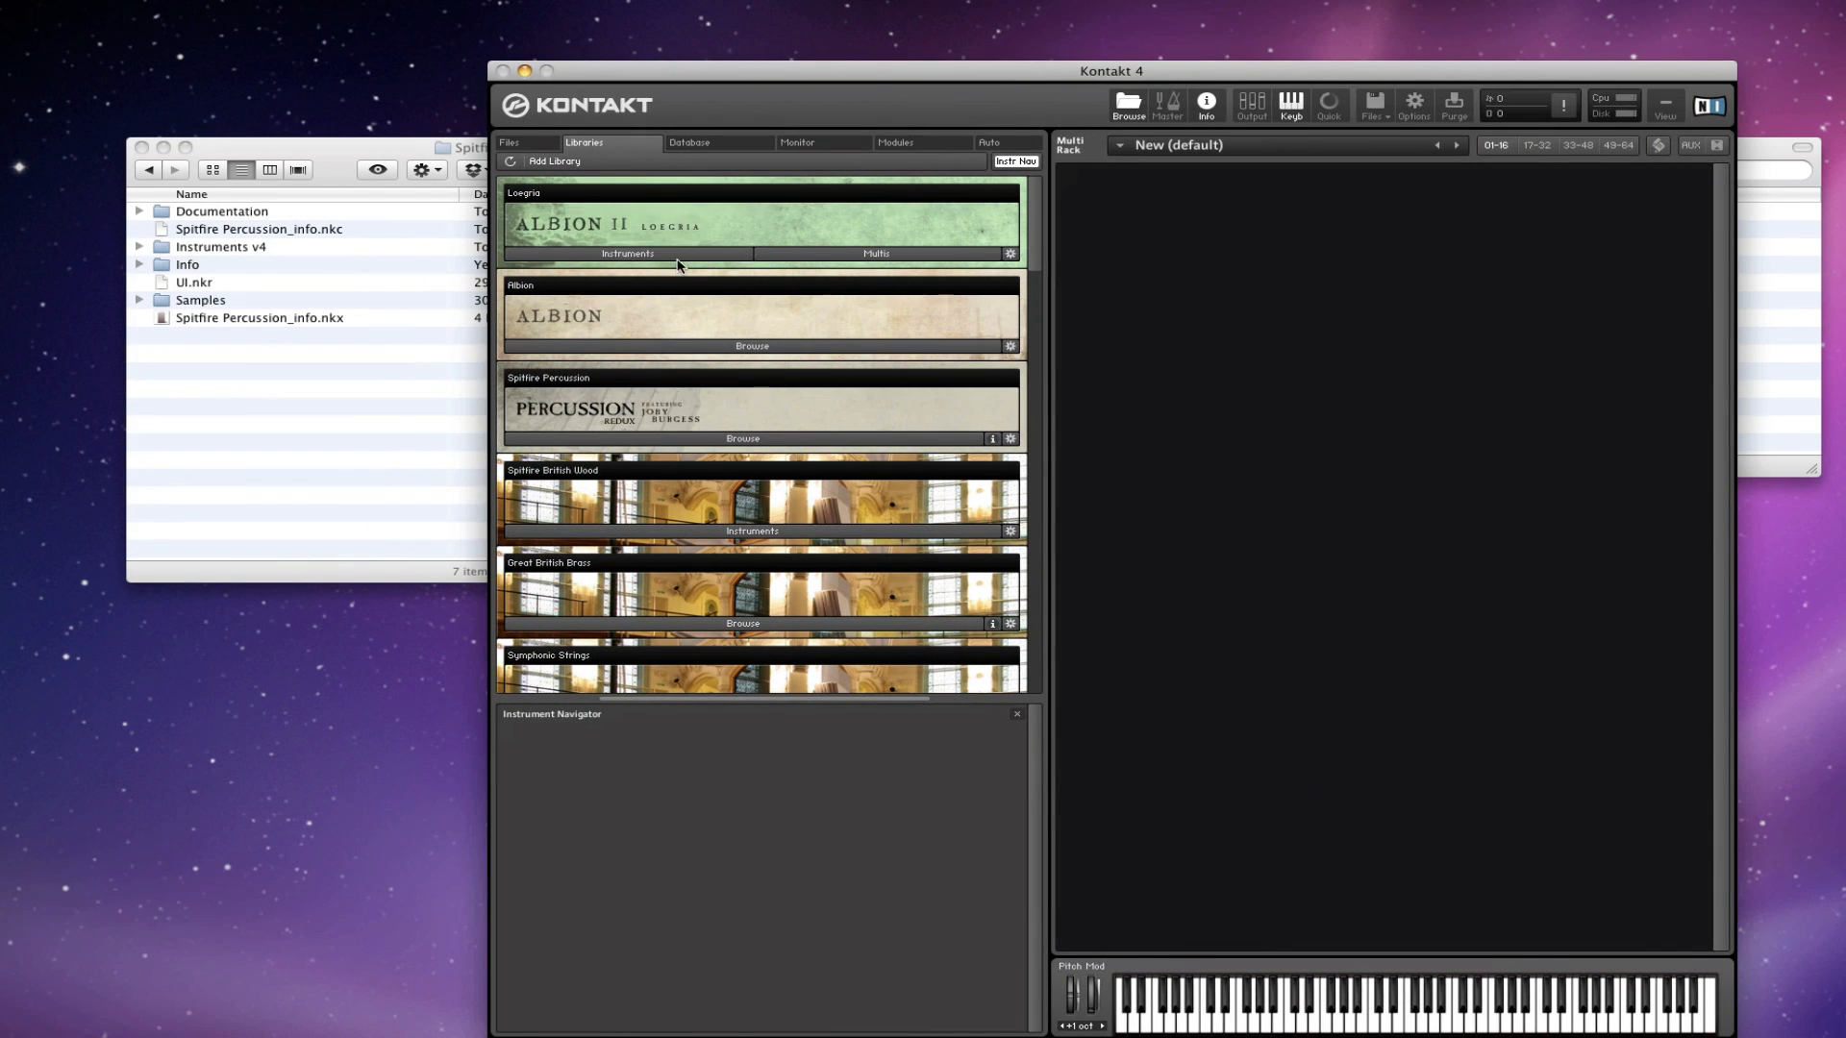
mouse_move(594, 441)
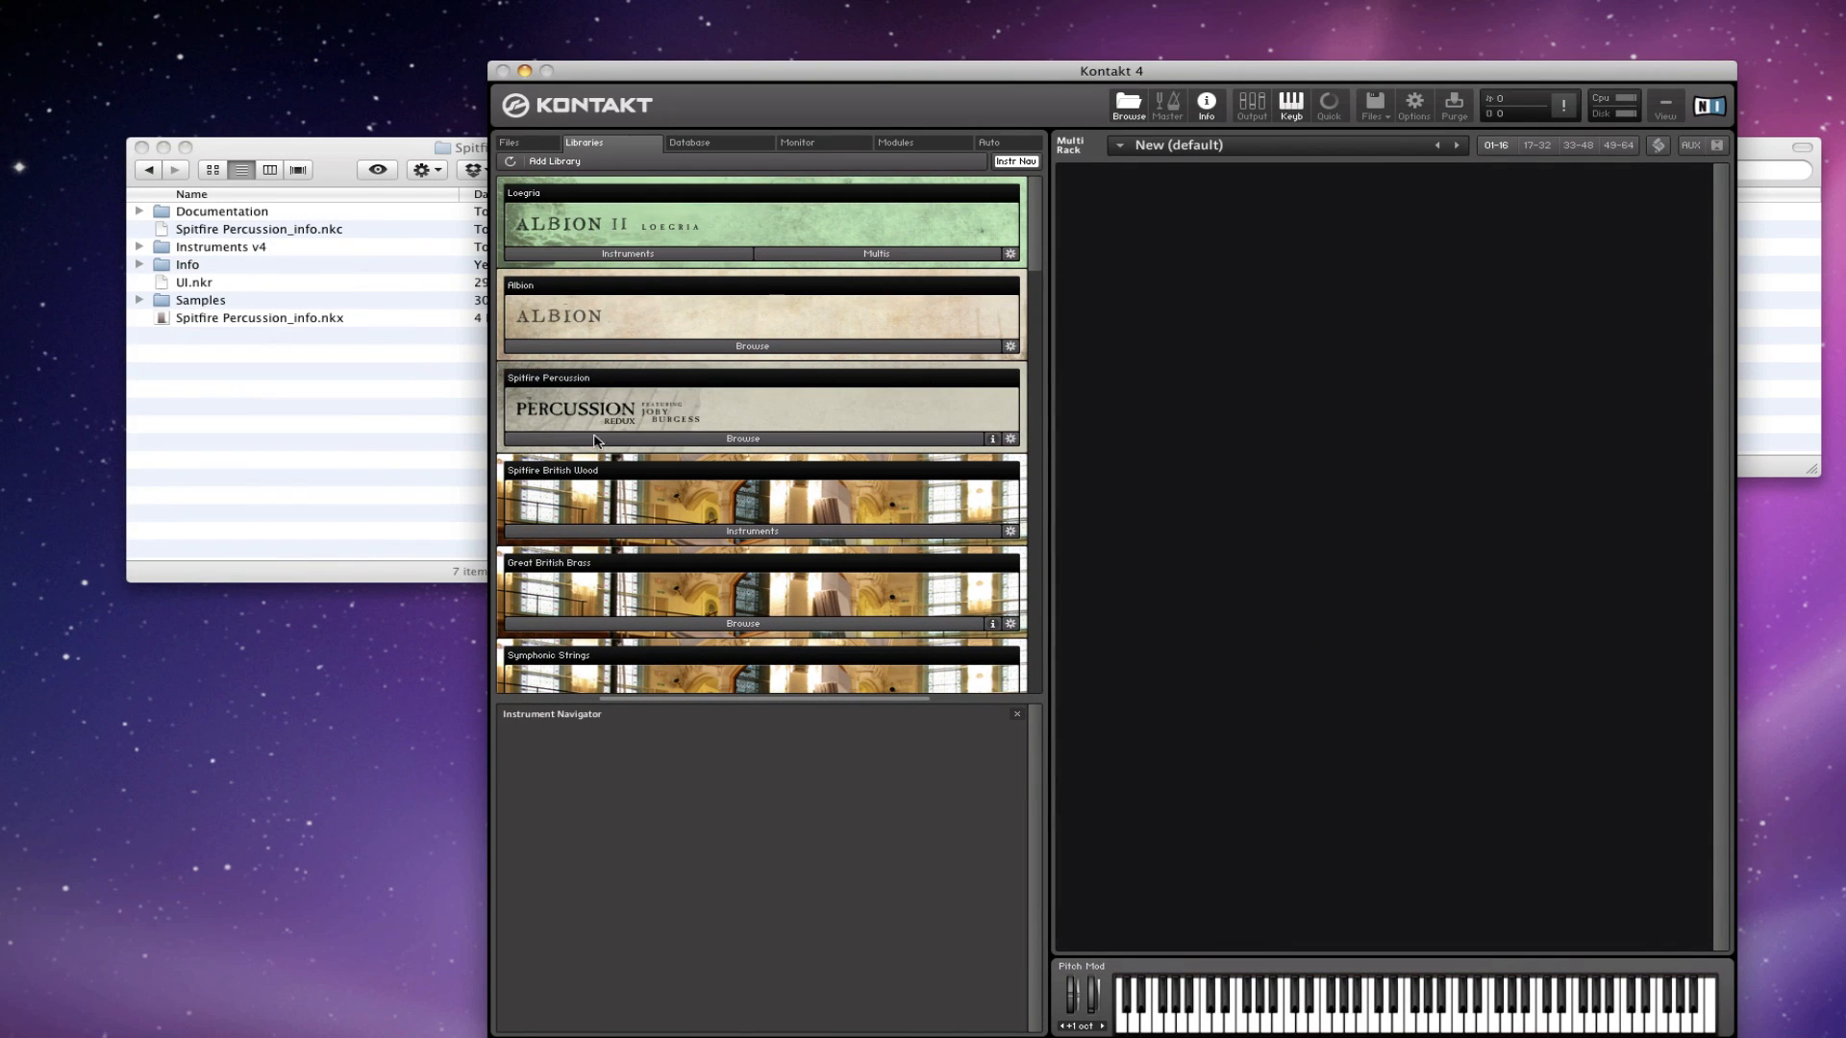
mouse_move(877, 433)
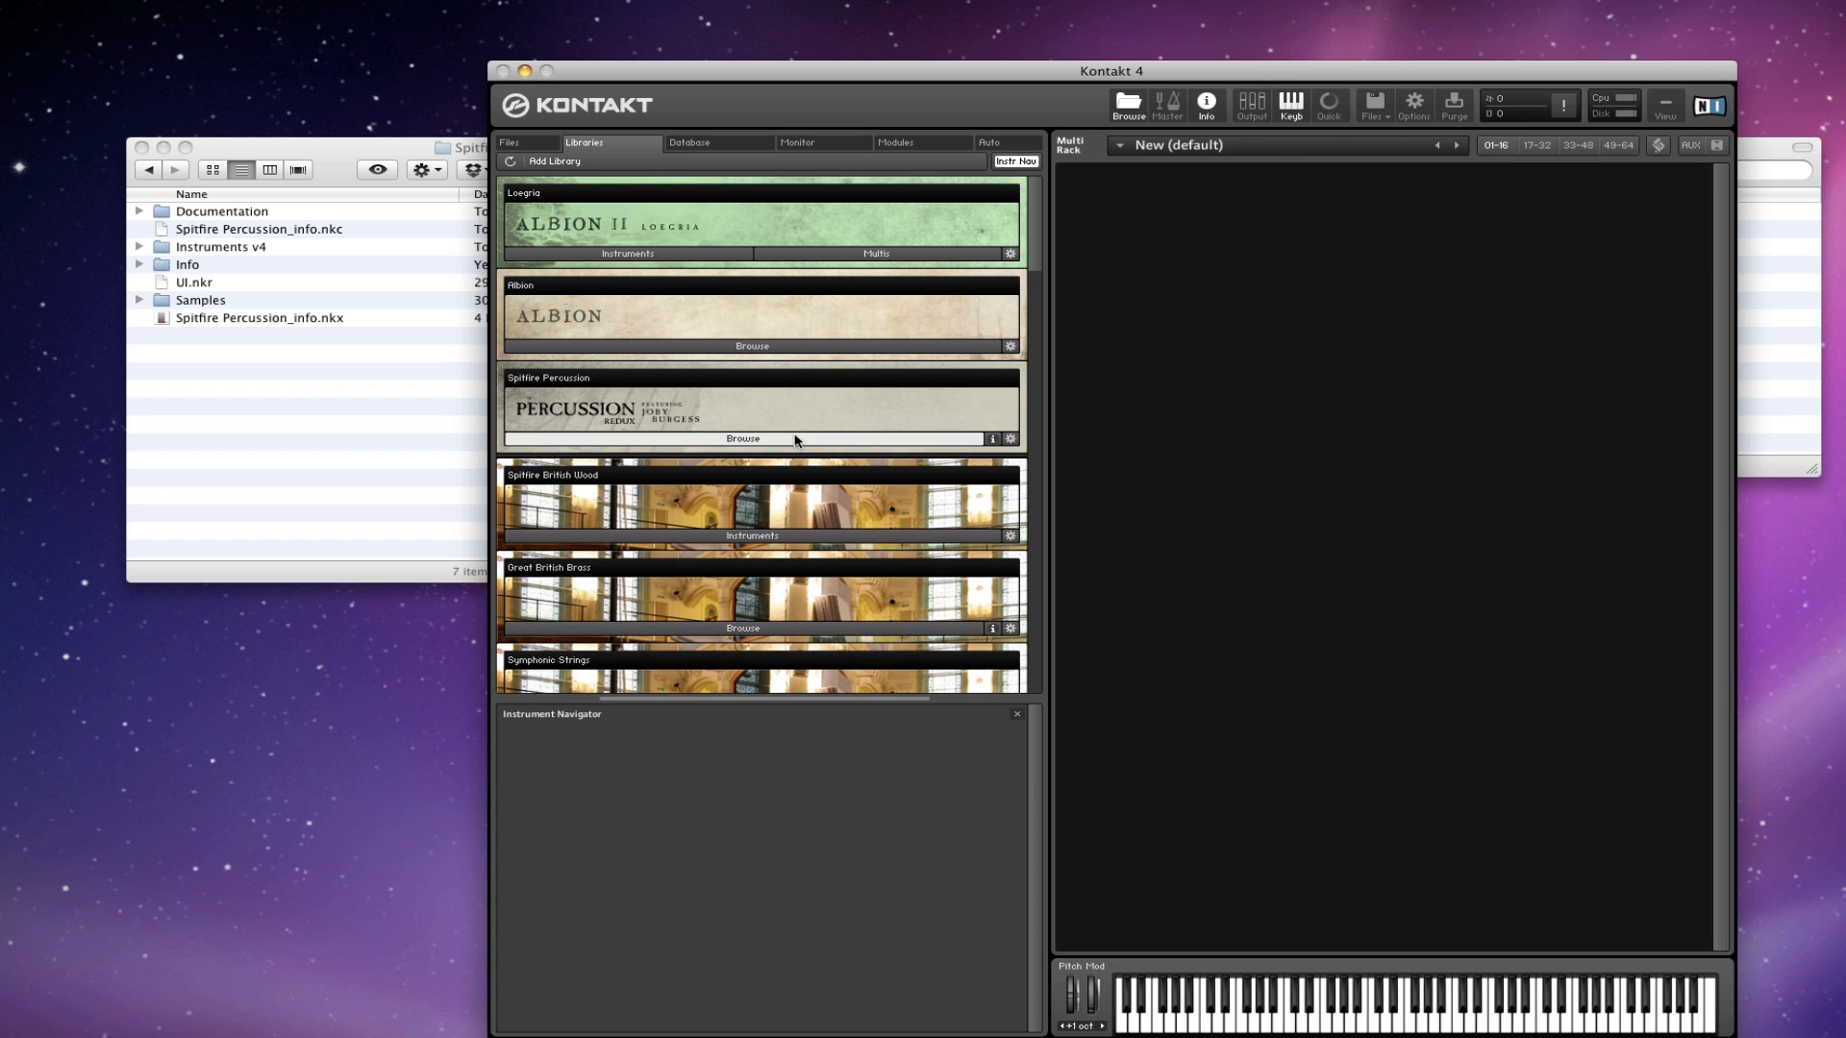
- Browse the Spitfire Percussion library panel to list its Instruments v4 folders
left_click(743, 438)
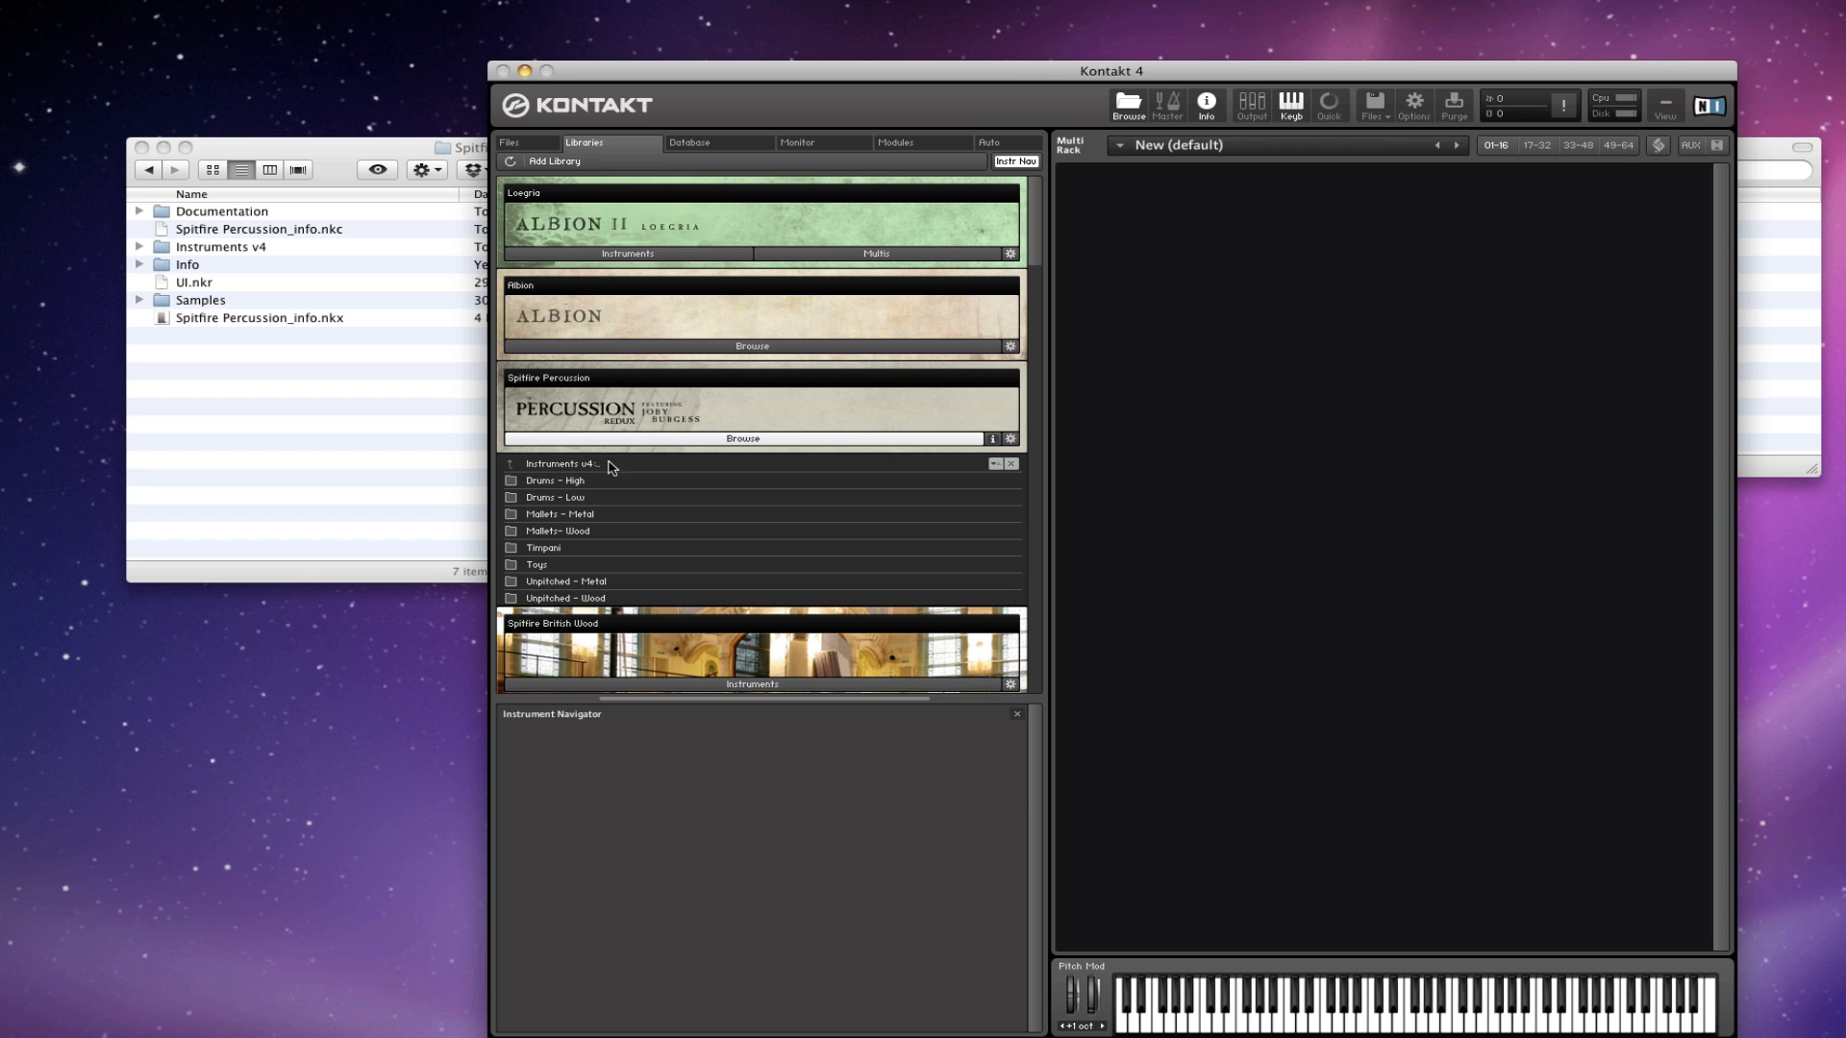
- Load Bongos.nki from the Drums – High folder into the Multi Rack
double_click(553, 481)
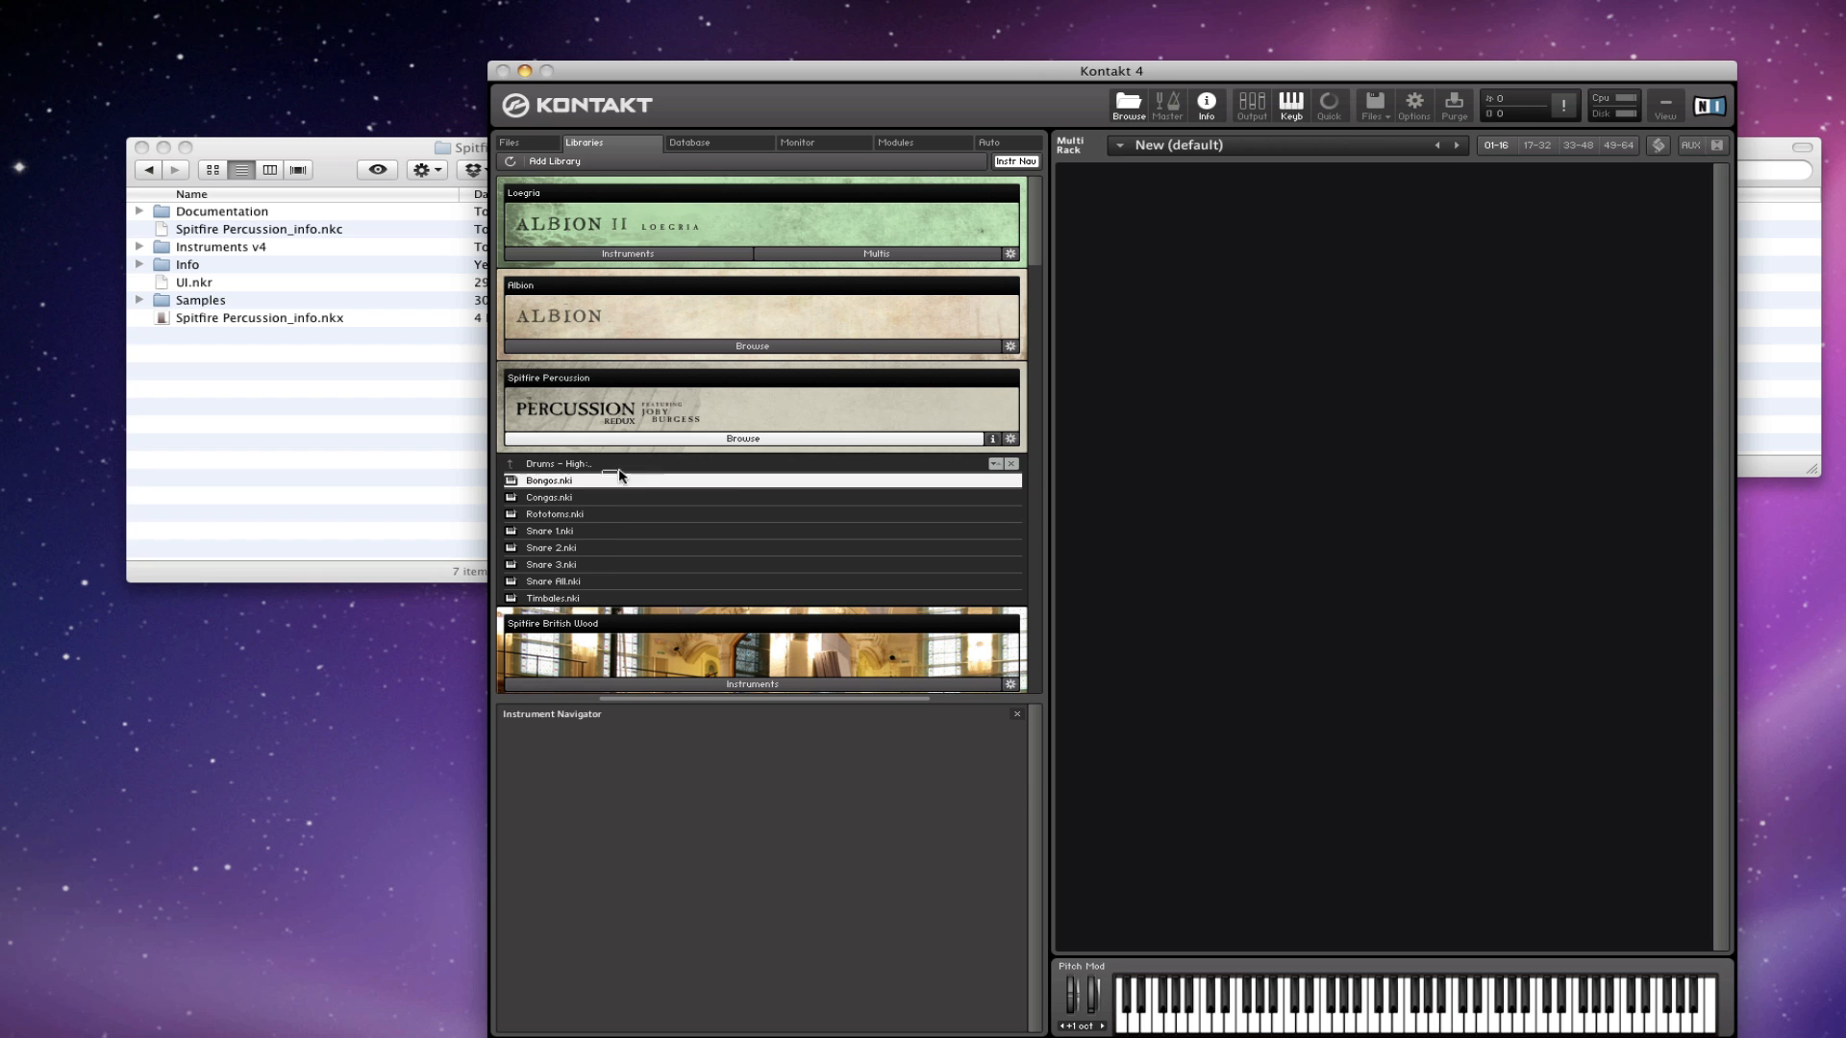
double_click(549, 481)
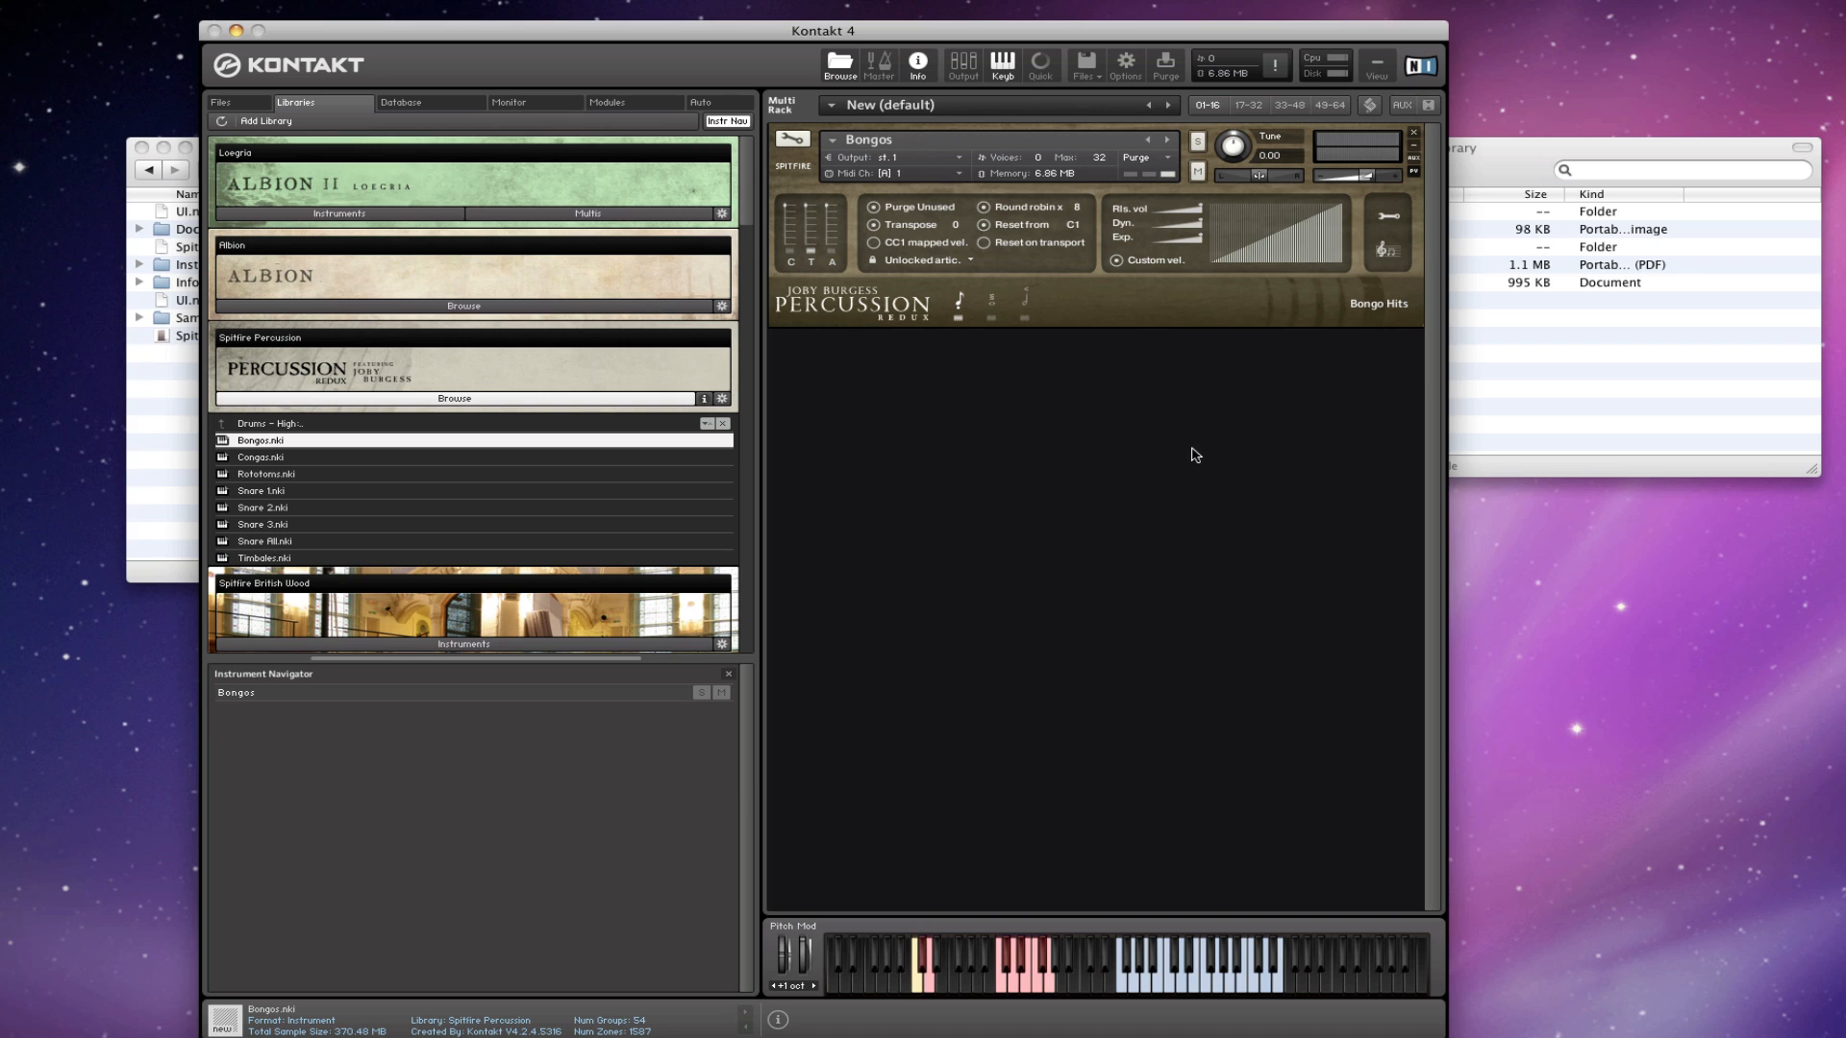
mouse_move(1173, 619)
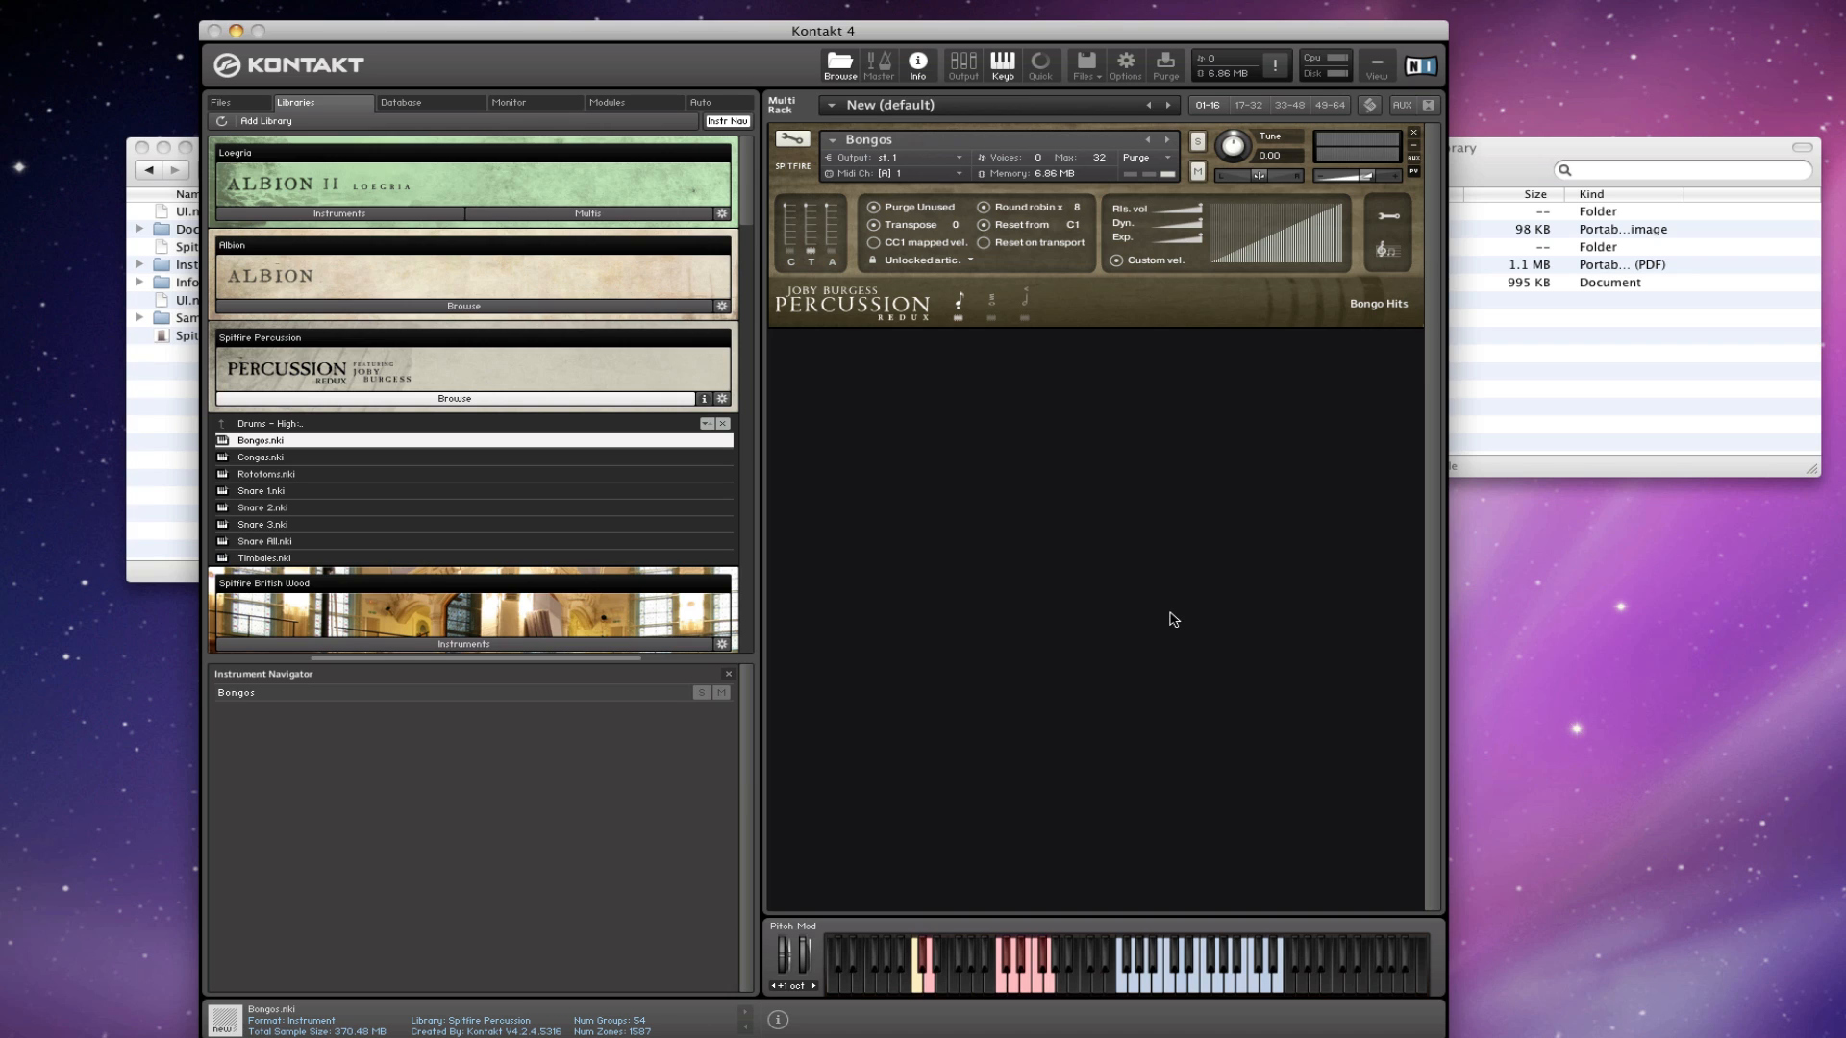
mouse_move(1180, 610)
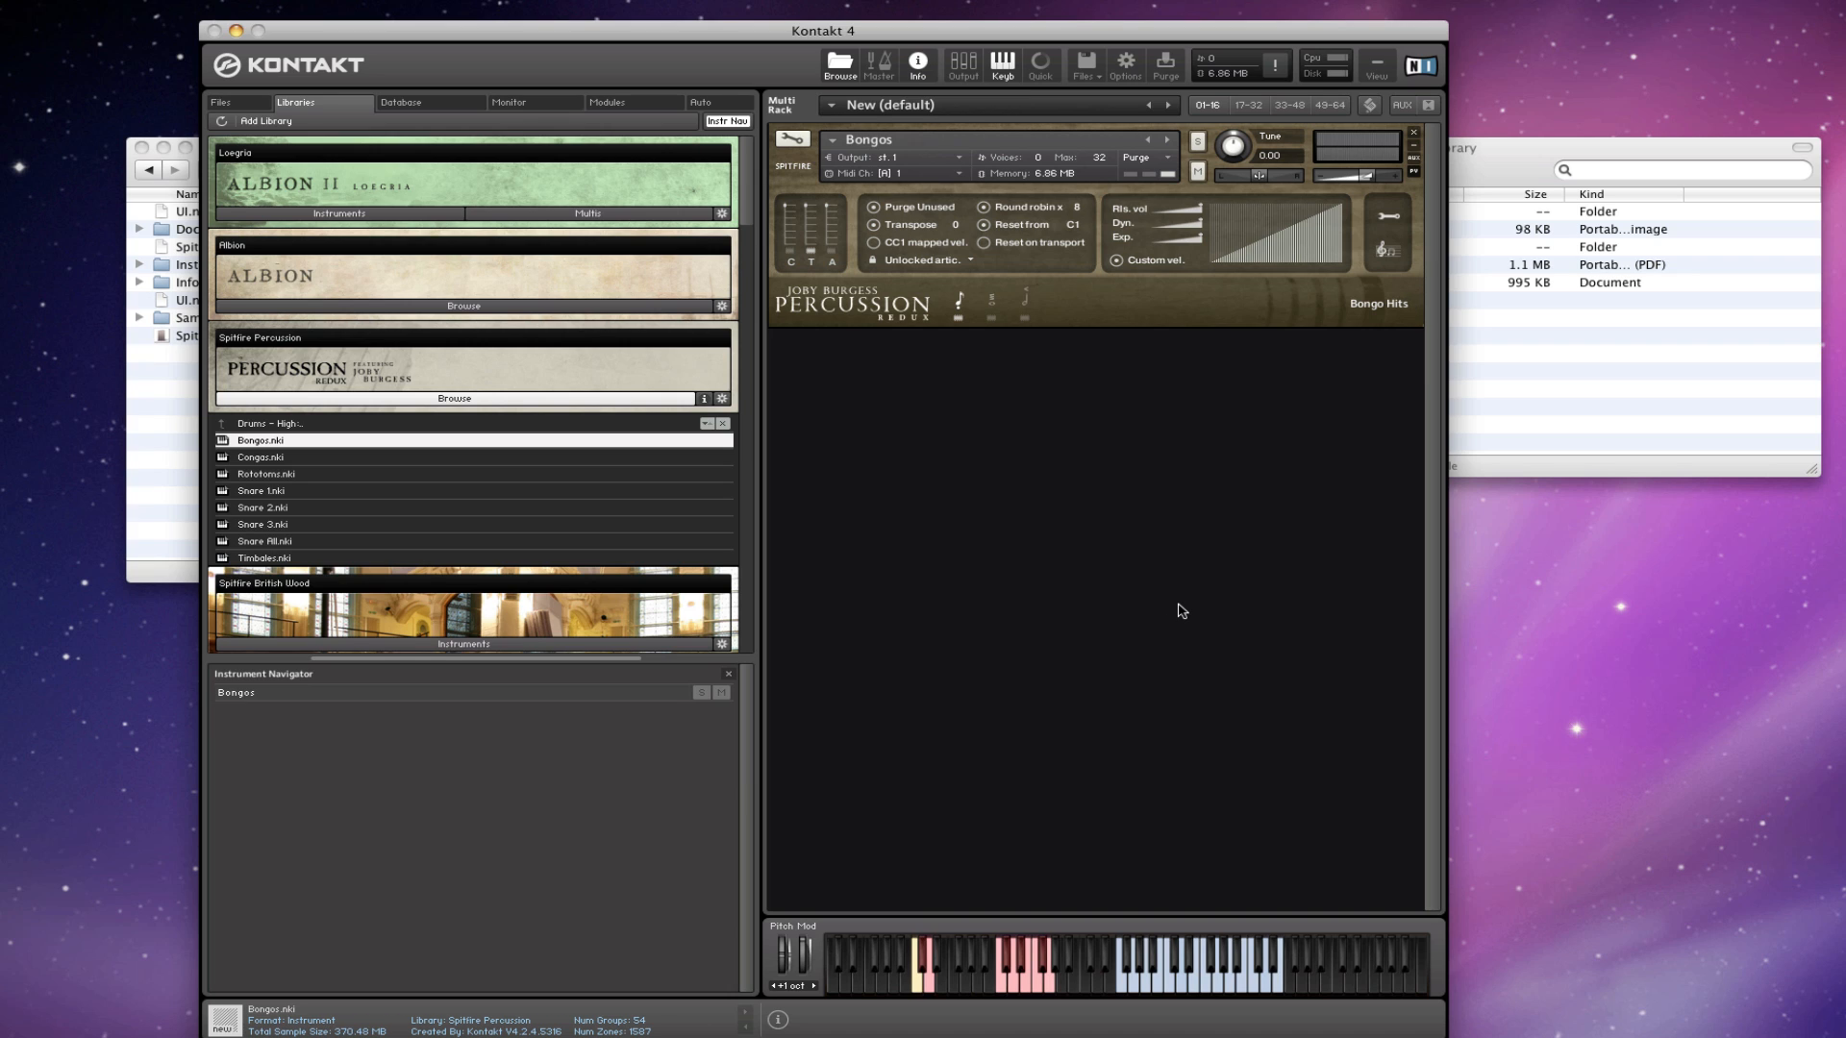
mouse_move(1012, 297)
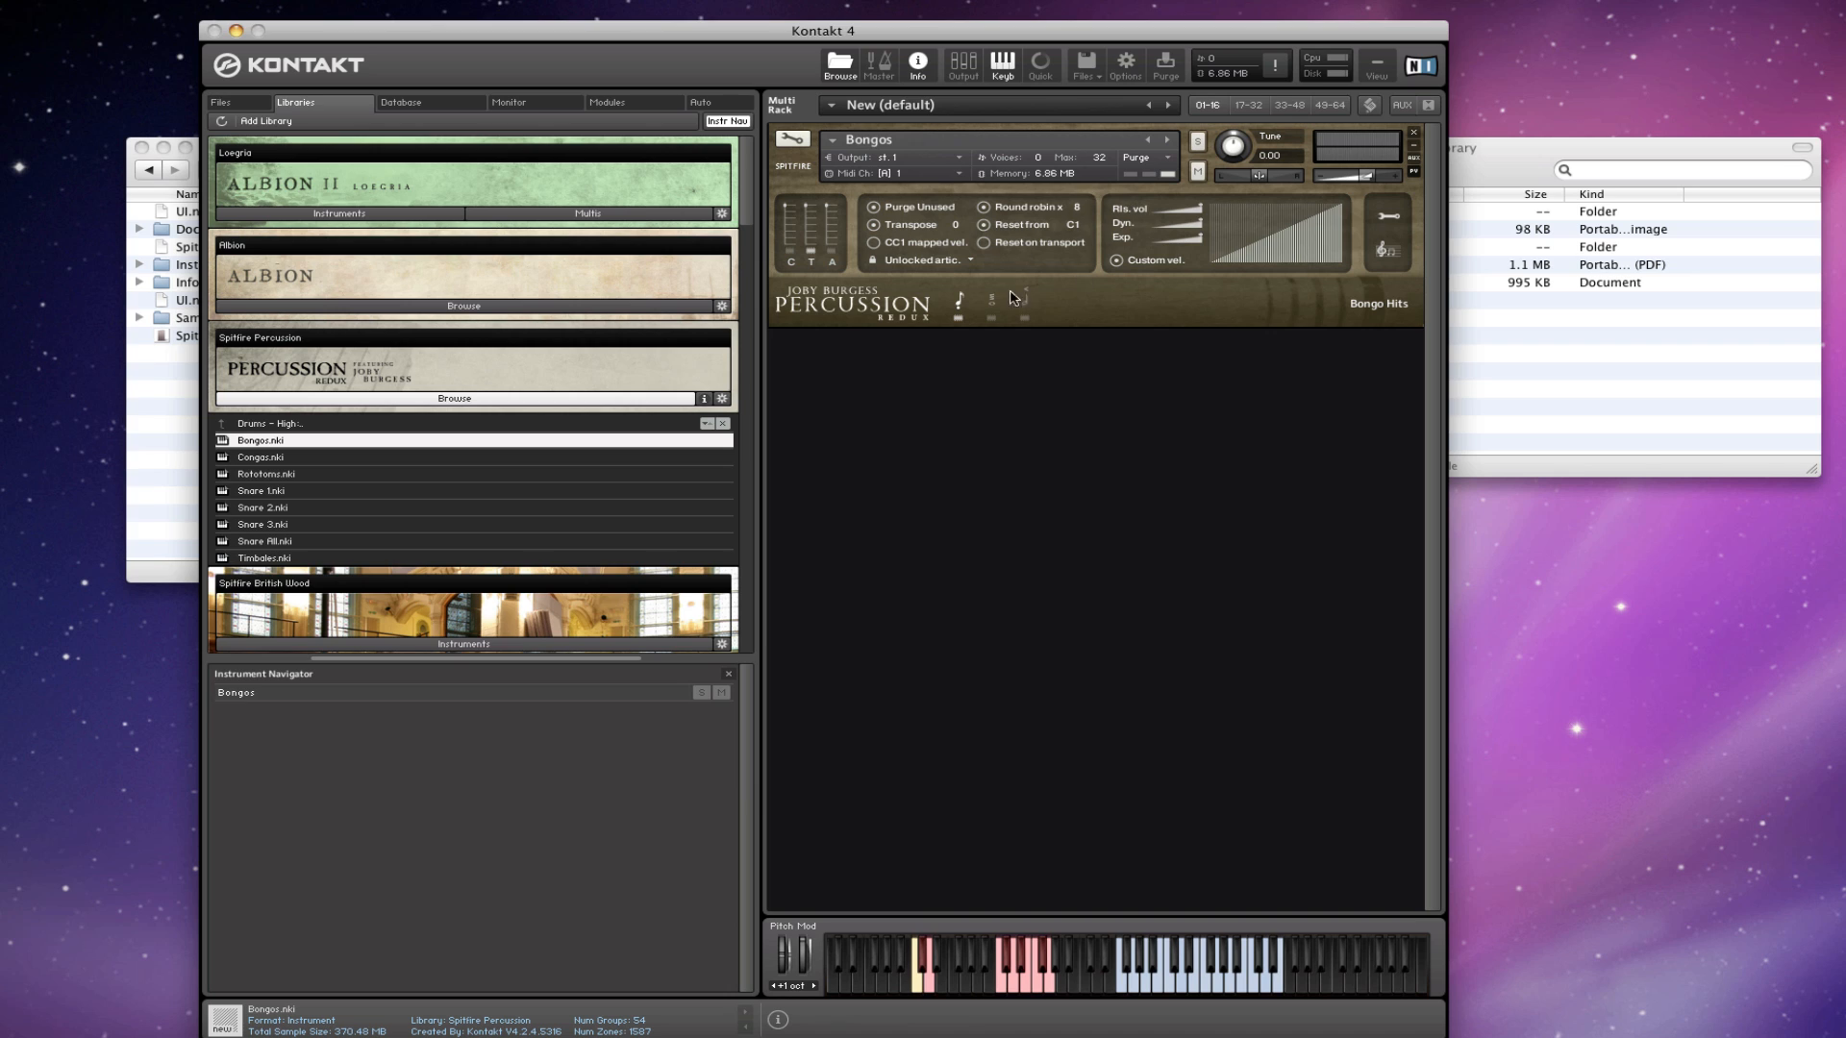
mouse_move(1232, 466)
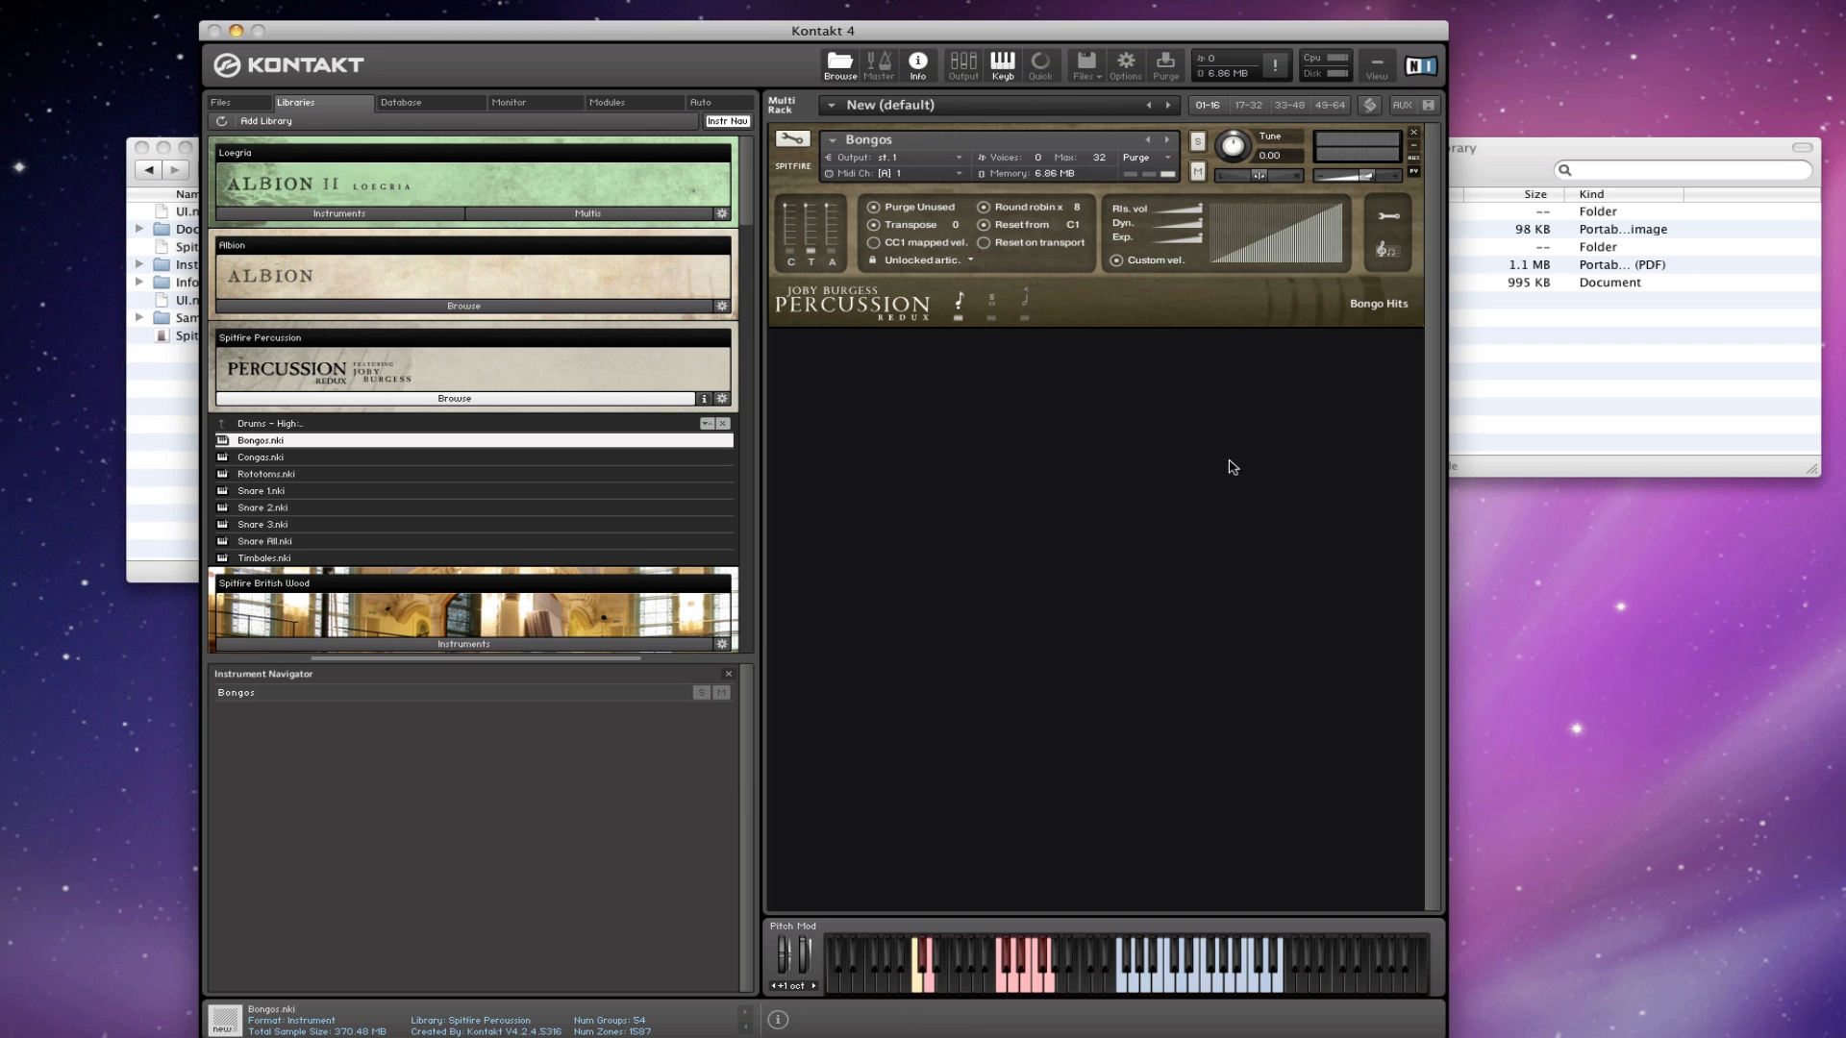
mouse_move(1208, 465)
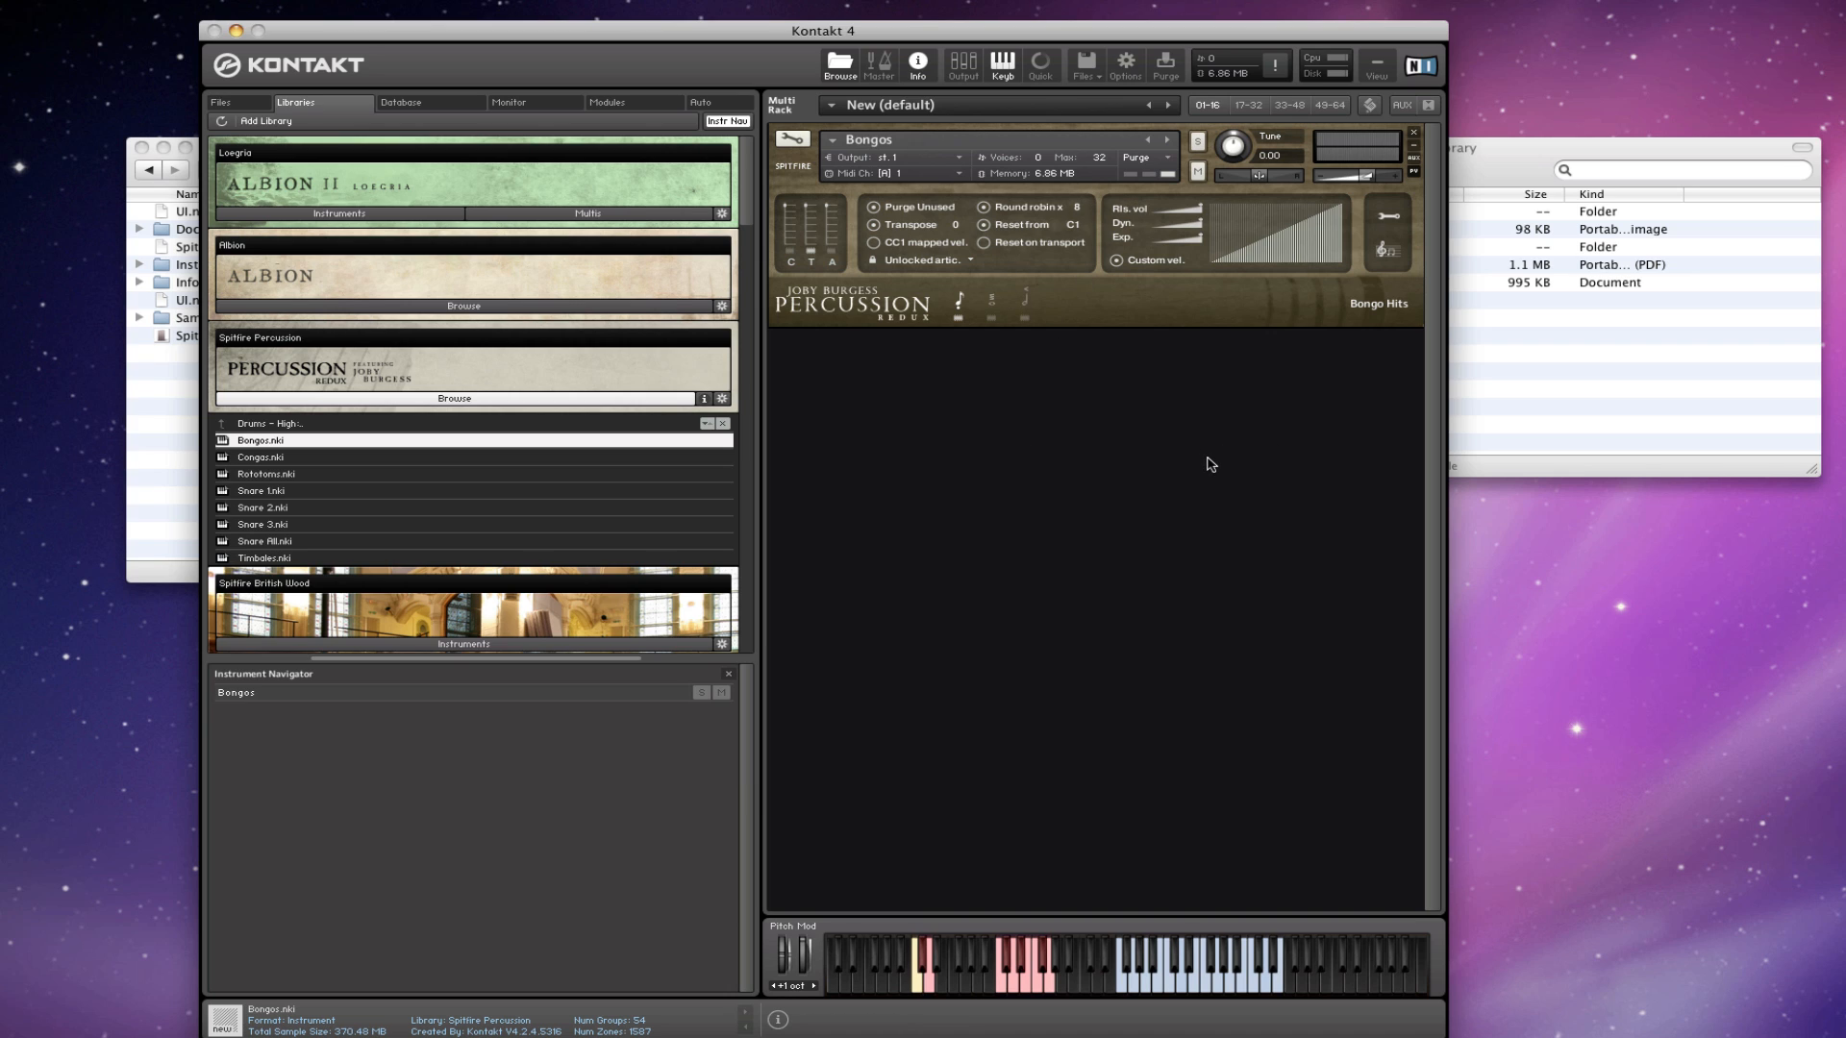